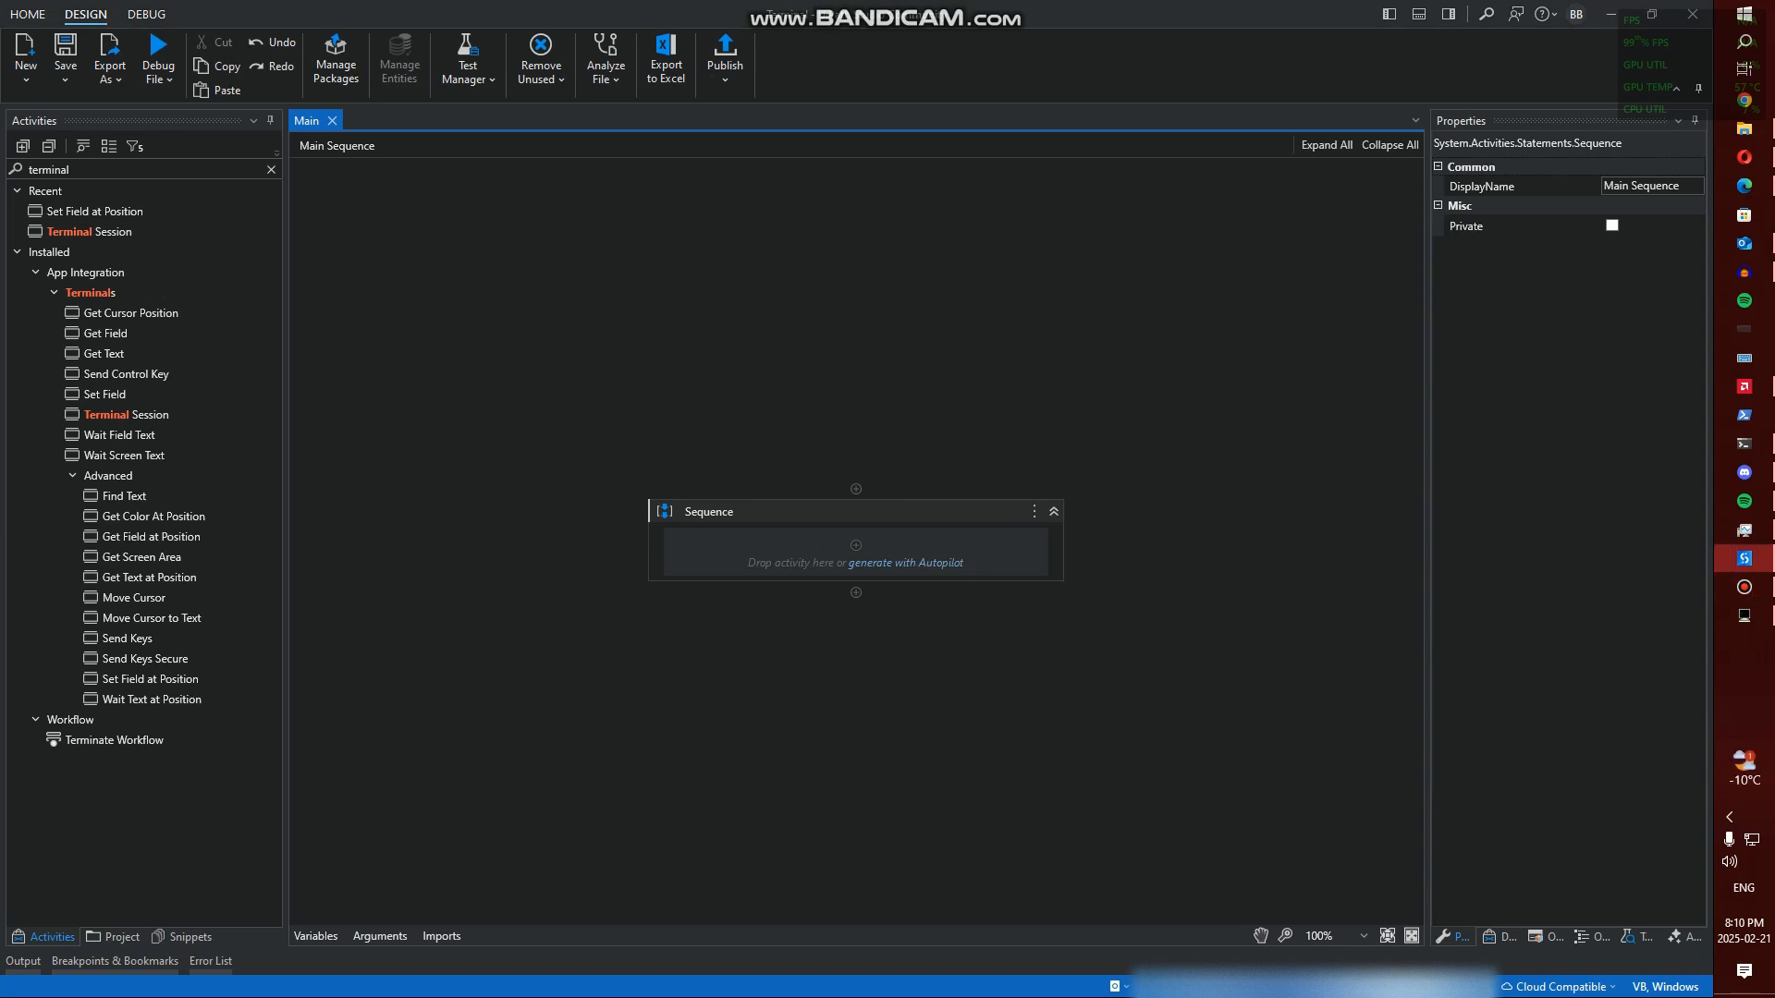
Search packages for 'terminal' and verify UiPath.Terminal.Activities 2.8.1 is installed
{"action": "left_click", "coordinate": [335, 59]}
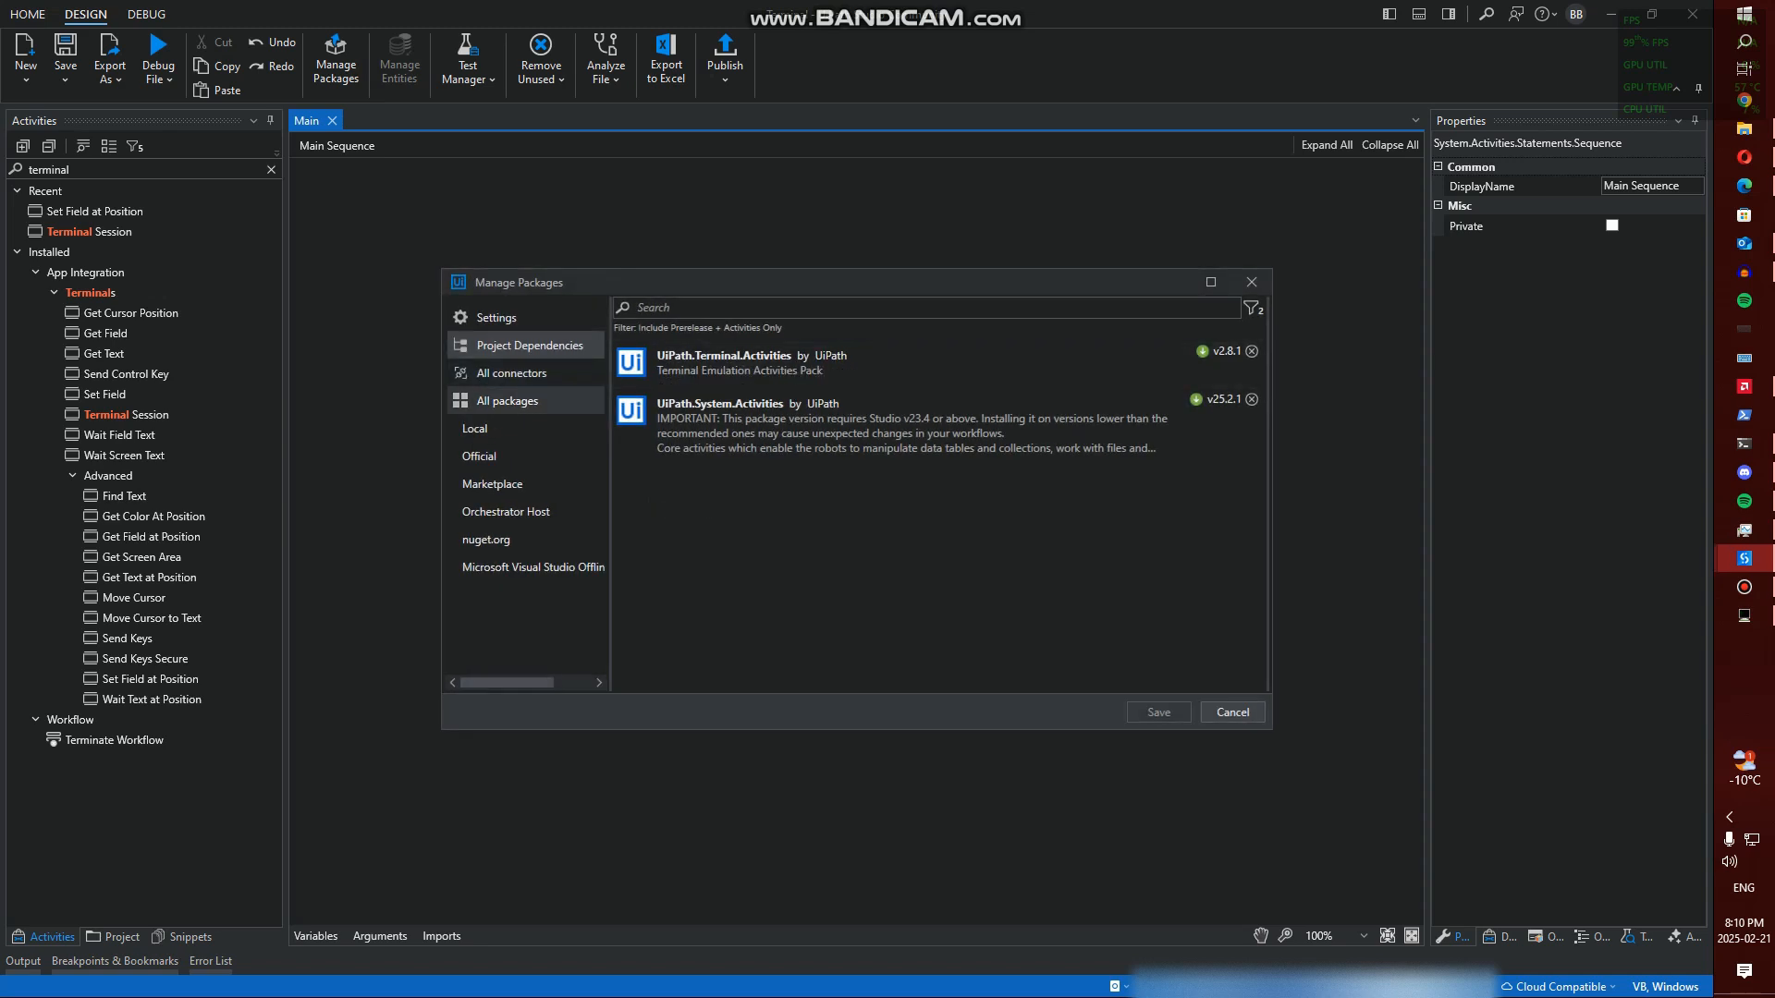
{"action": "type", "text": "terminal"}
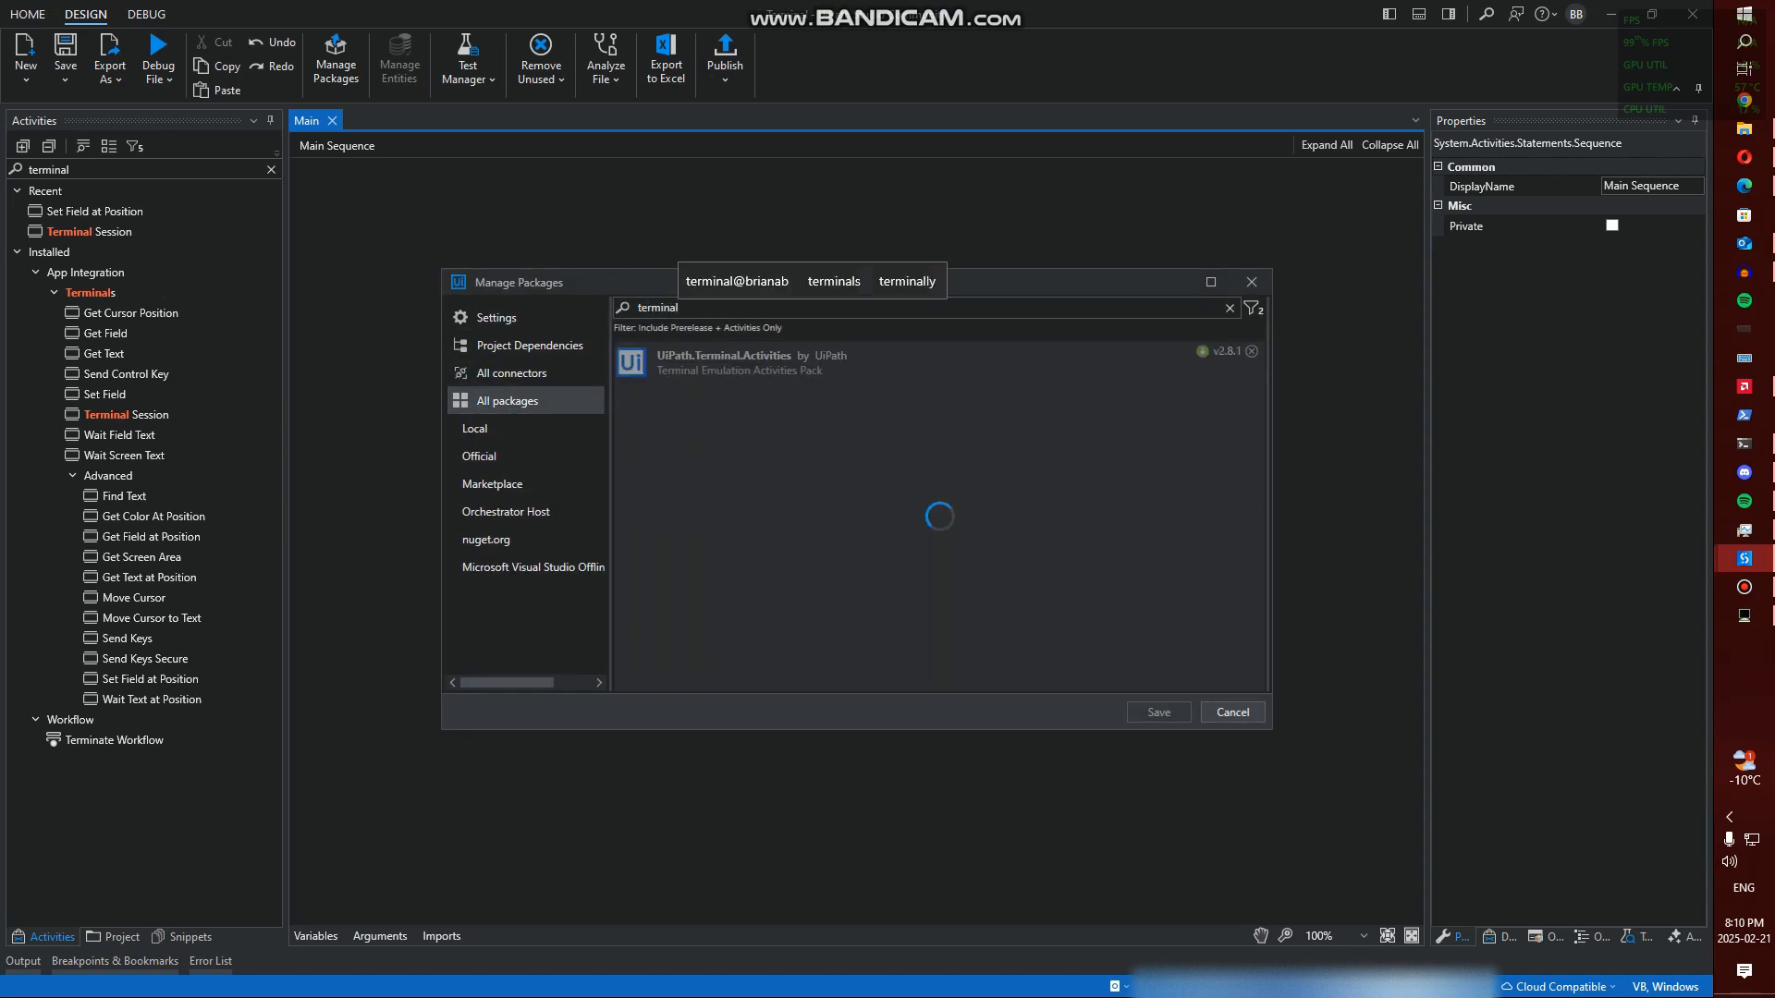
{"action": "left_click", "coordinate": [793, 363]}
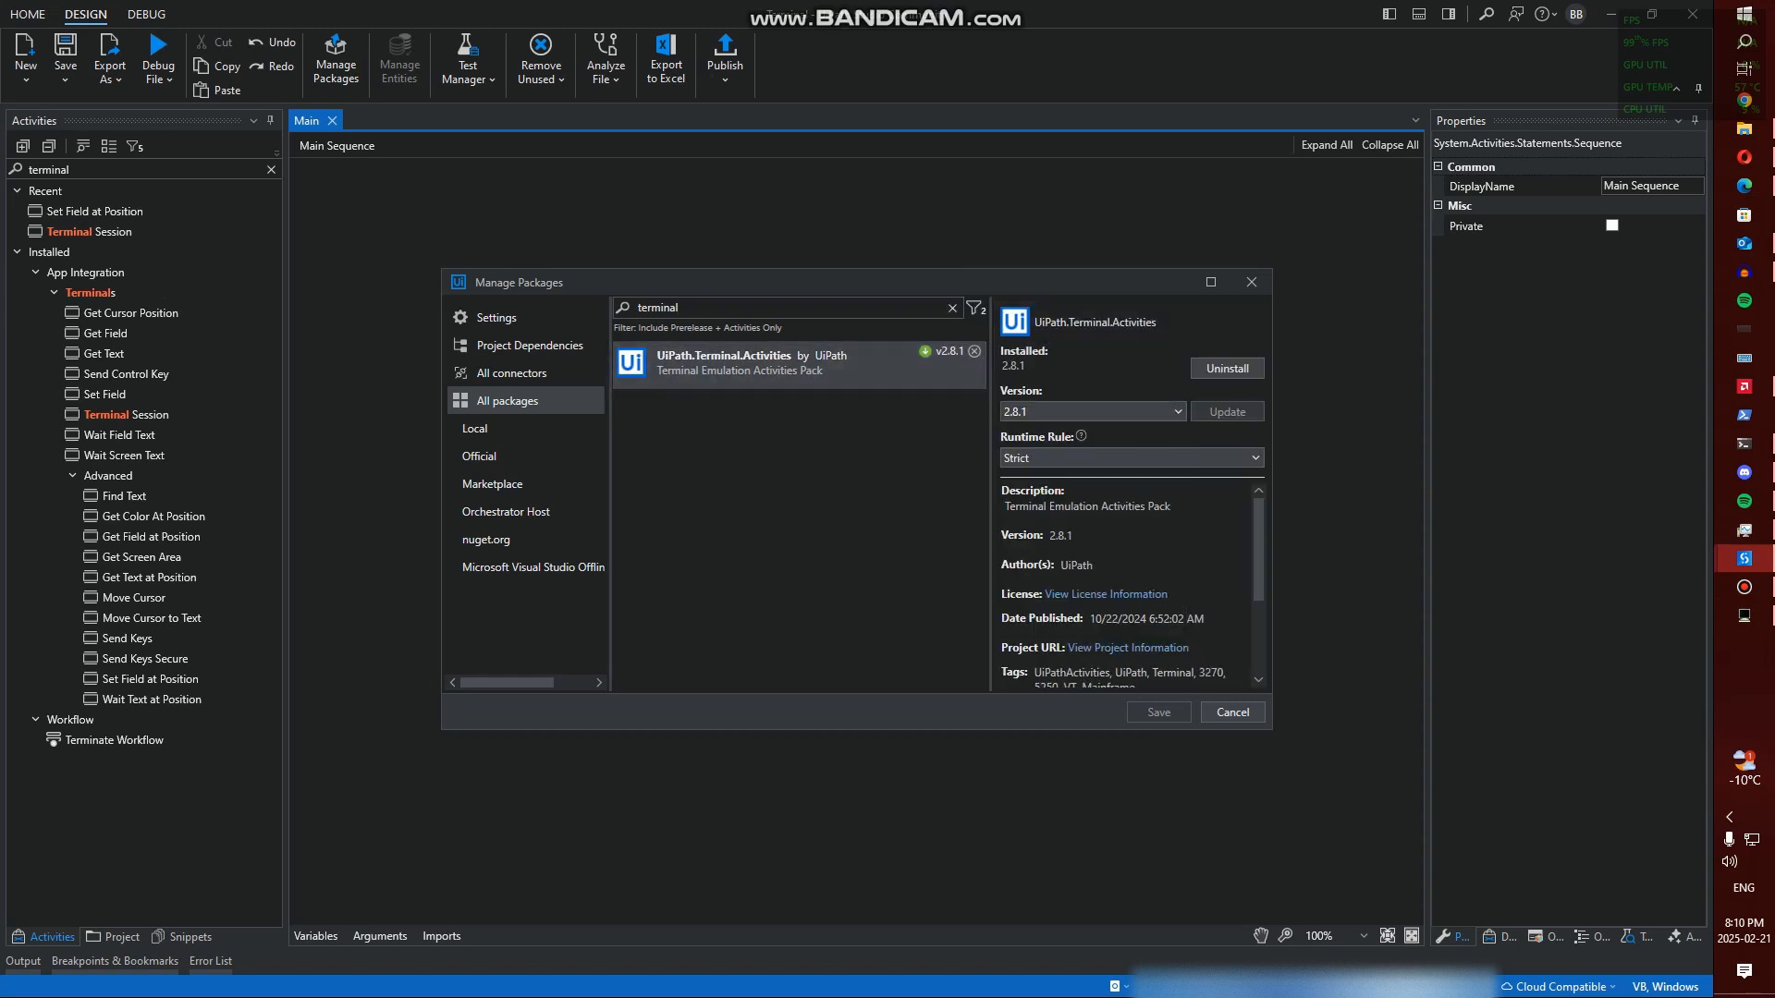
{"action": "left_click", "coordinate": [1231, 712]}
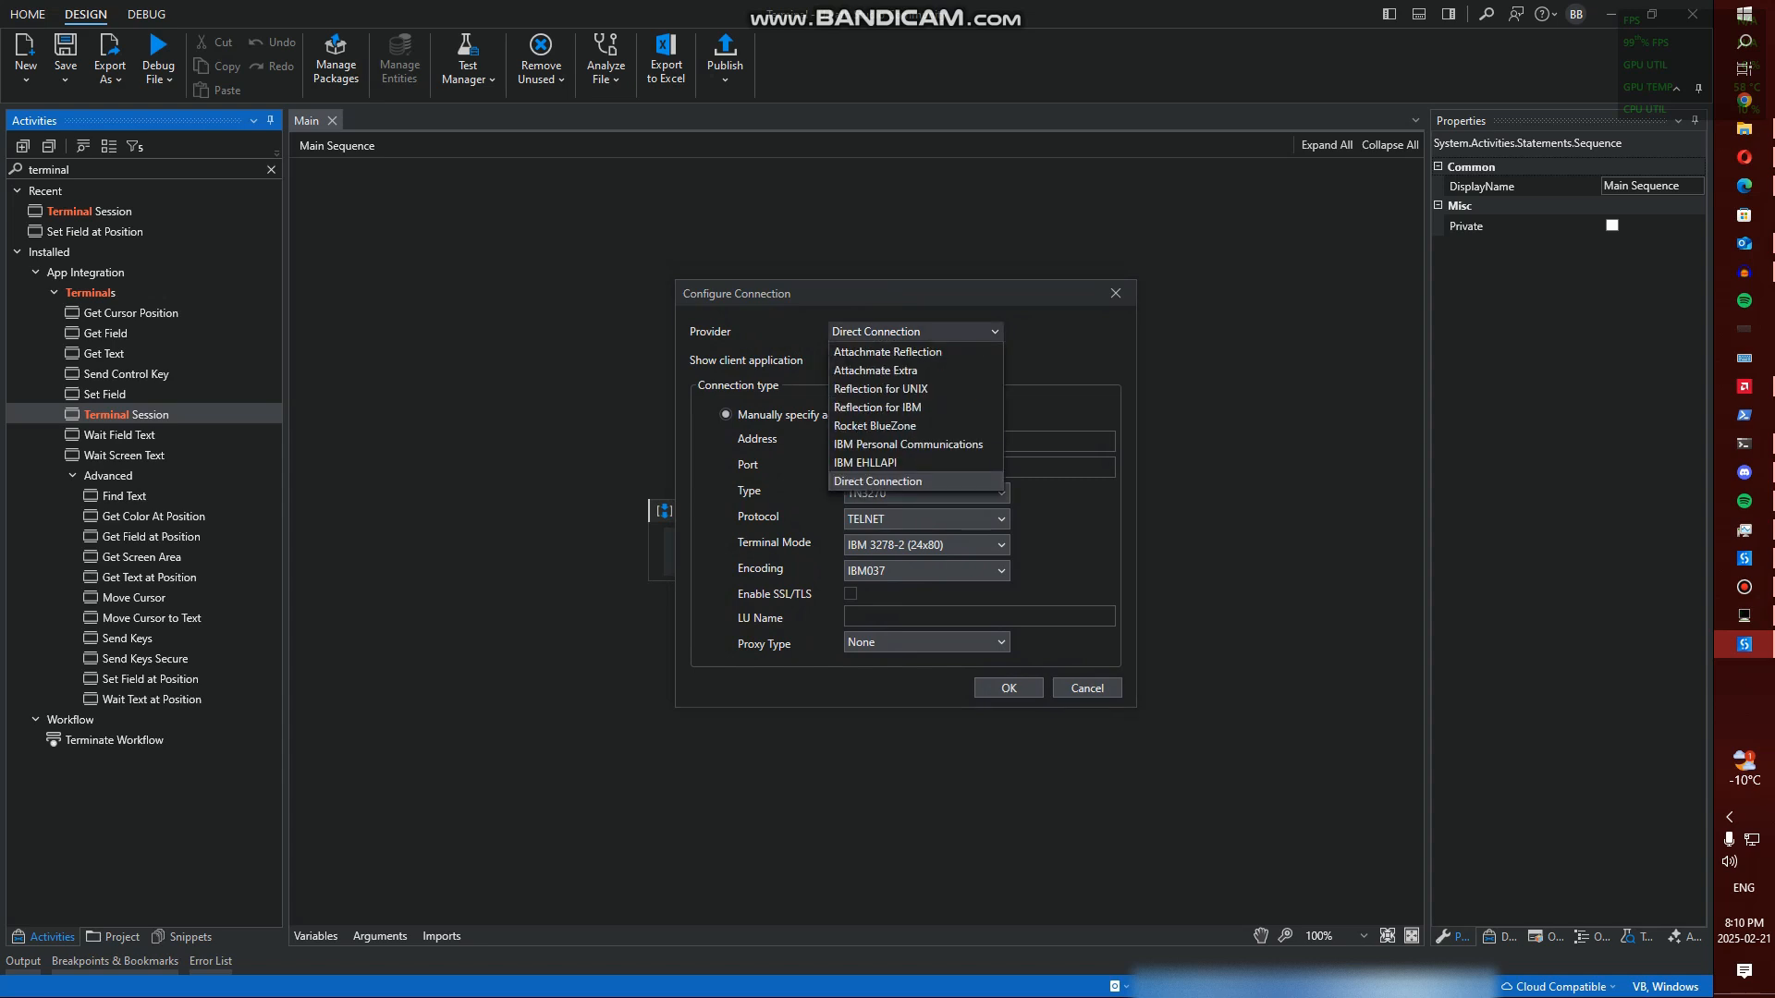
Set the Terminal Session provider to Direct Connection
{"action": "left_click", "coordinate": [878, 481]}
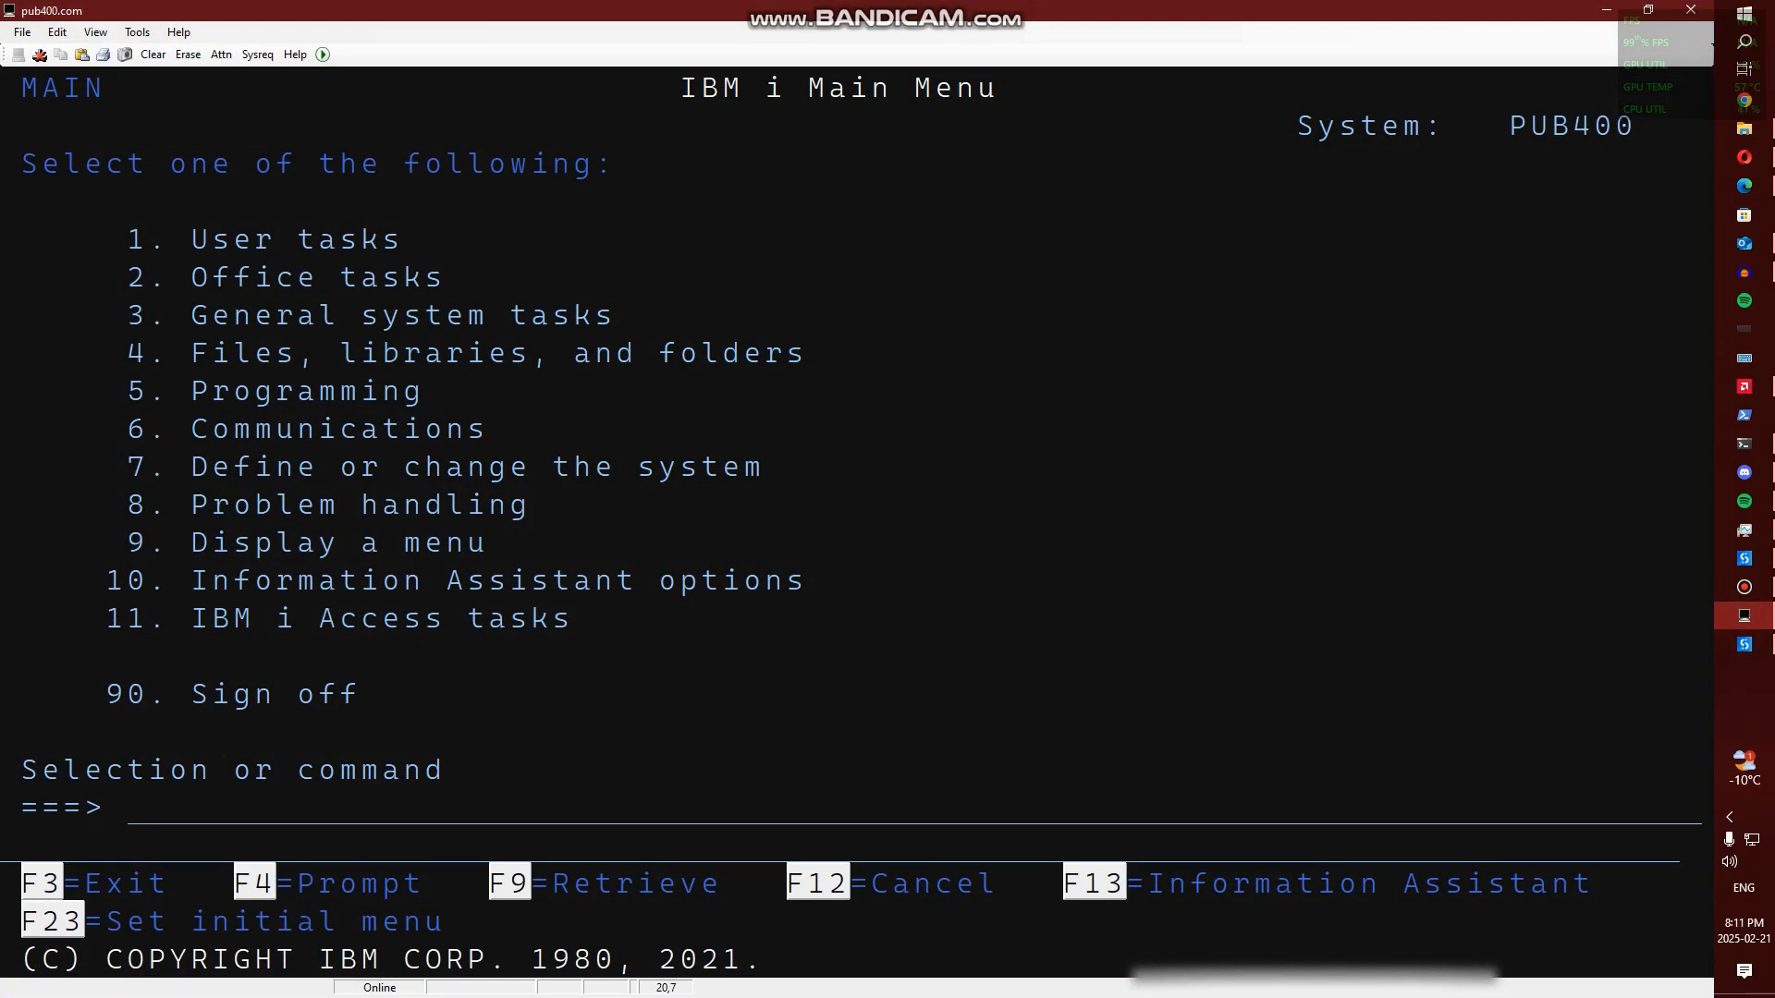
Return from the IBM i Main Menu to UiPath's Configure Connection settings
{"action": "left_click", "coordinate": [139, 805]}
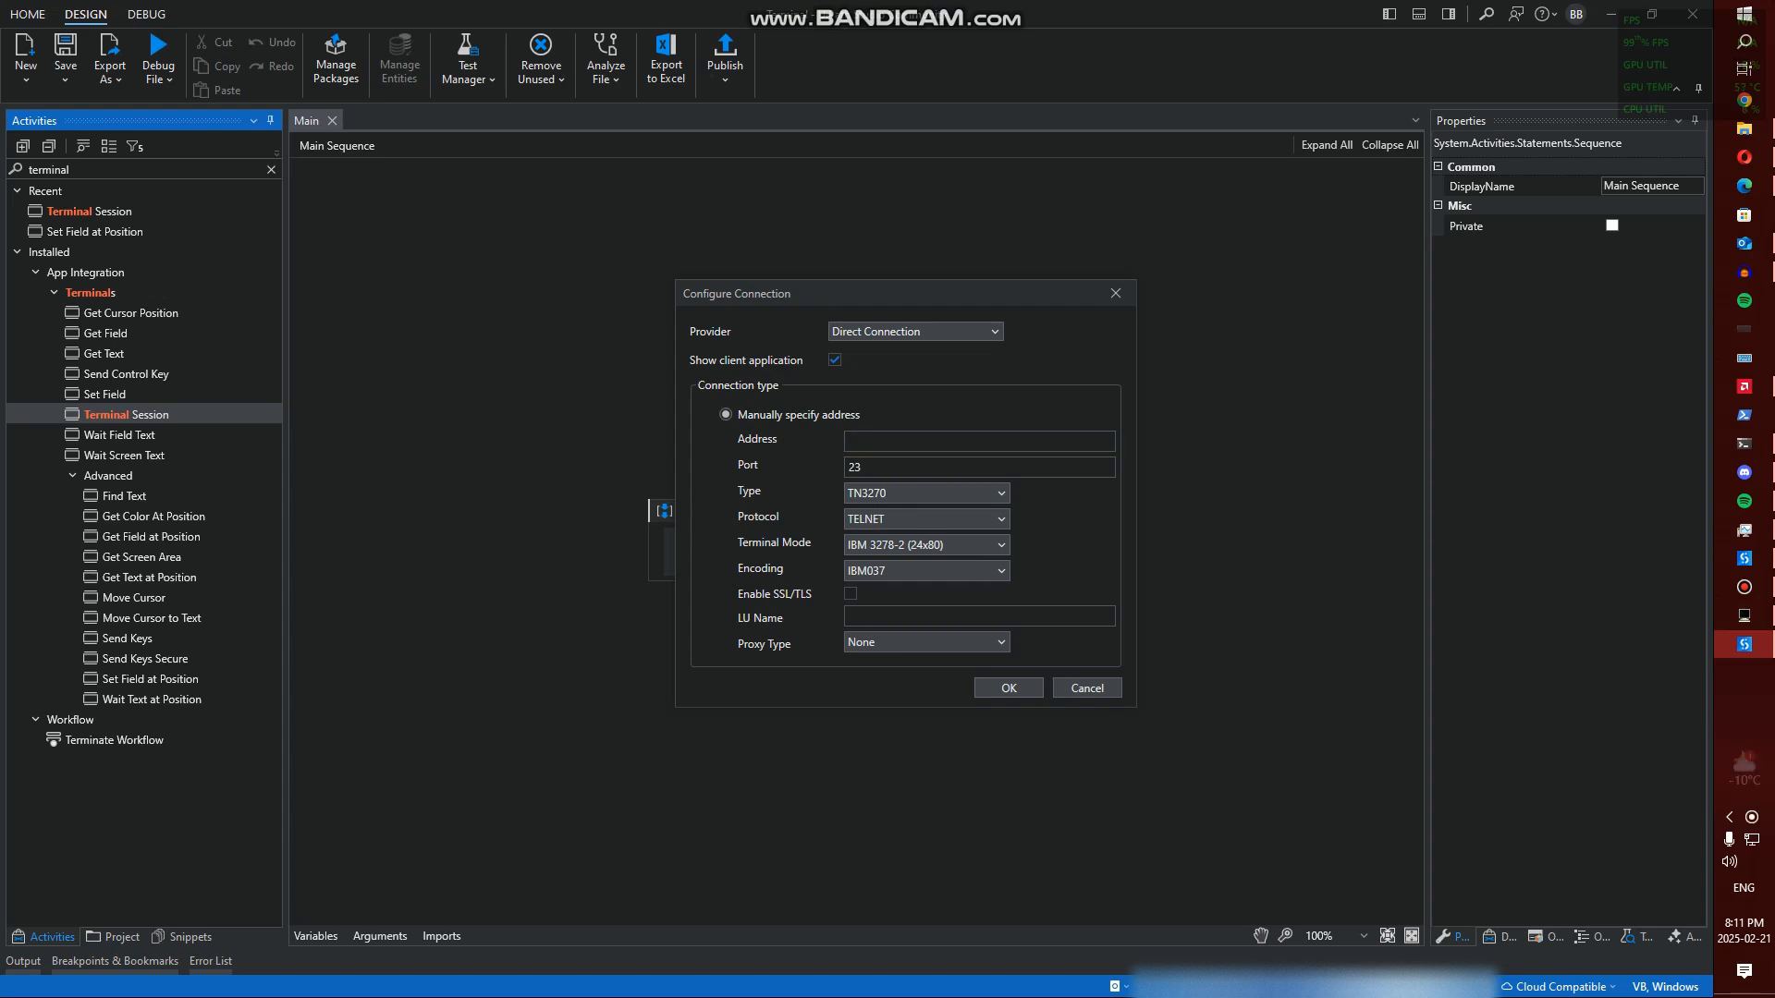
Point the connection at pub400.com using TN5250 and IBM 3477-FC (27x132 color) mode
{"action": "type", "text": "pub40"}
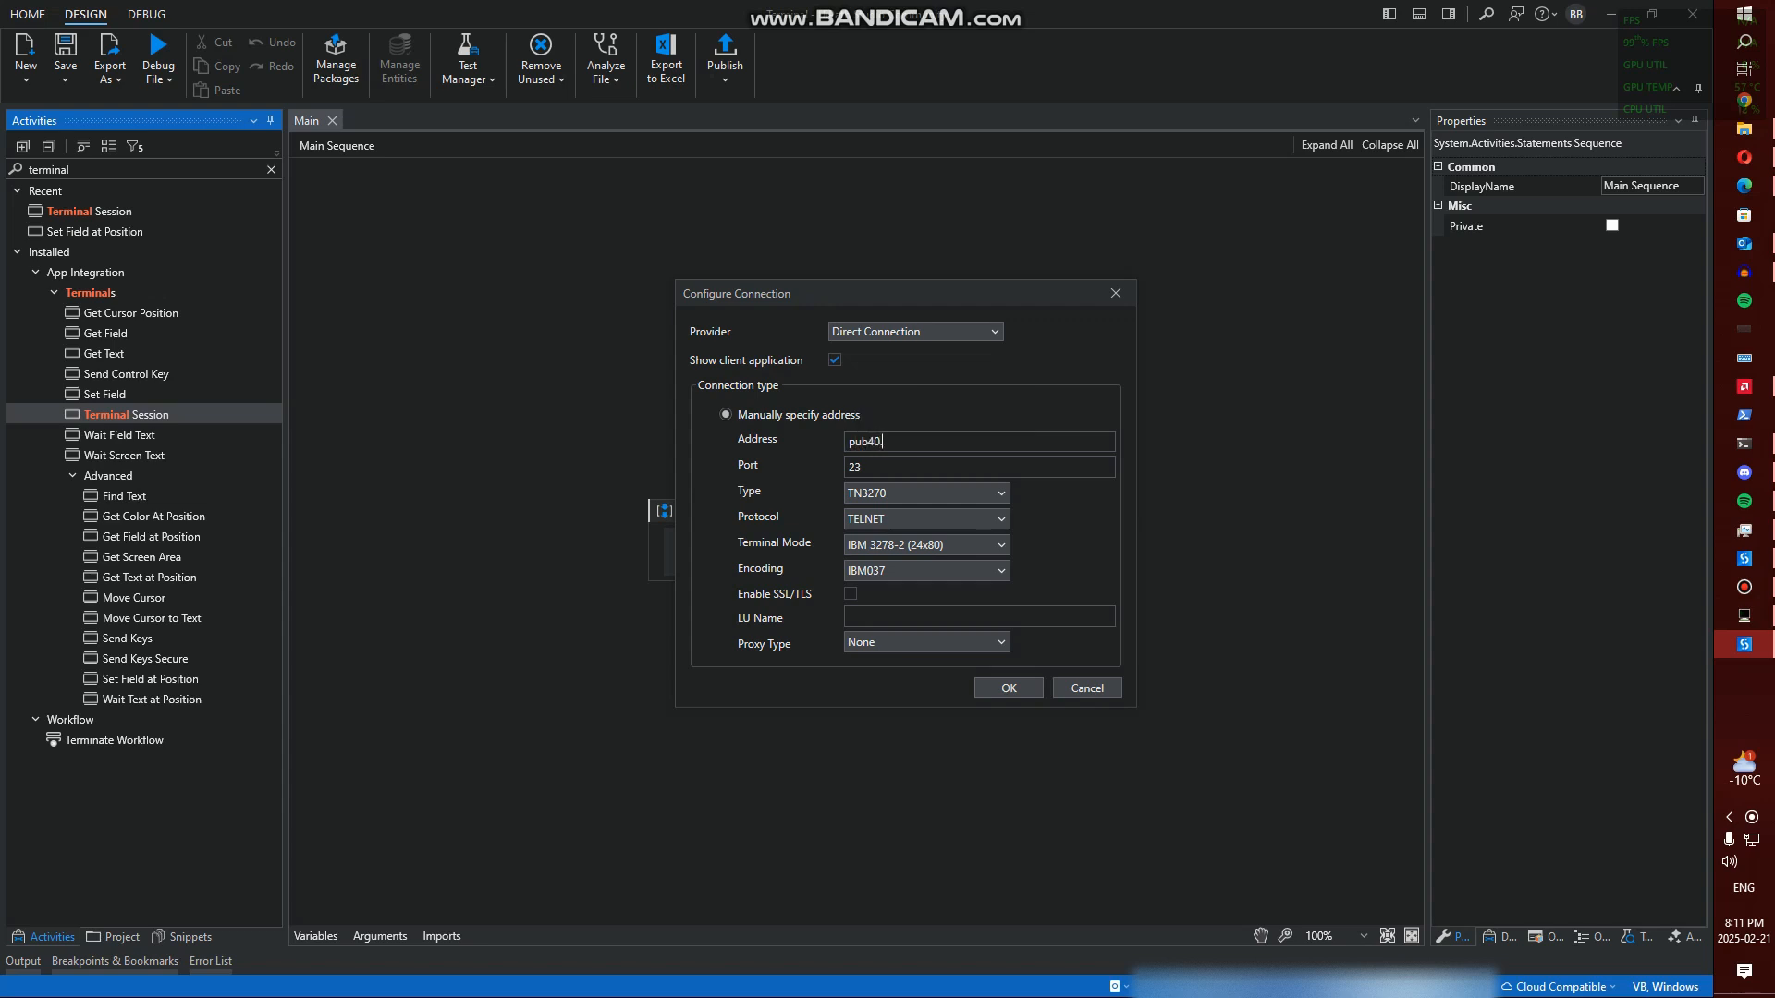
{"action": "type", "text": "0.com"}
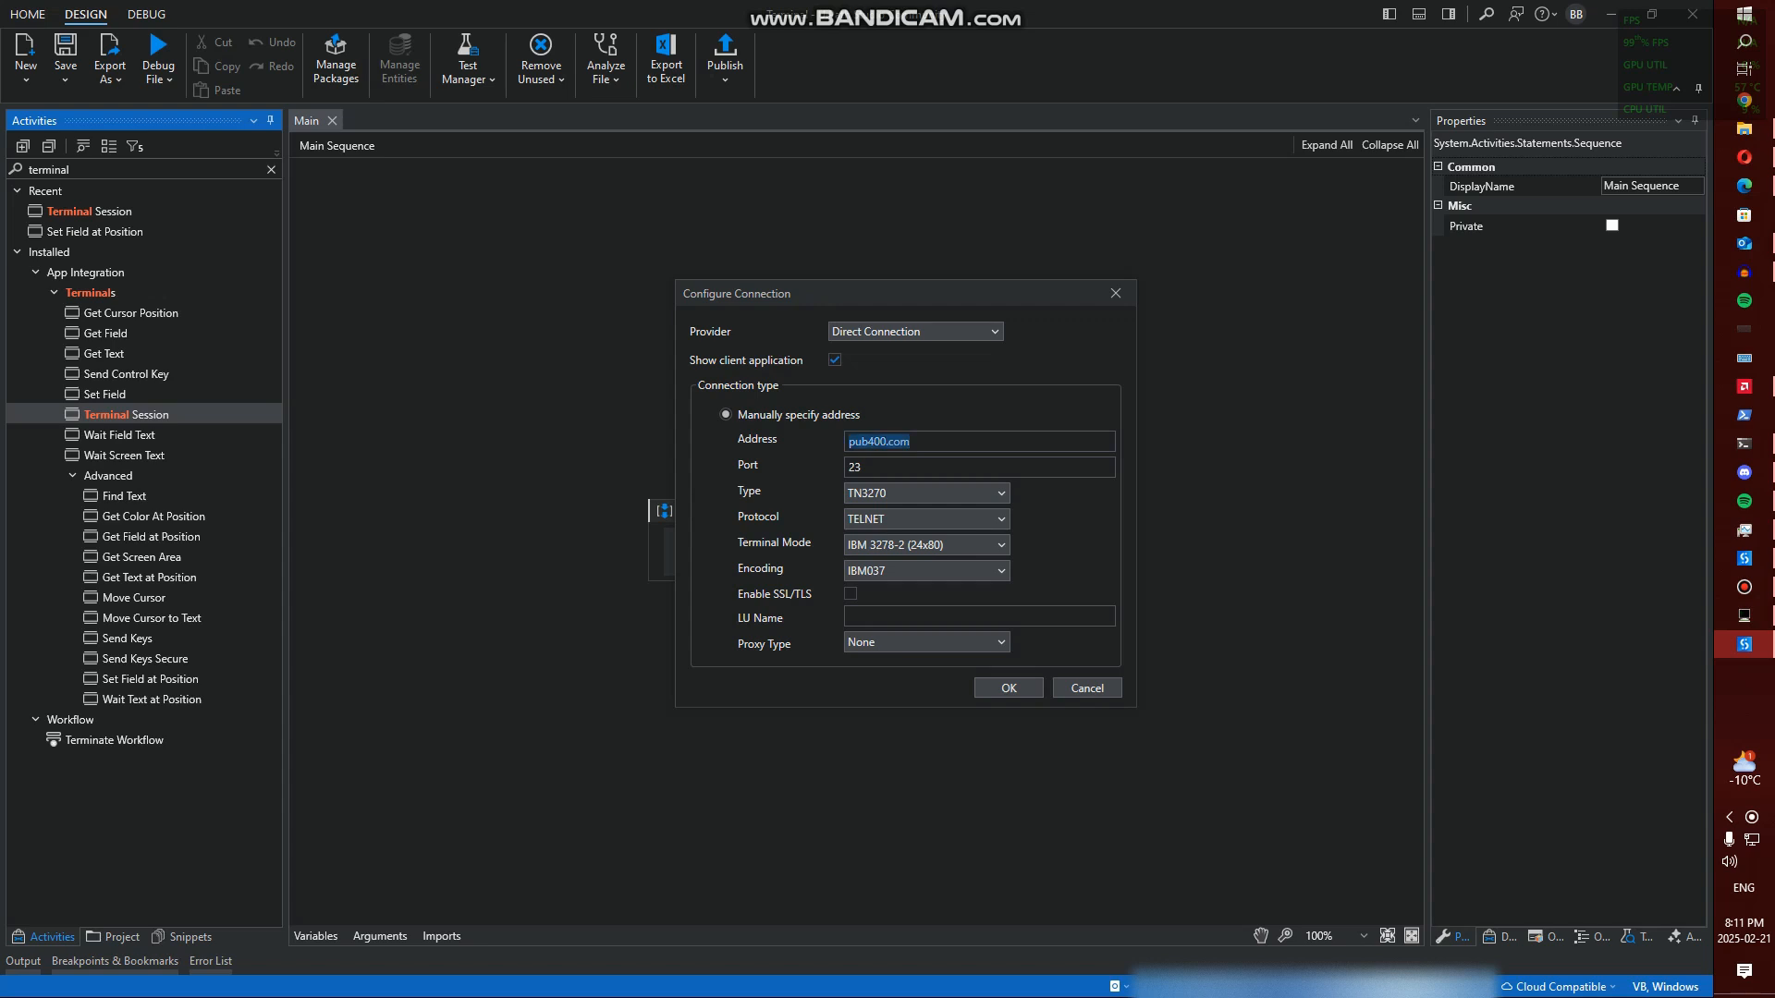
{"action": "left_click", "coordinate": [1005, 687]}
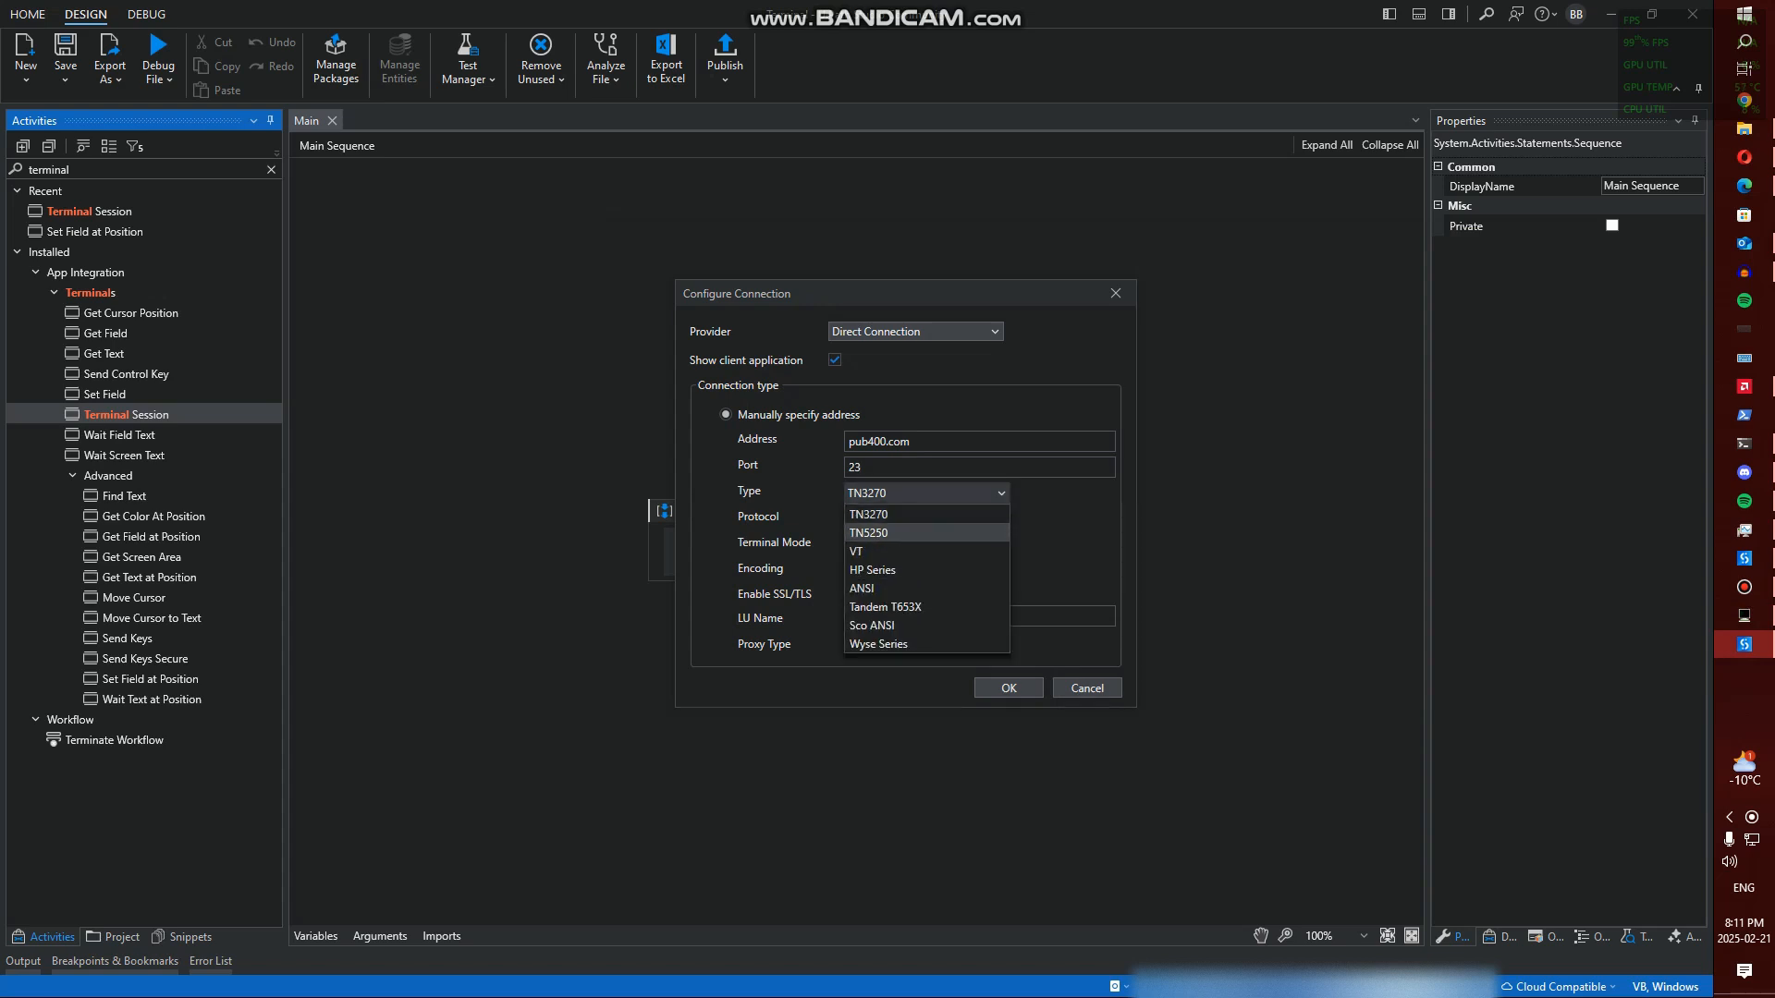
{"action": "left_click", "coordinate": [868, 532]}
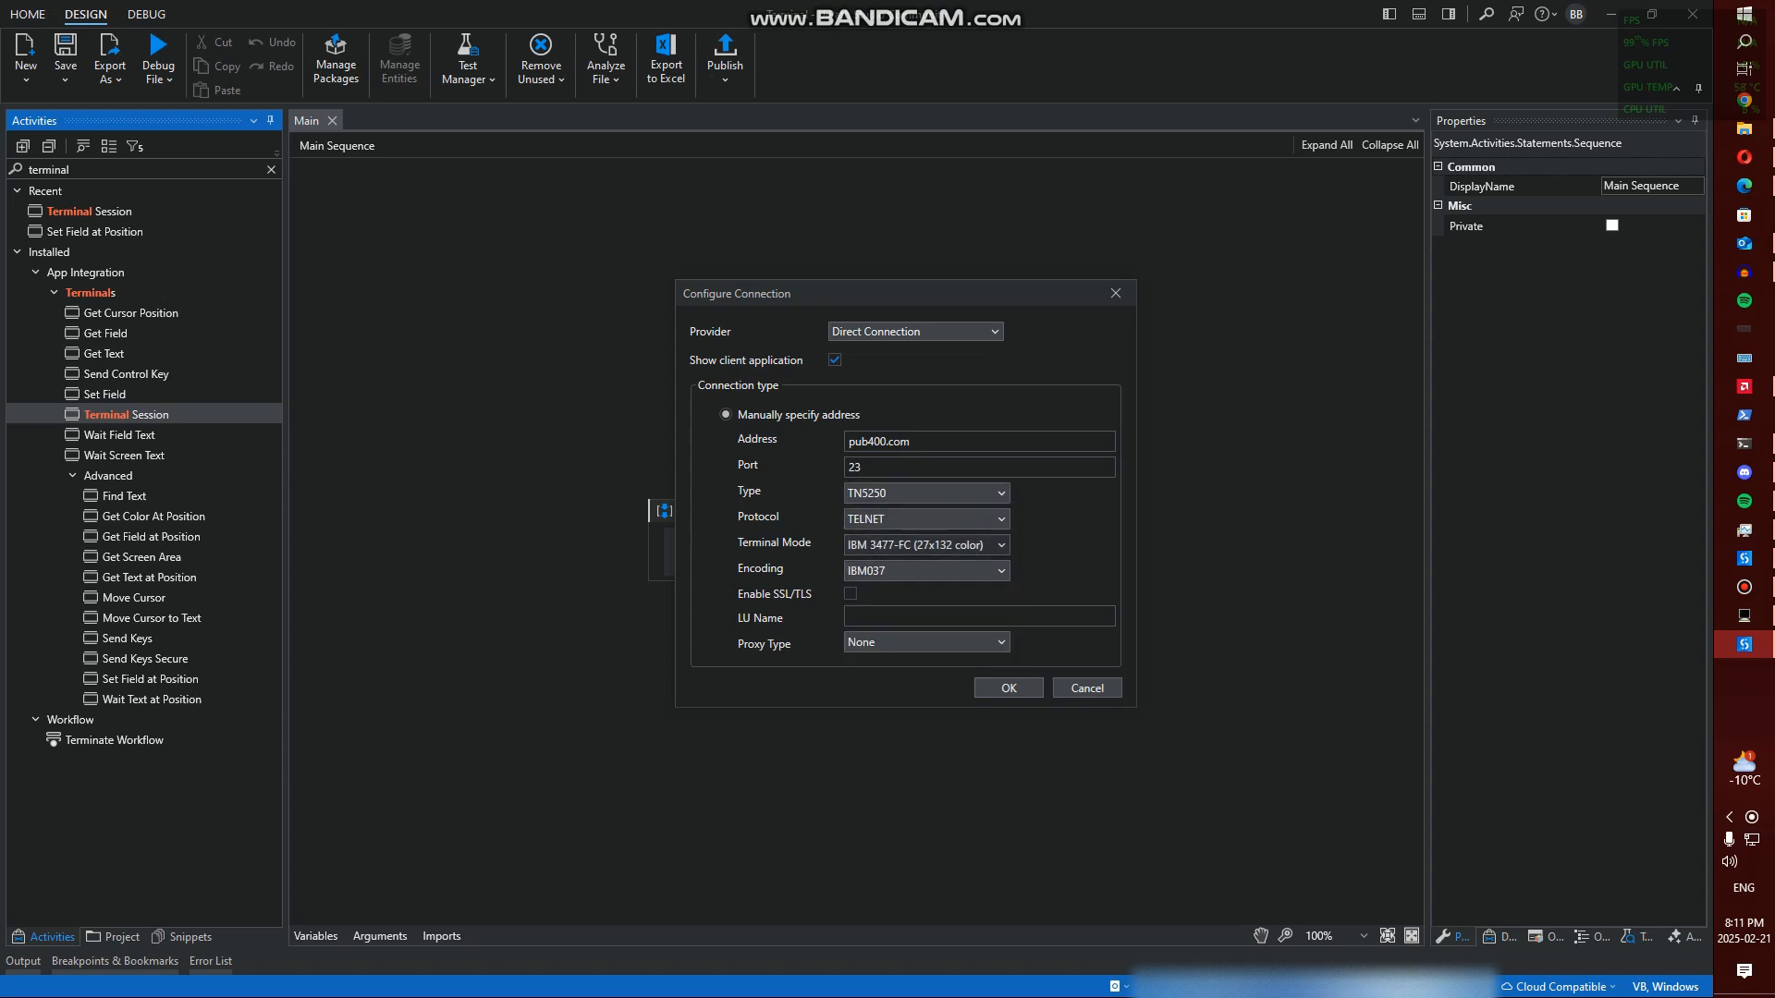
{"action": "left_click", "coordinate": [999, 545]}
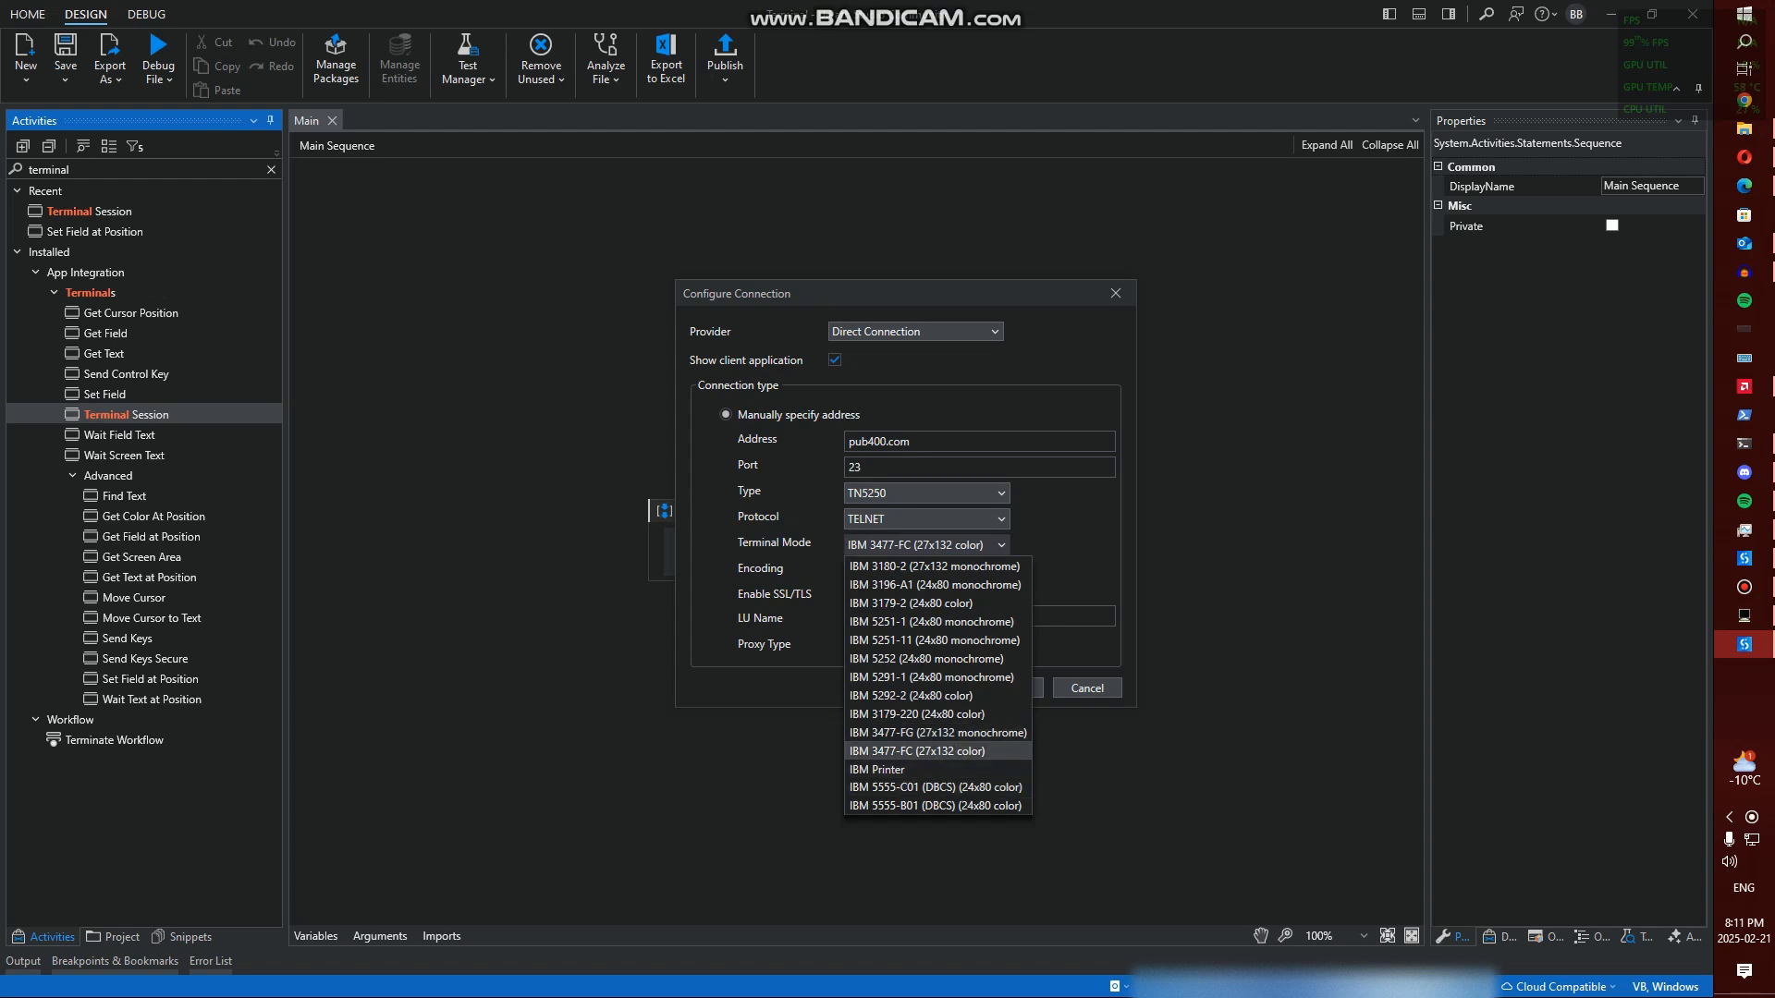
{"action": "left_click", "coordinate": [915, 751]}
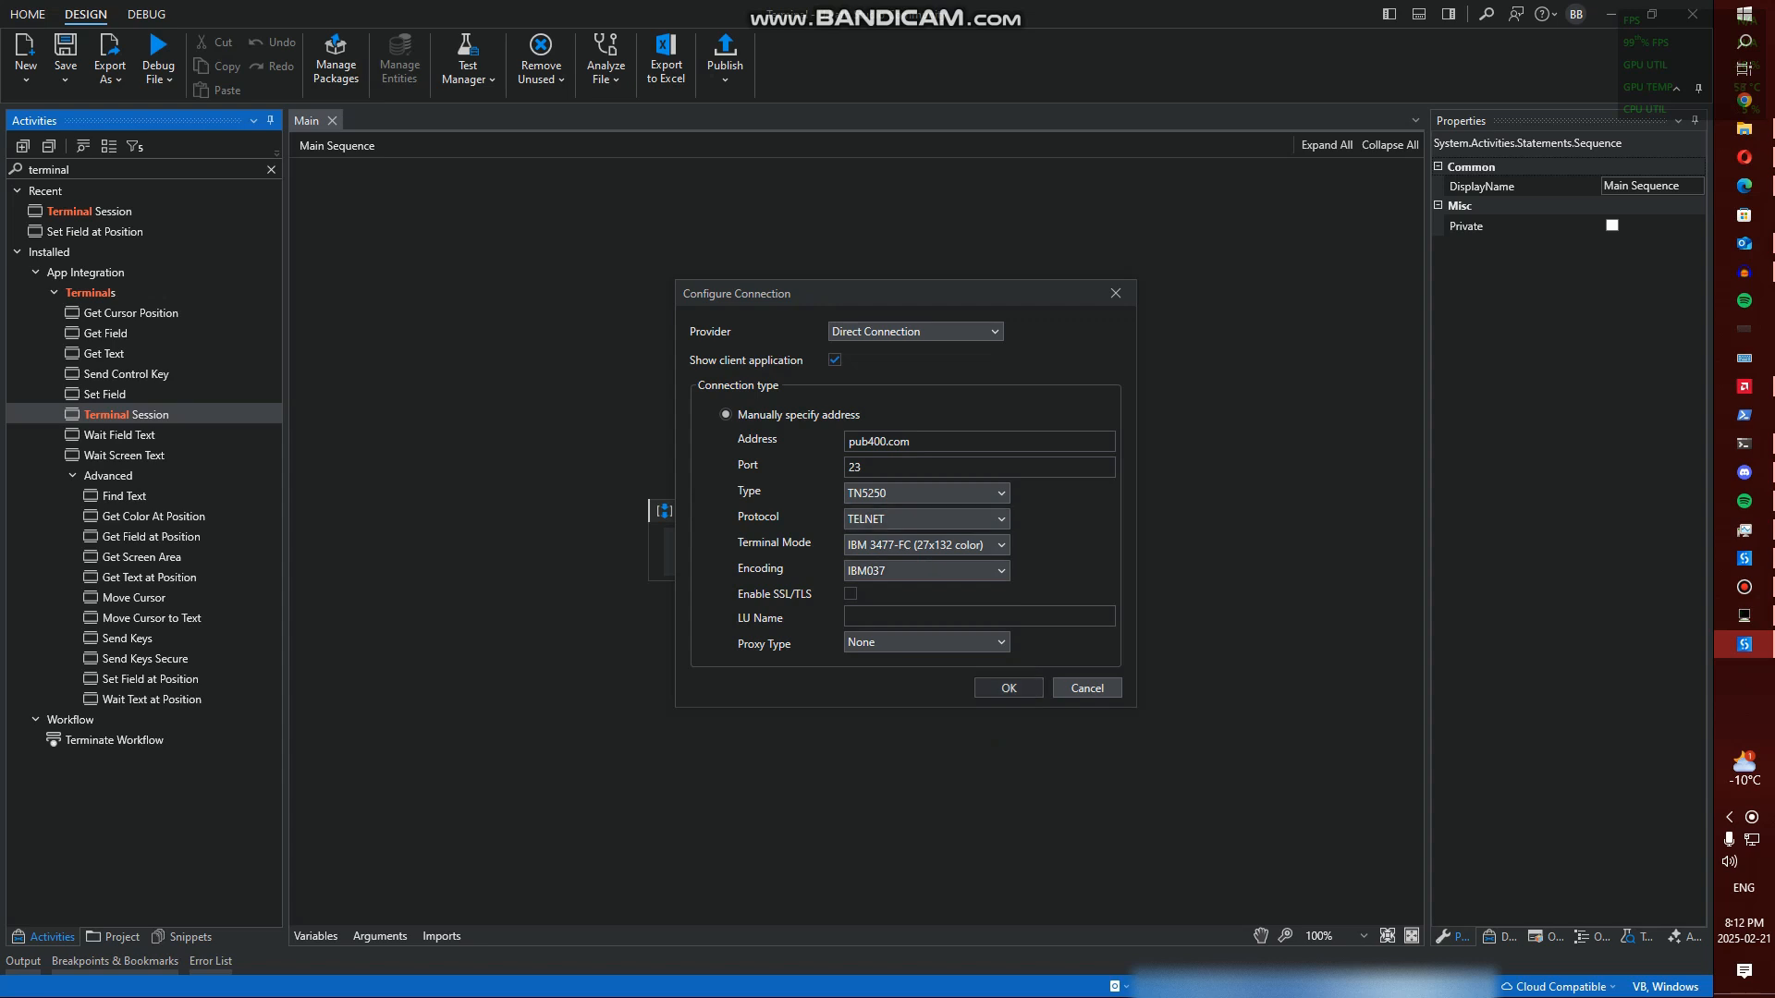
Record sending the username into the user name field, followed by a Tab key
{"action": "left_click", "coordinate": [1007, 687]}
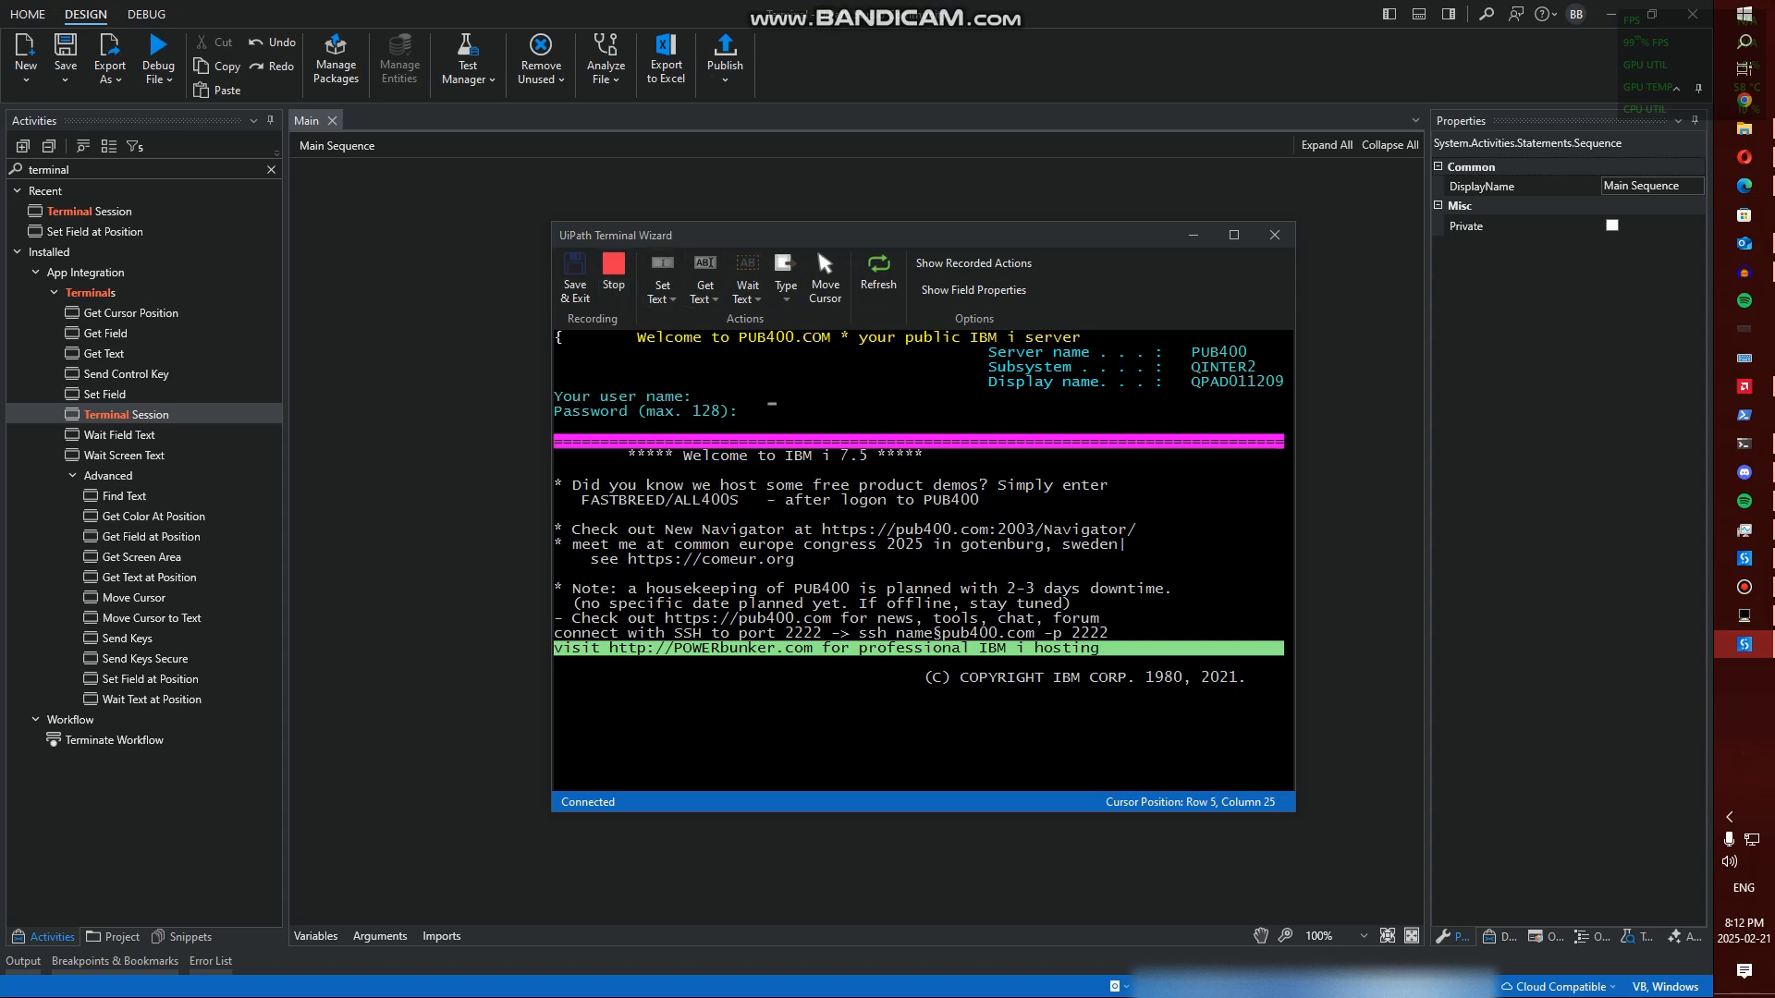
{"action": "mouse_move", "coordinate": [785, 275]}
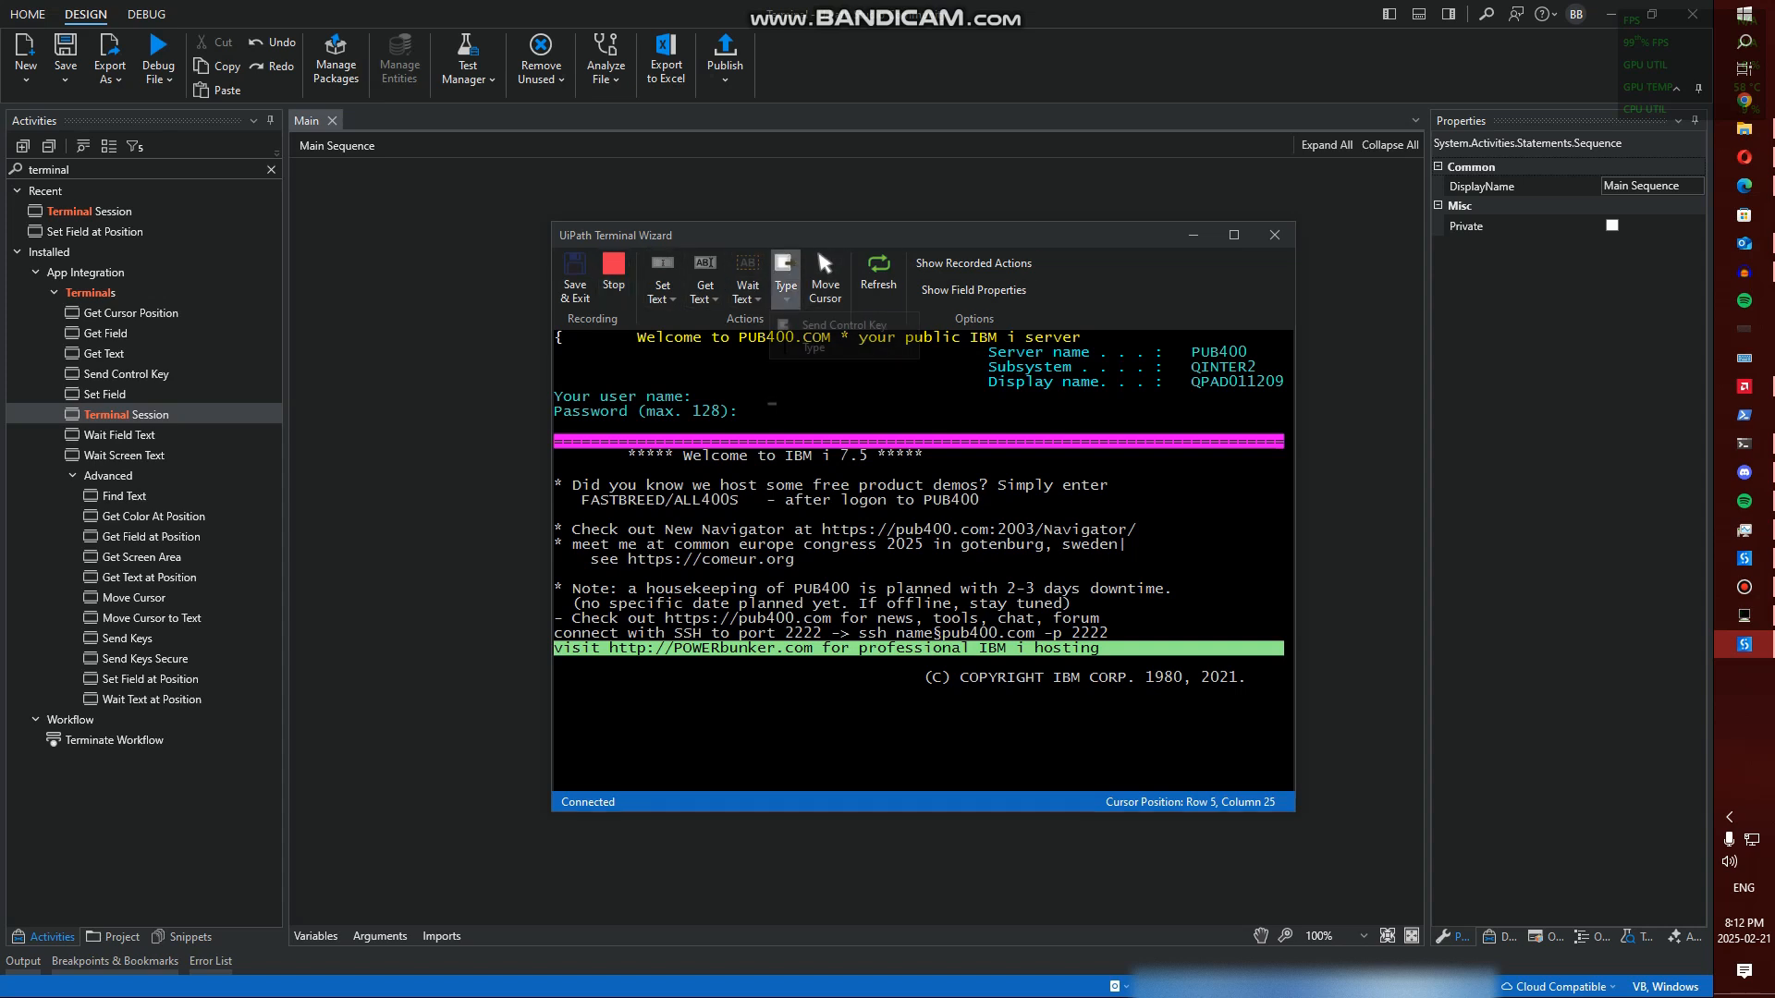
{"action": "left_click", "coordinate": [785, 277]}
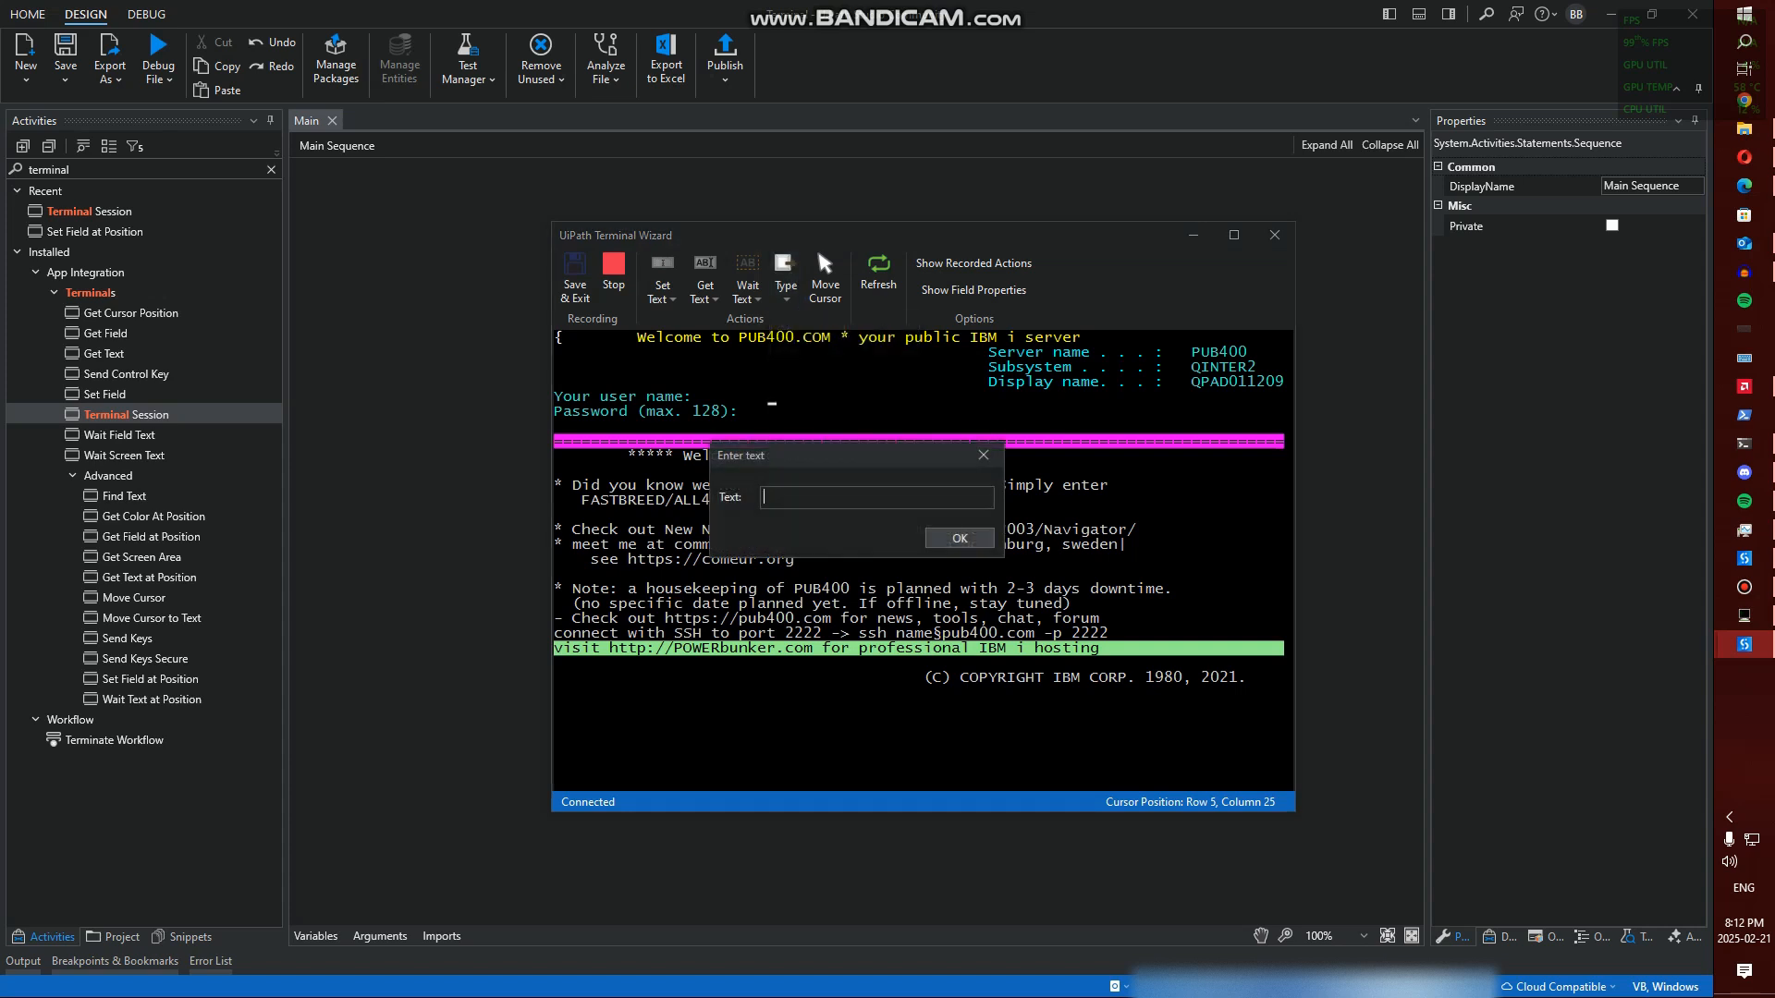
{"action": "type", "text": "ud"}
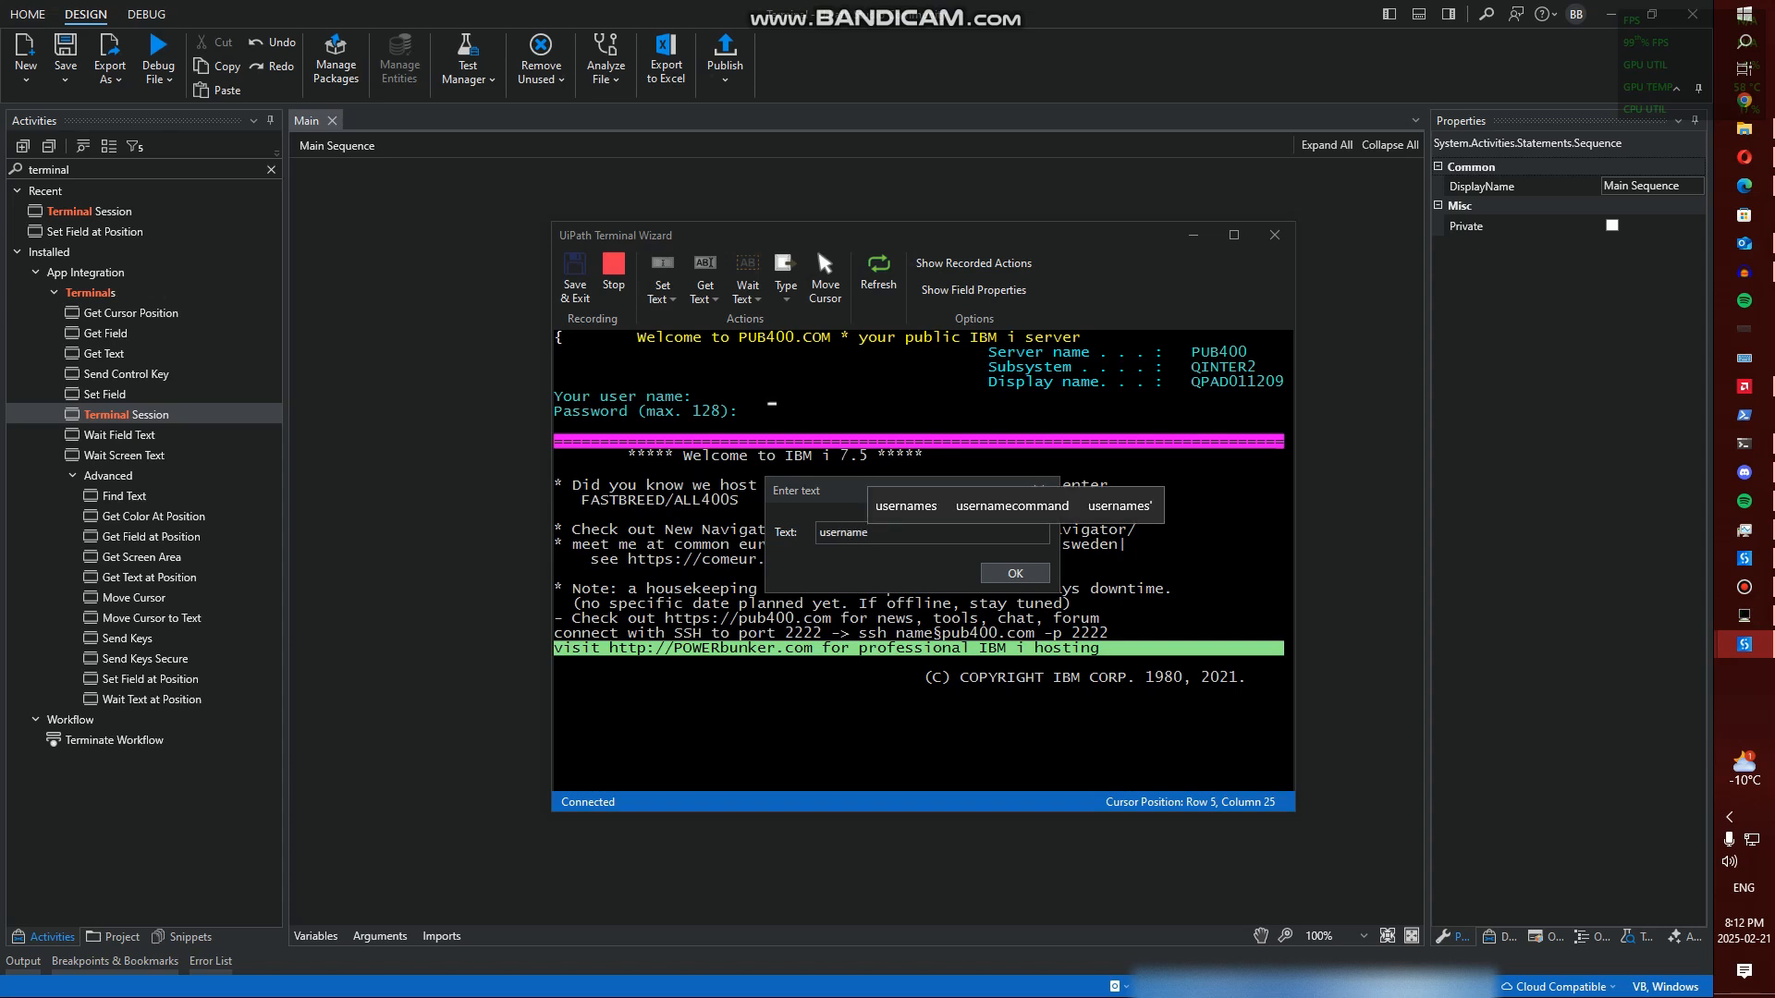
{"action": "left_click", "coordinate": [1012, 573]}
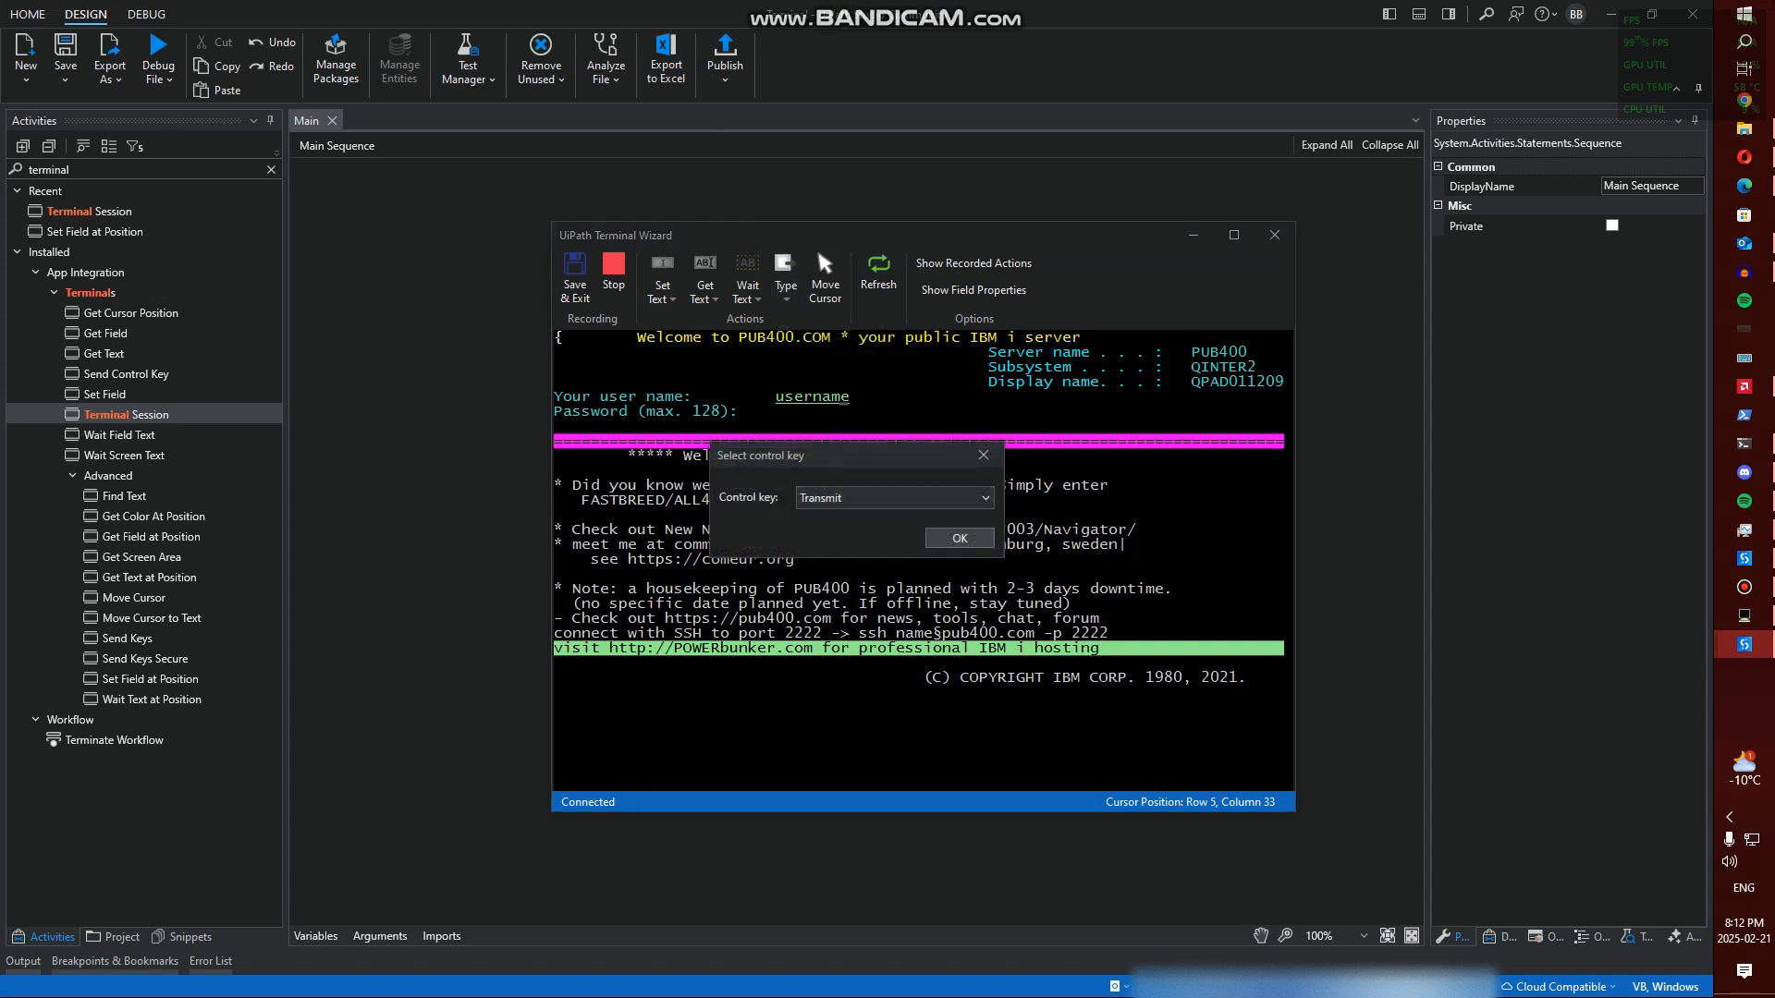
{"action": "left_click", "coordinate": [893, 499]}
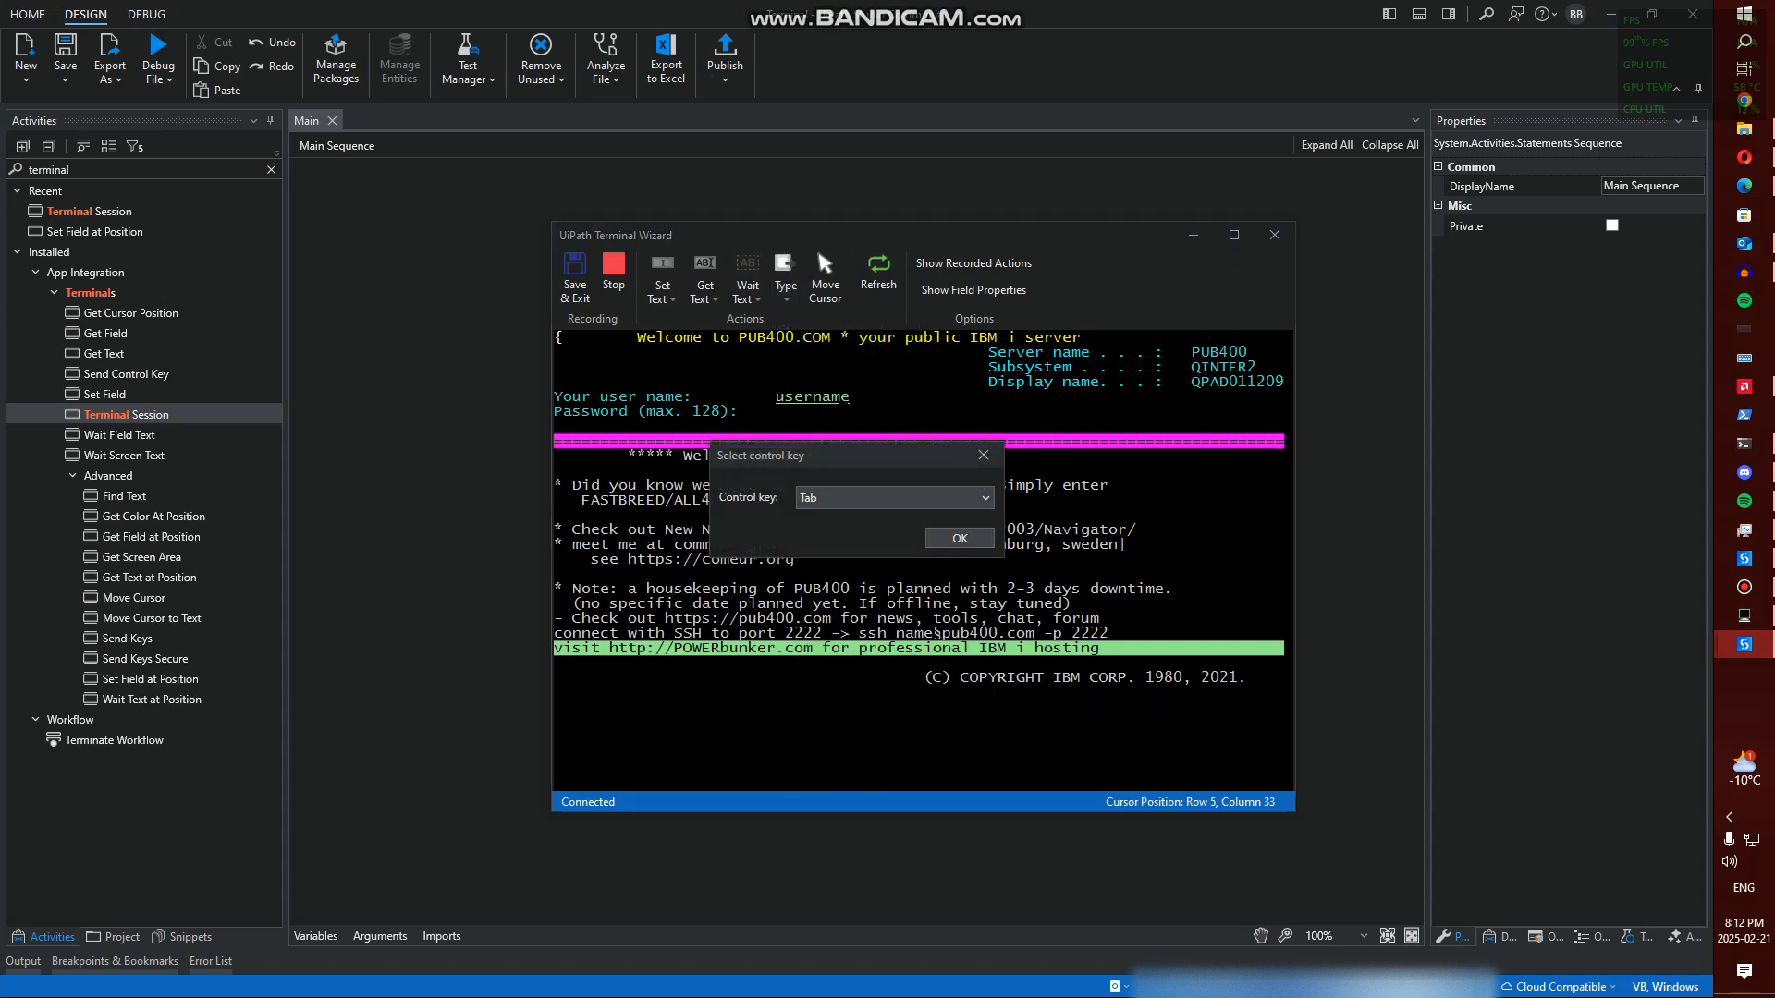
{"action": "left_click", "coordinate": [957, 538]}
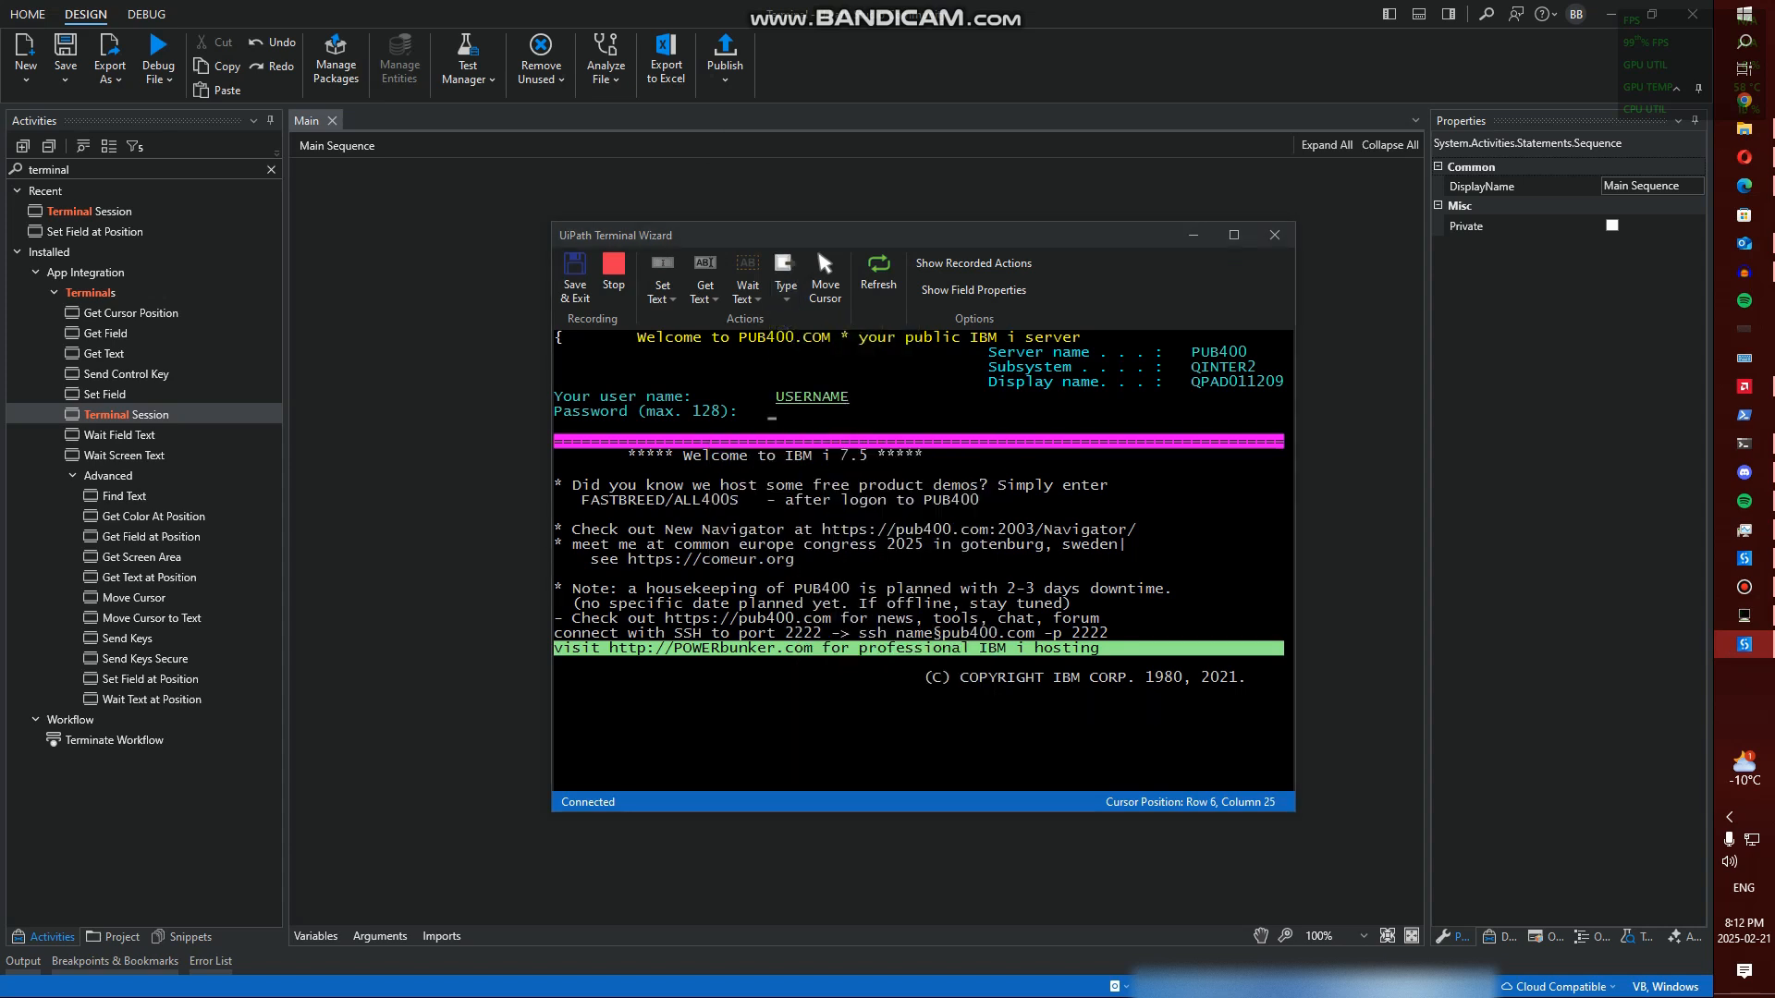
Record sending the password and Transmit, then save and exit the Terminal Wizard
{"action": "left_click", "coordinate": [785, 279]}
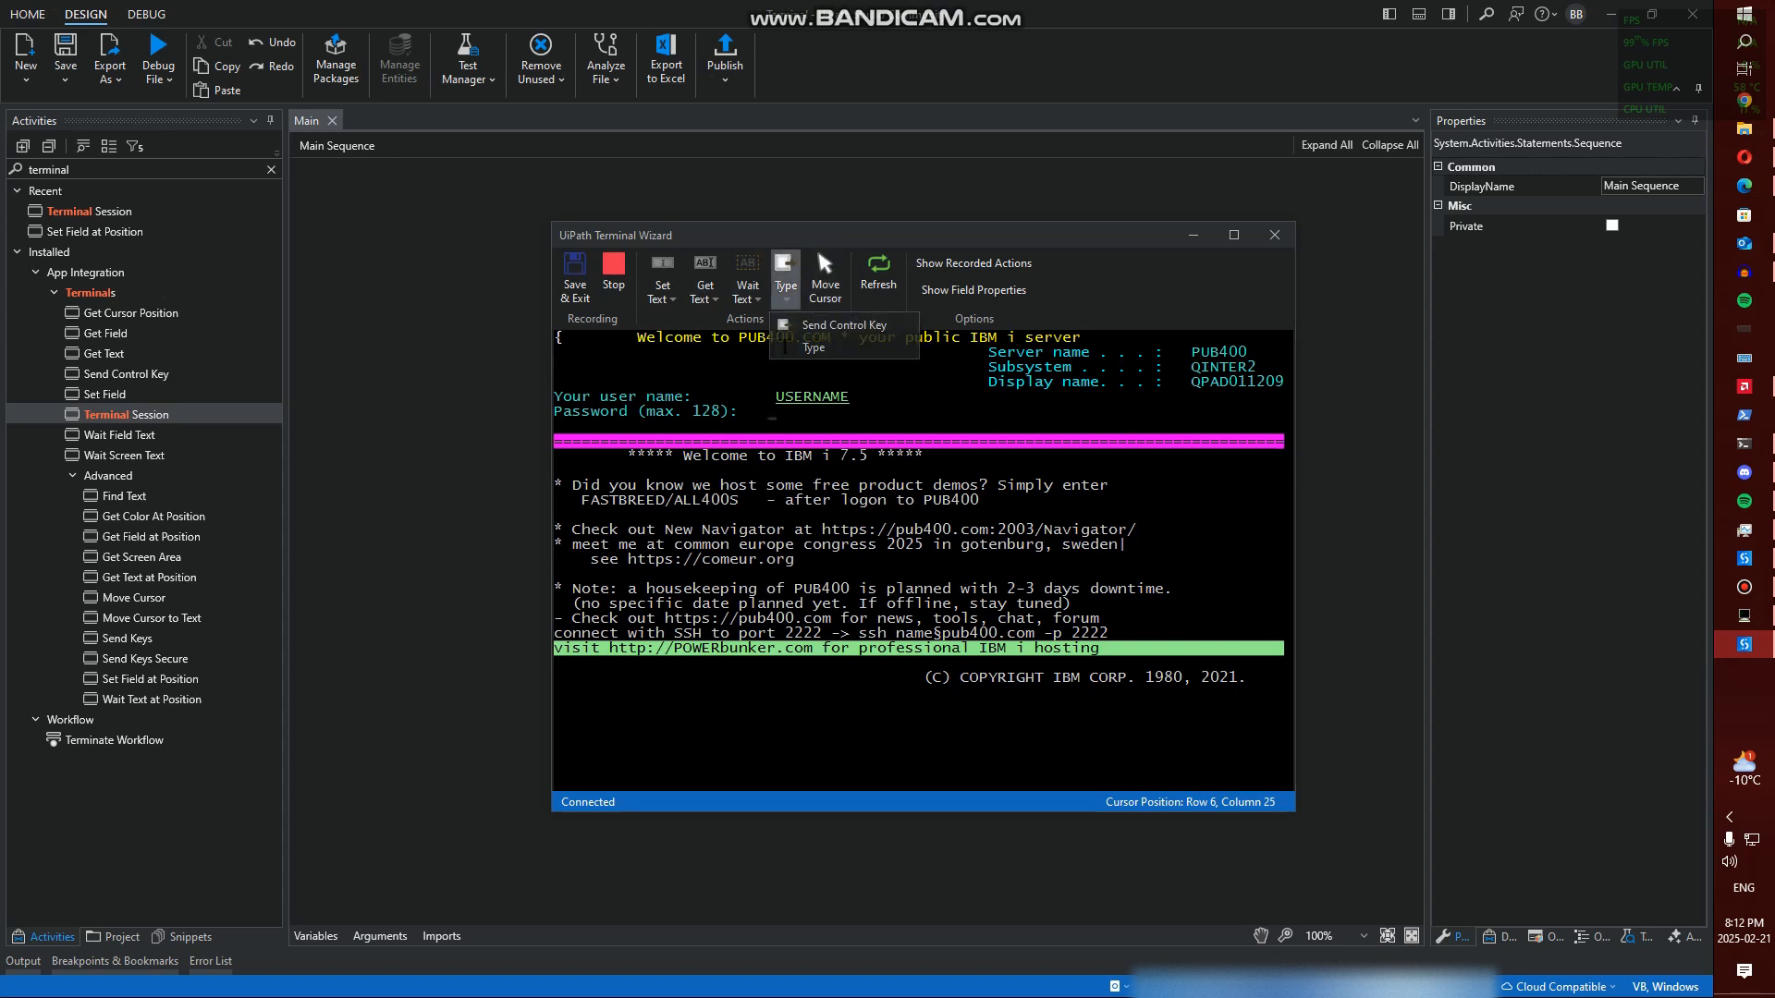
{"action": "left_click", "coordinate": [813, 347]}
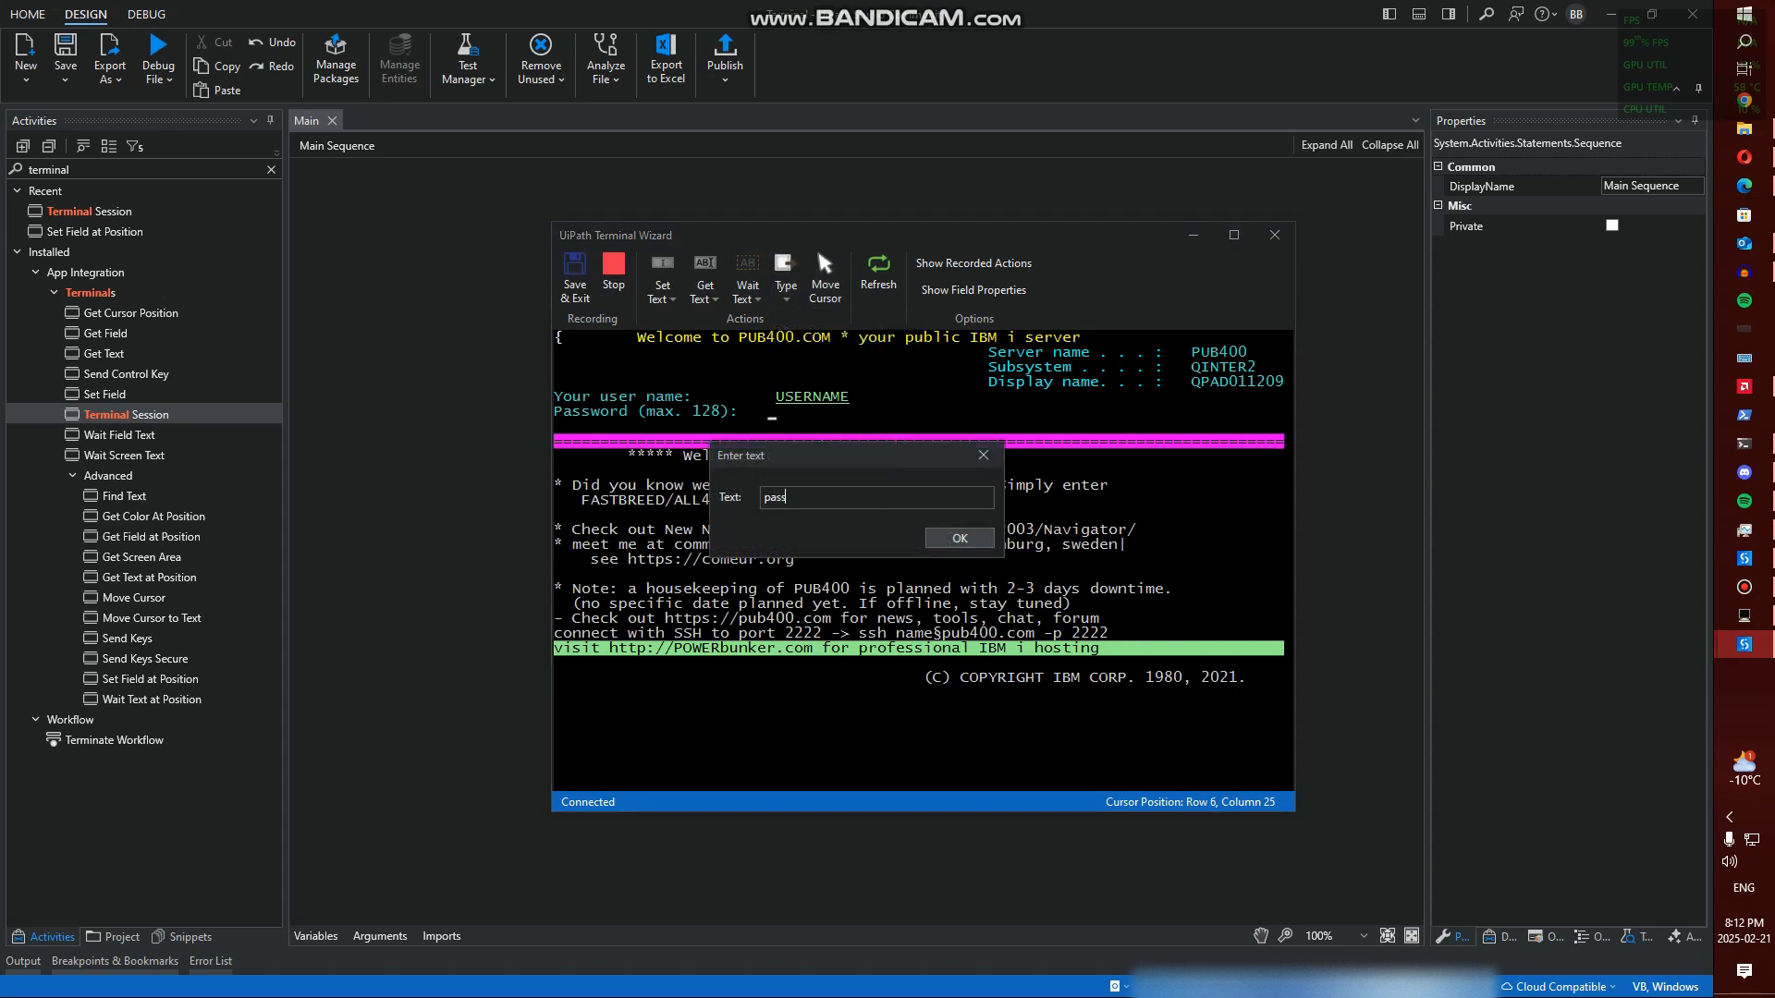
{"action": "left_click", "coordinate": [958, 538]}
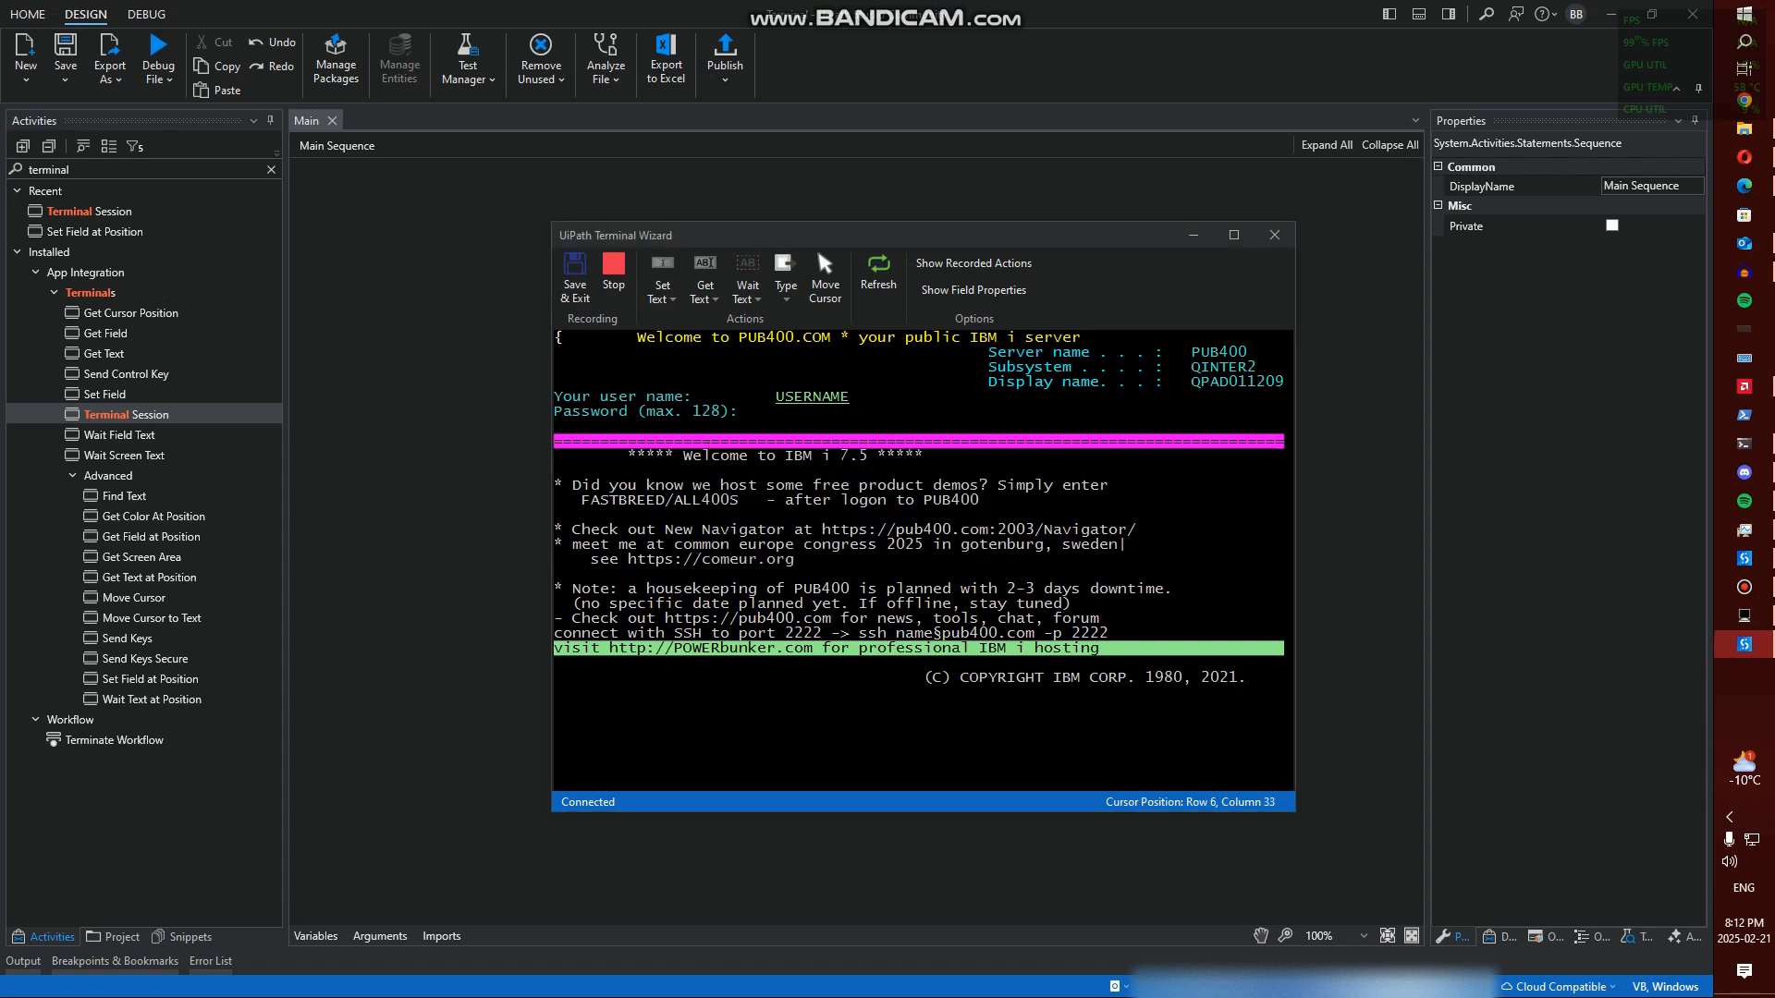
{"action": "left_click", "coordinate": [785, 277]}
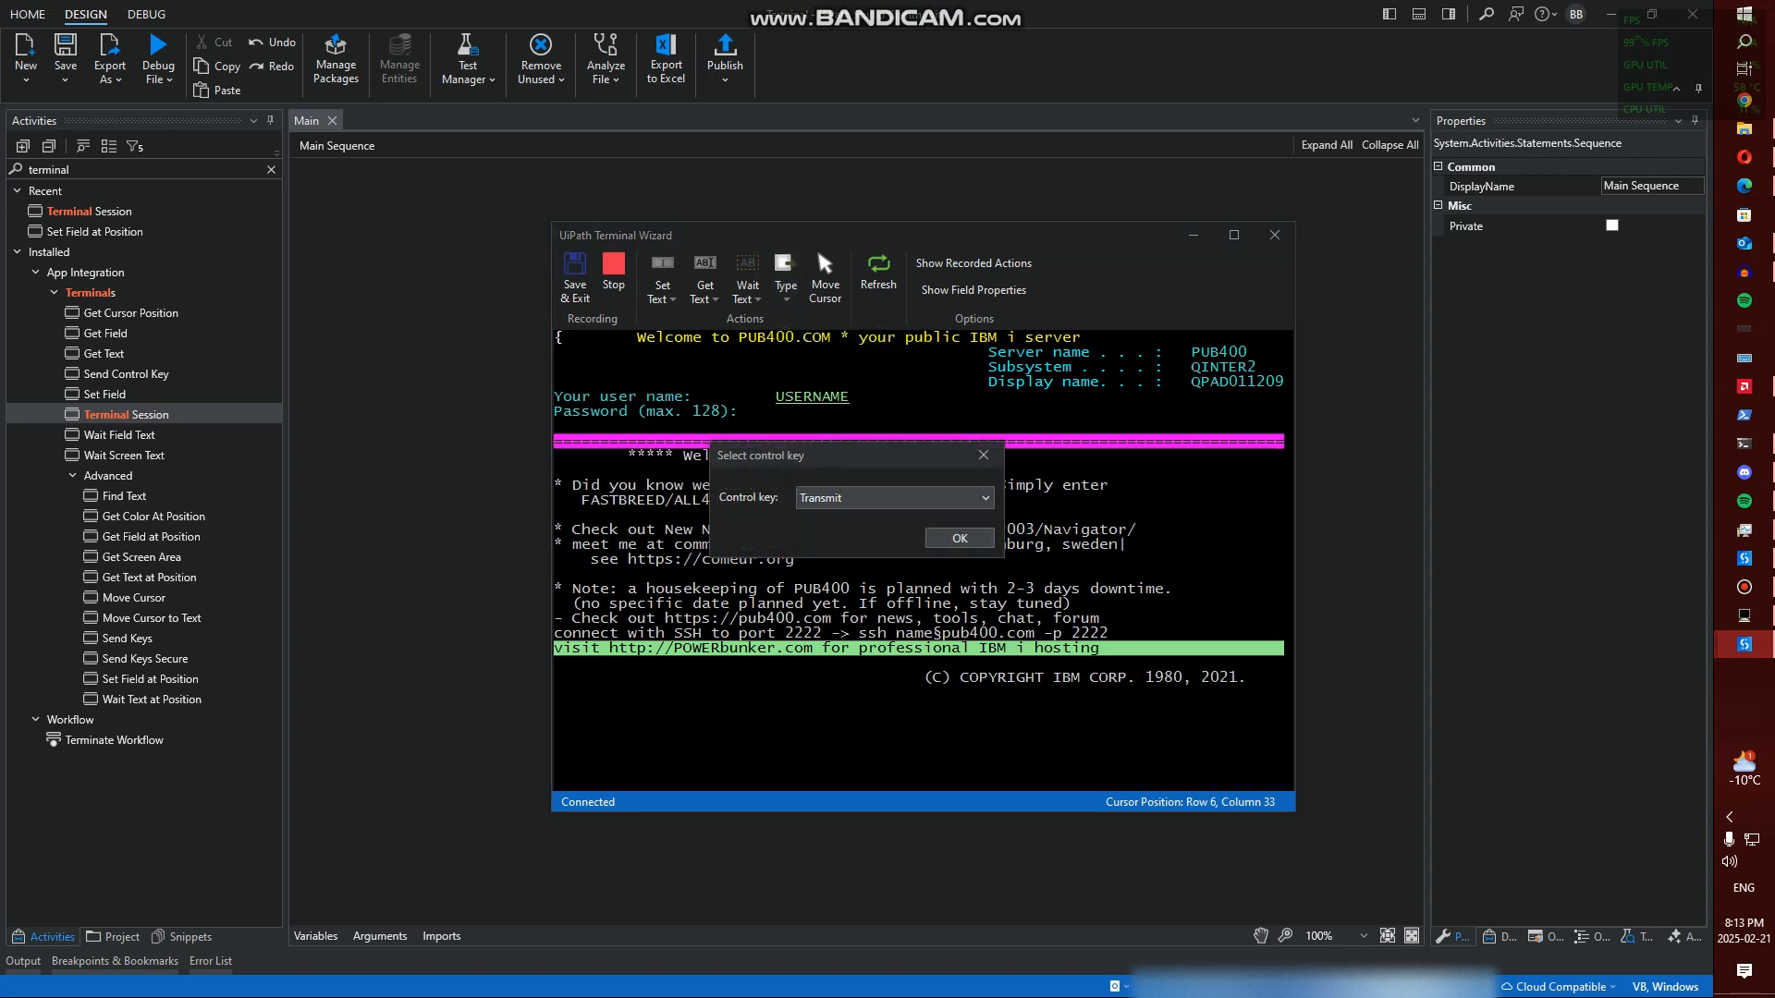
{"action": "left_click", "coordinate": [958, 538]}
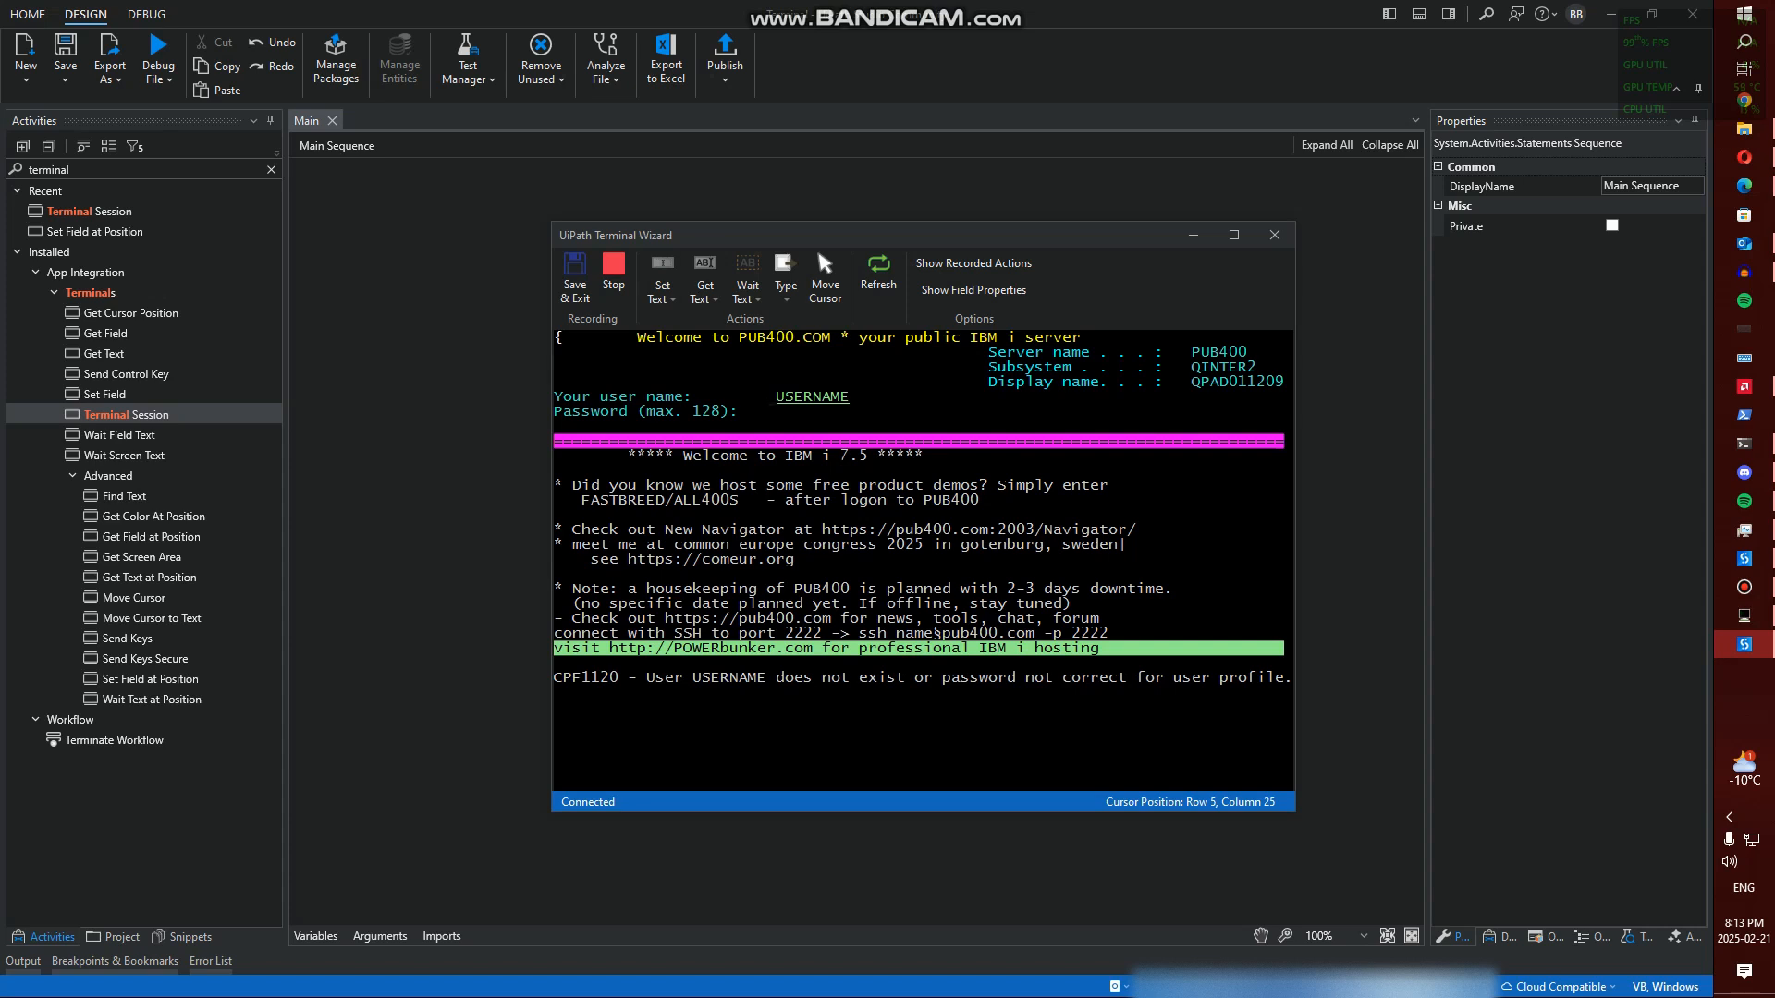
{"action": "left_click", "coordinate": [574, 279]}
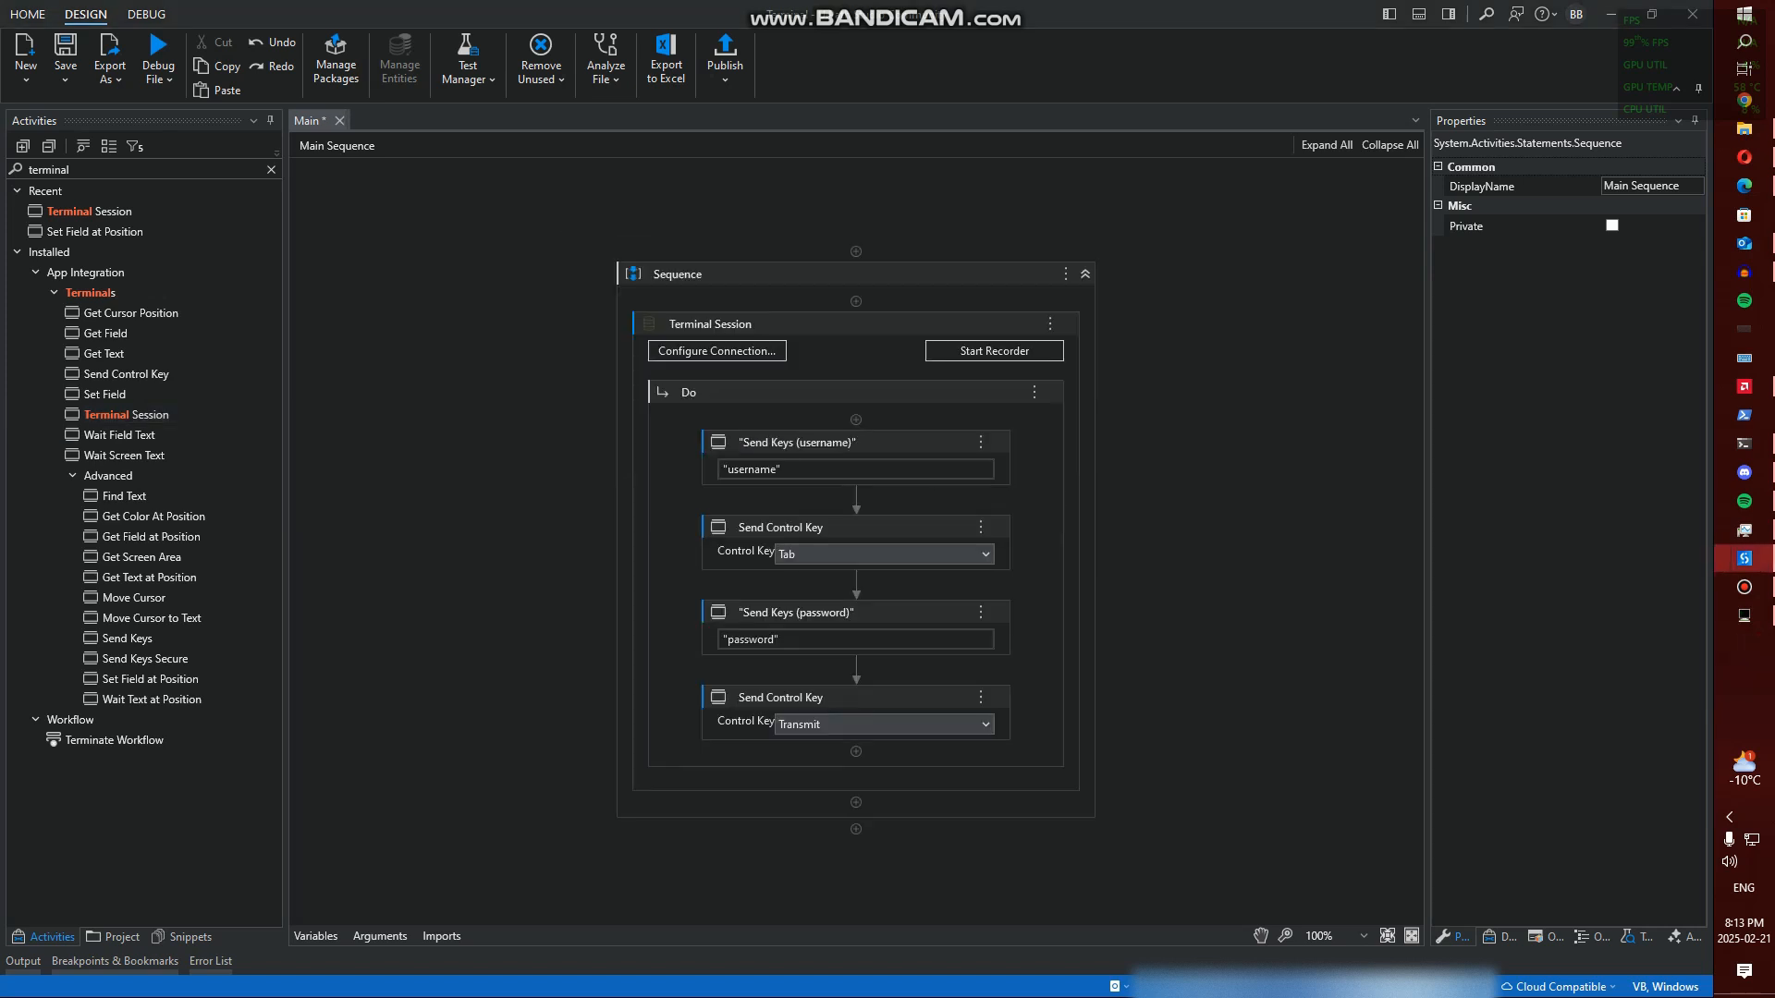
Replace the quoted Send Keys text with the username and password variables
{"action": "left_click", "coordinate": [710, 324]}
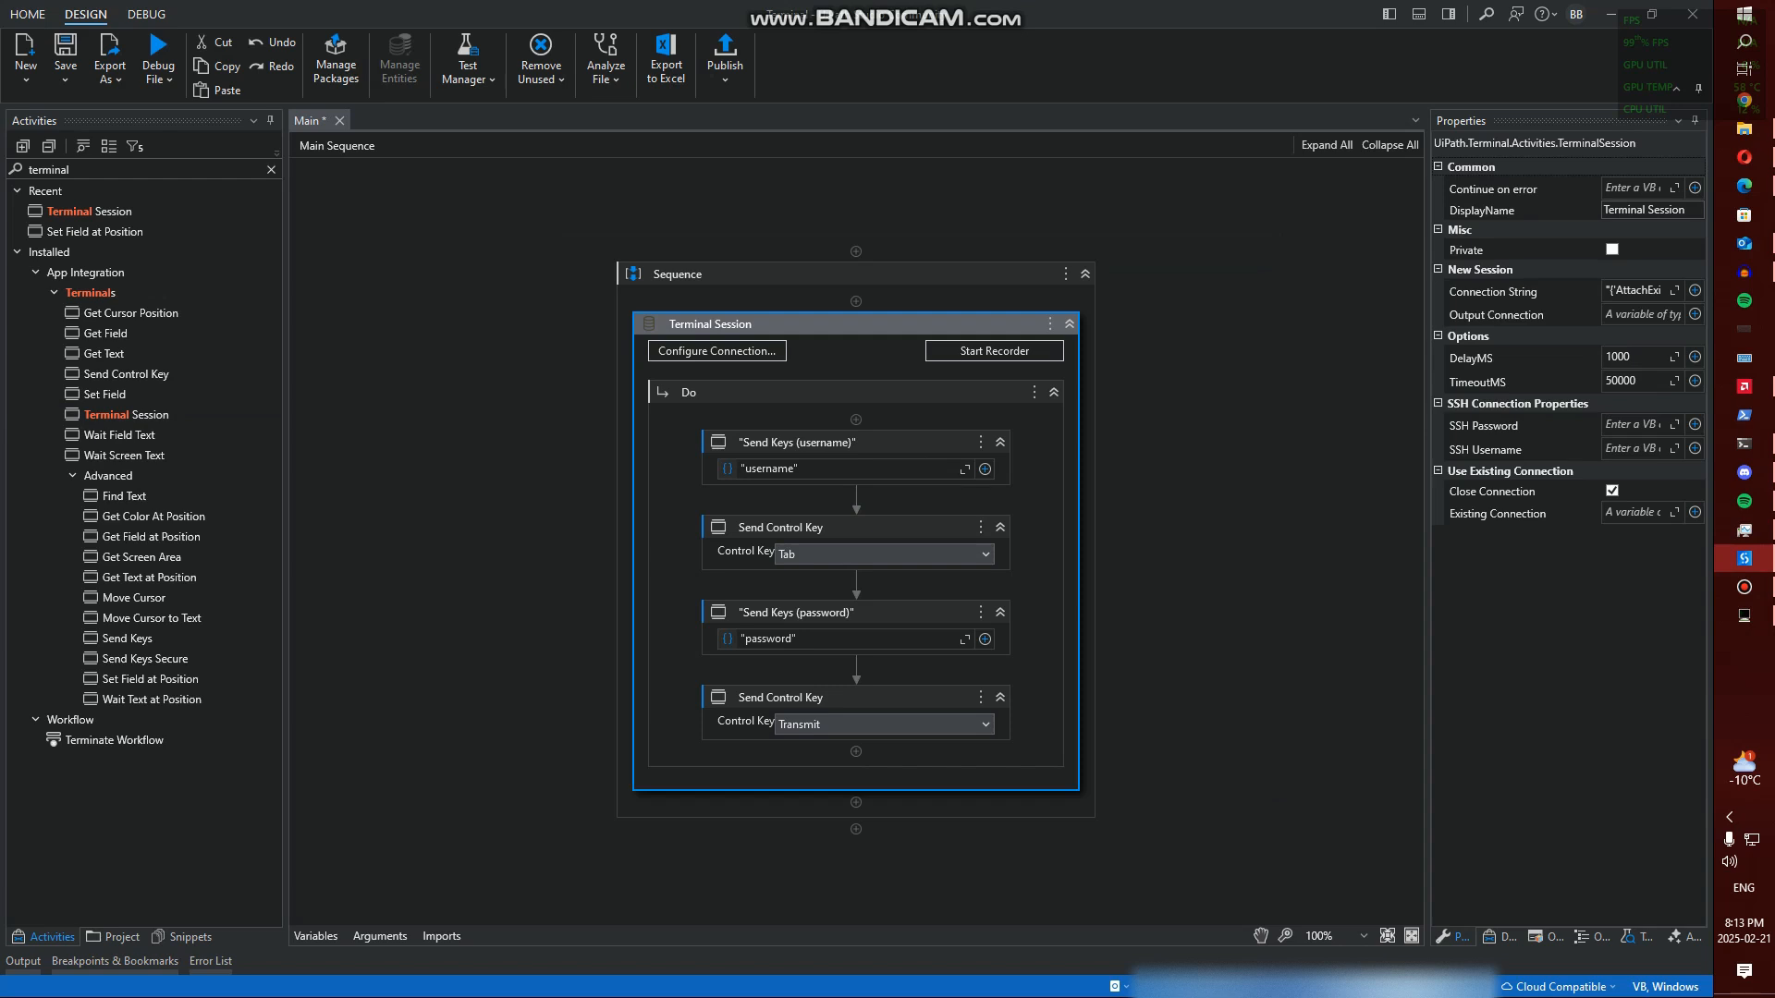
{"action": "left_click", "coordinate": [843, 468]}
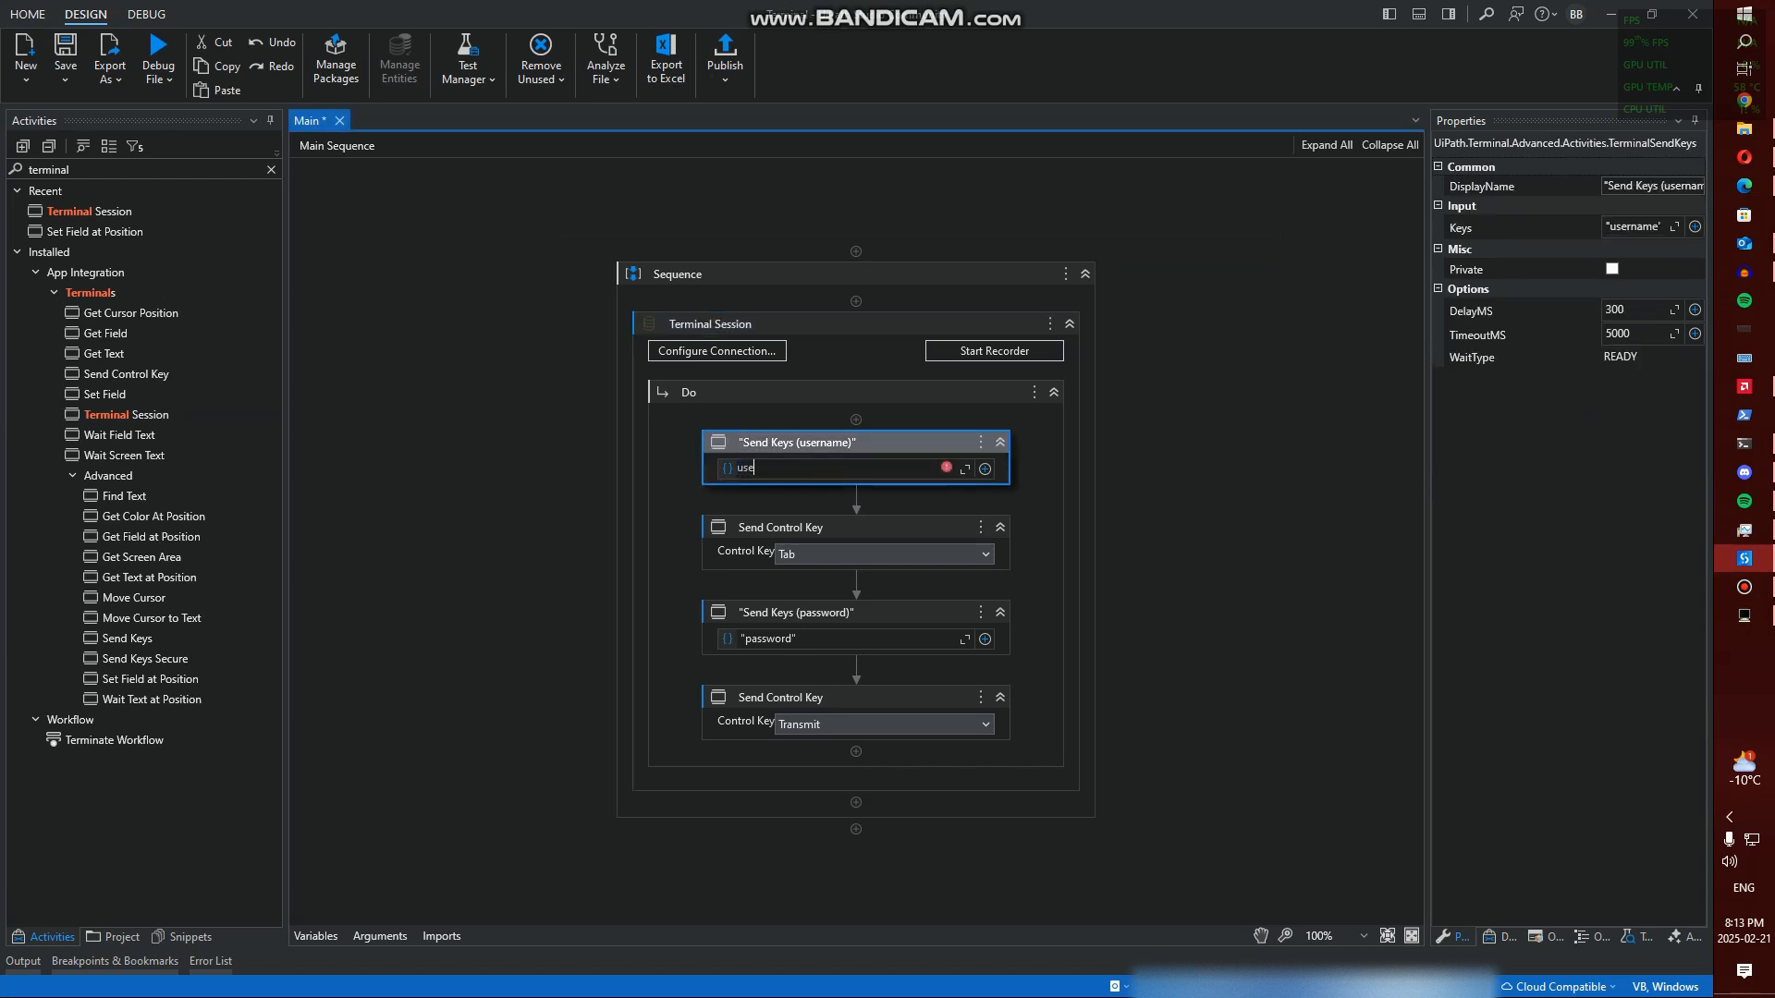
{"action": "type", "text": "rname"}
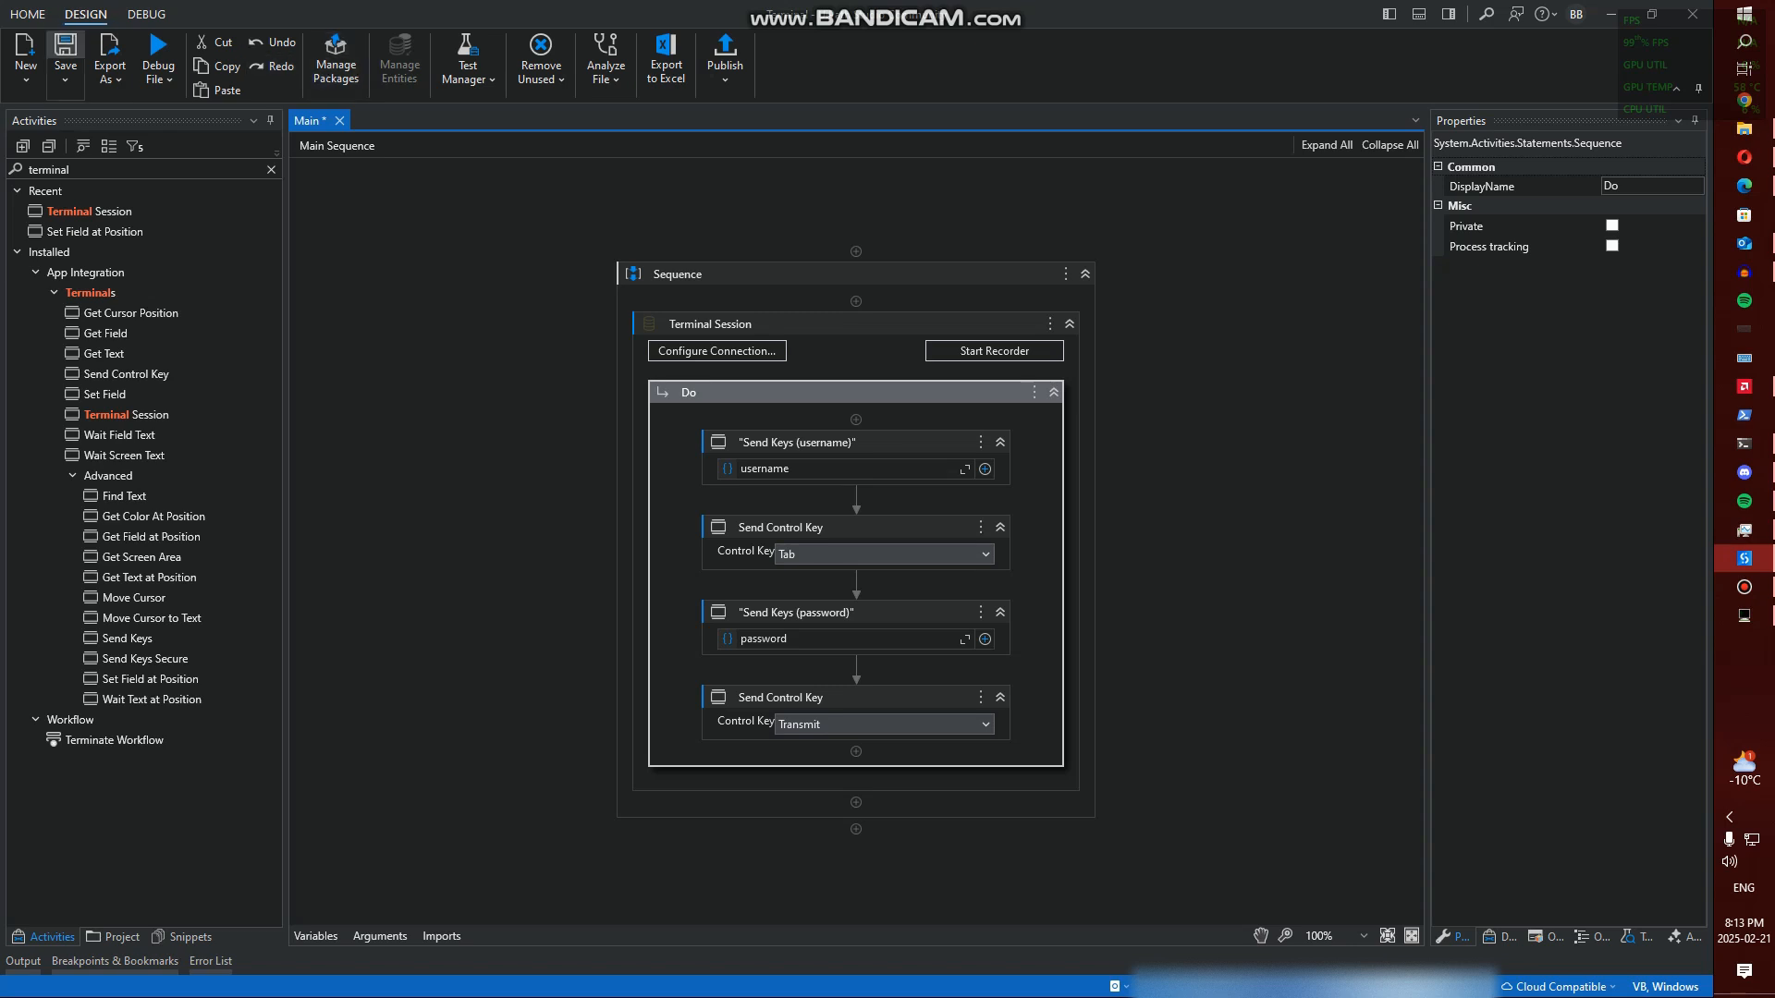
{"action": "type", "text": "delay"}
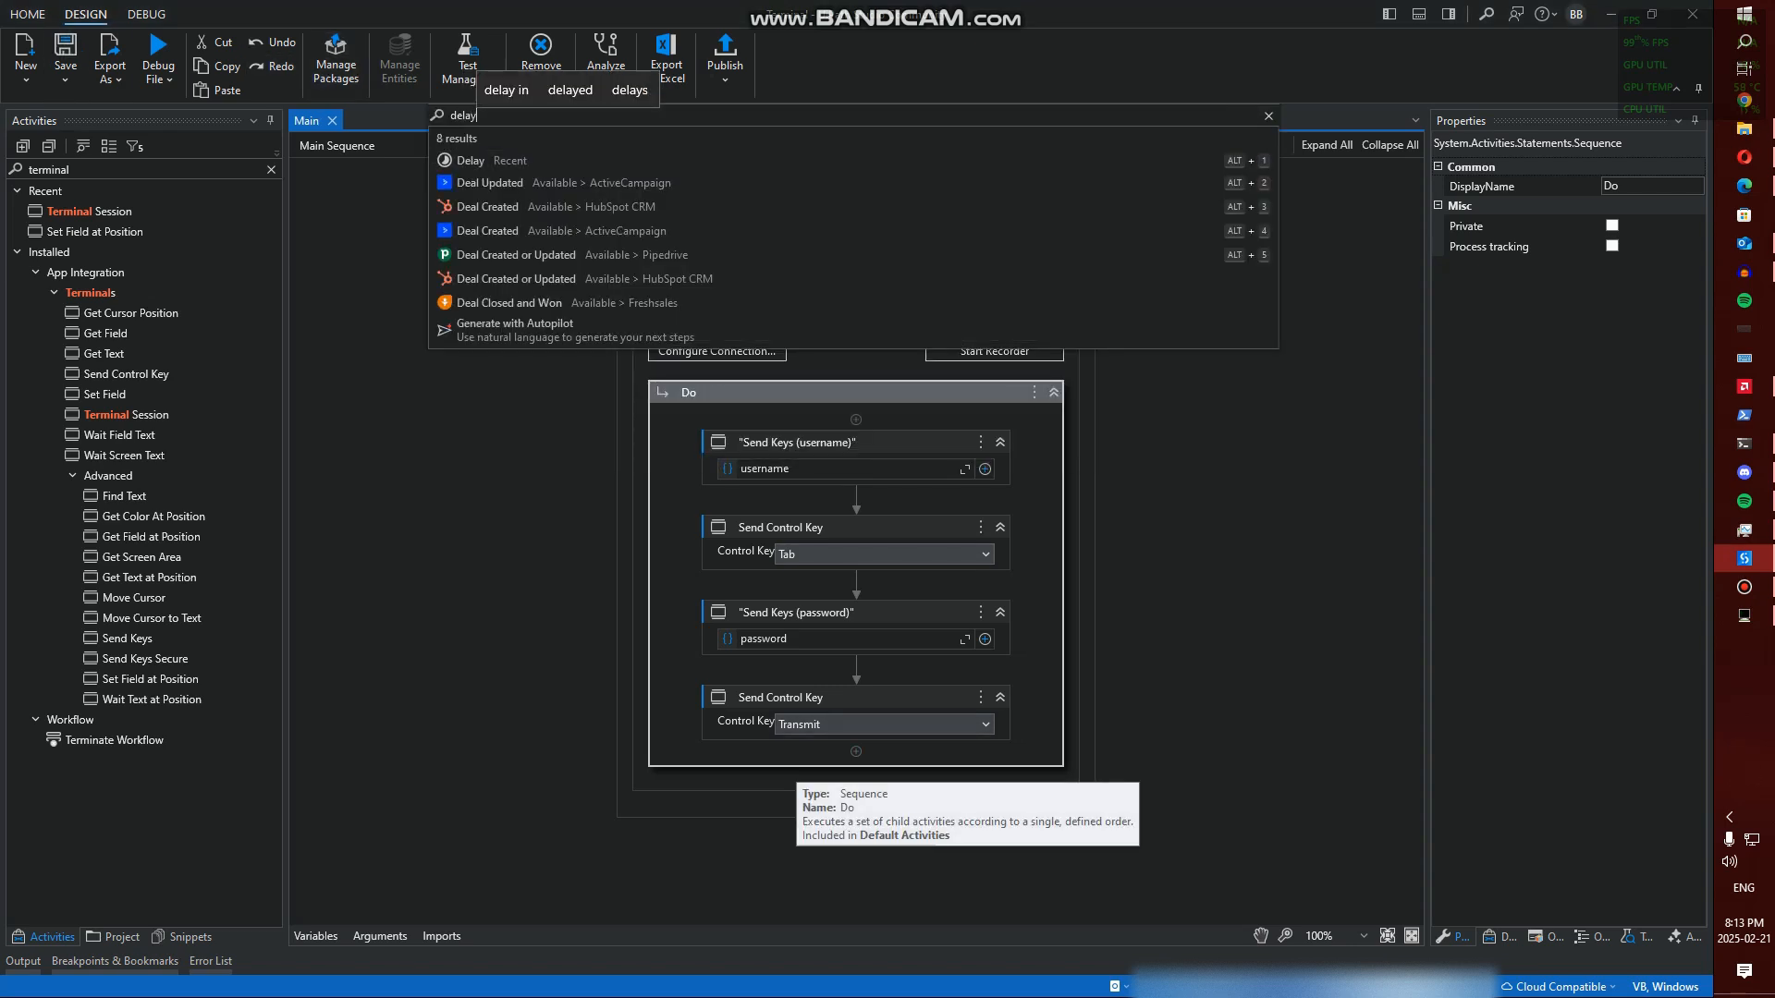
Add 00:00:02 Delay activities around the login keystrokes and run Debug File
{"action": "left_click", "coordinate": [466, 160]}
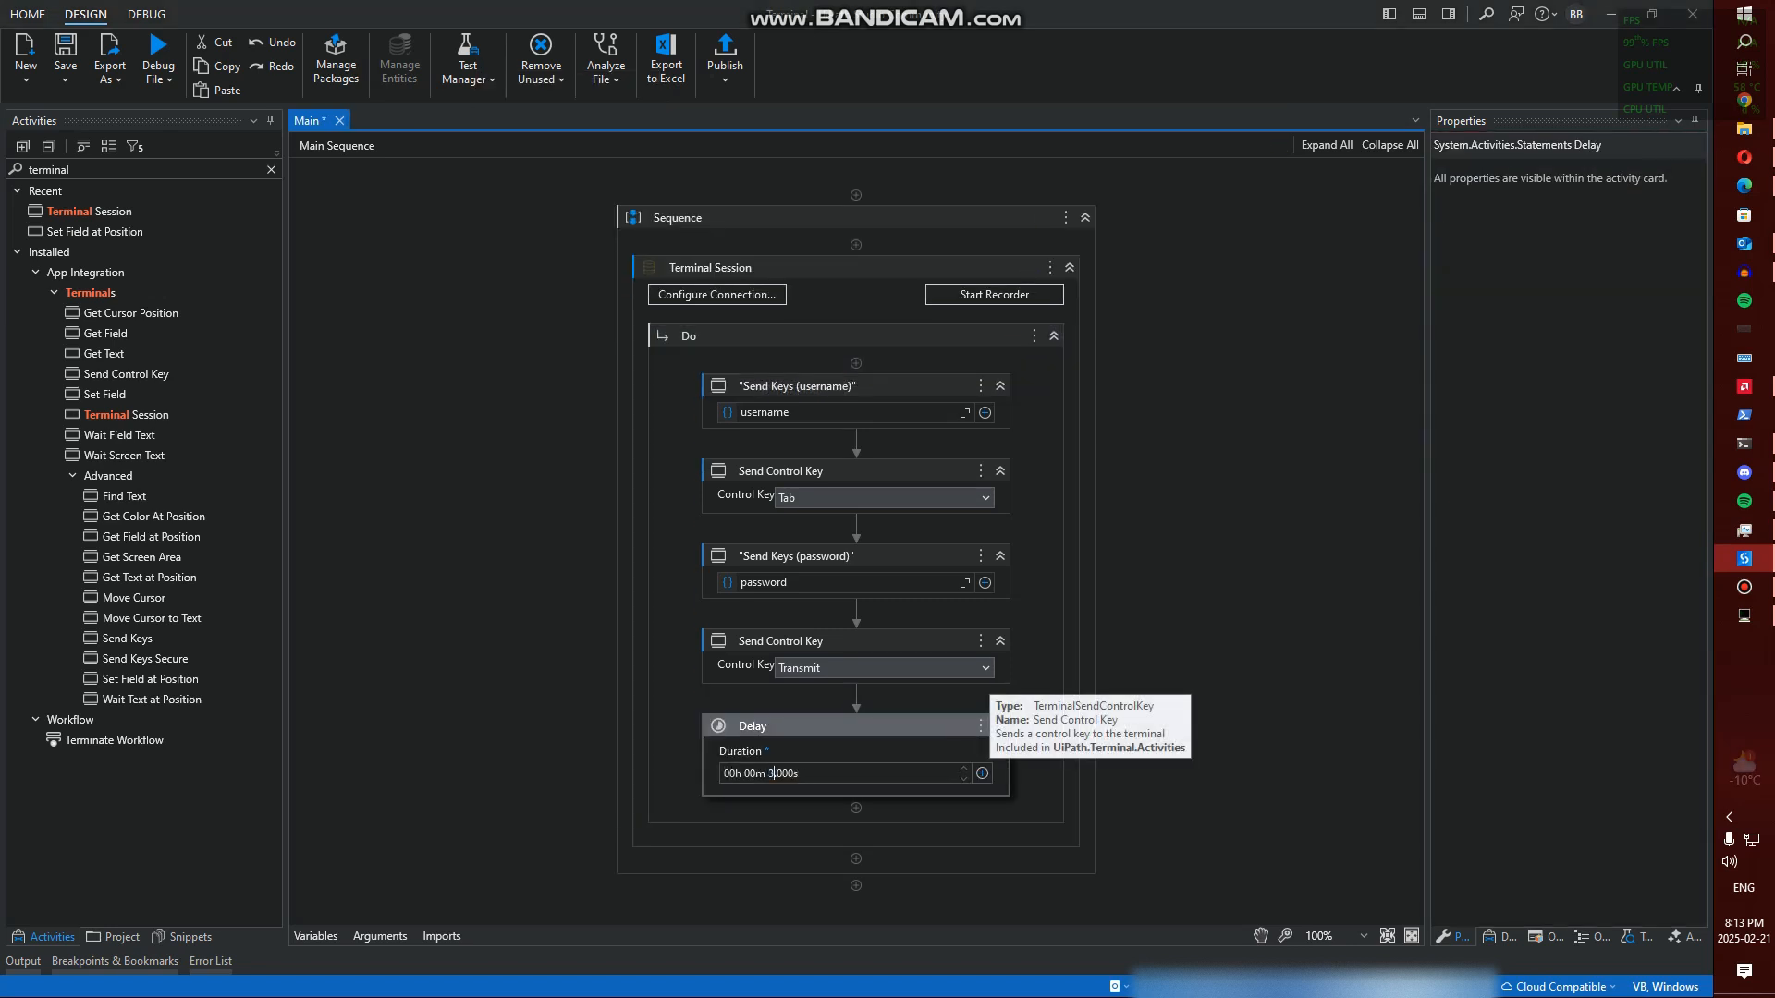
{"action": "left_click", "coordinate": [687, 335]}
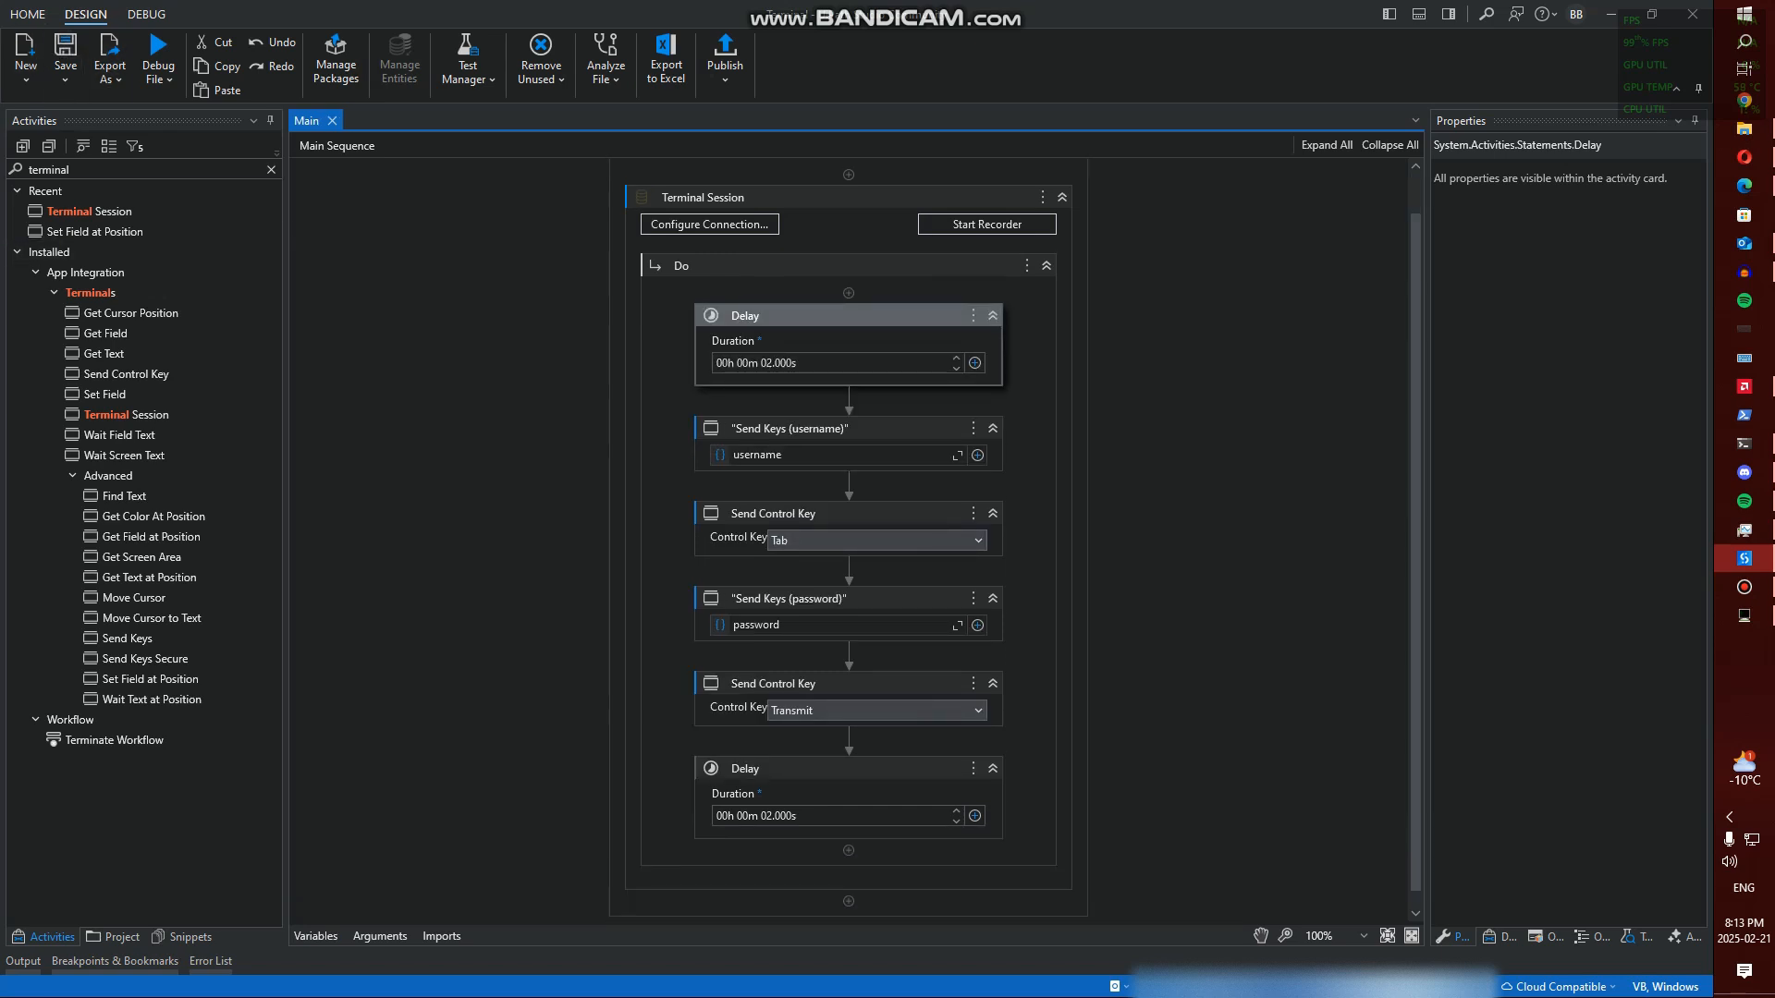
{"action": "left_click", "coordinate": [158, 43]}
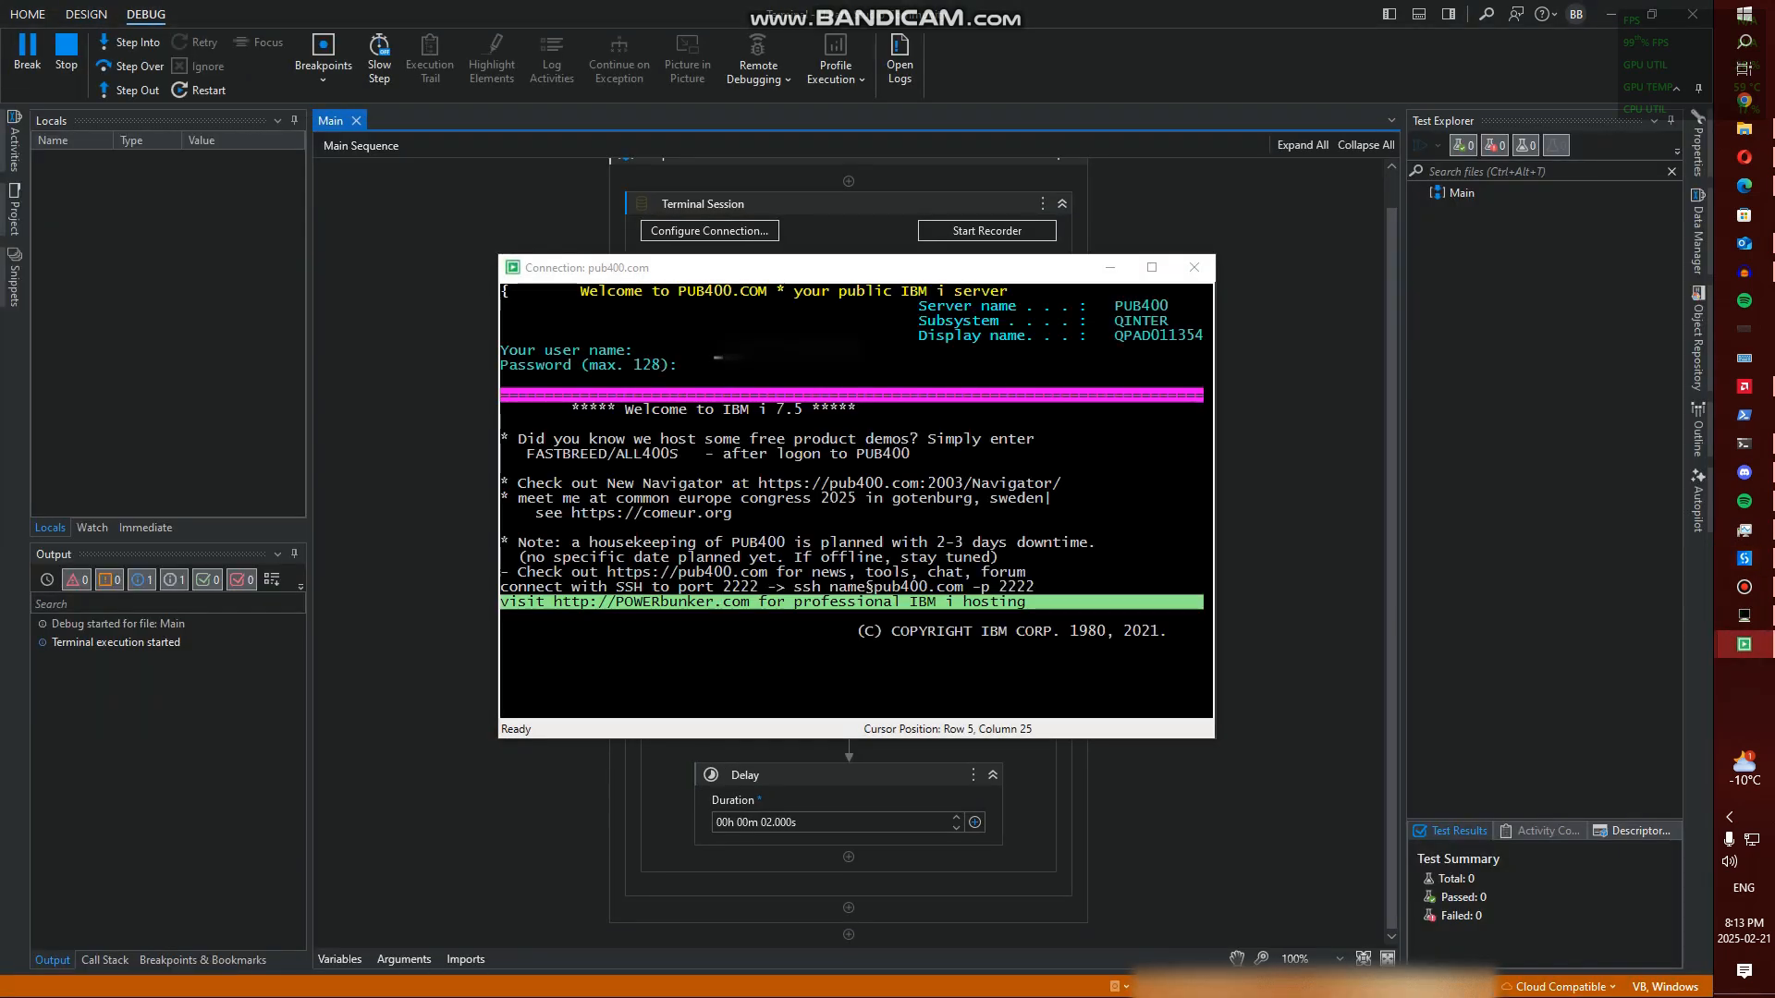
Stop the debug run once the terminal reaches the PUB400 IBM i Main Menu
{"action": "type", "text": "B"}
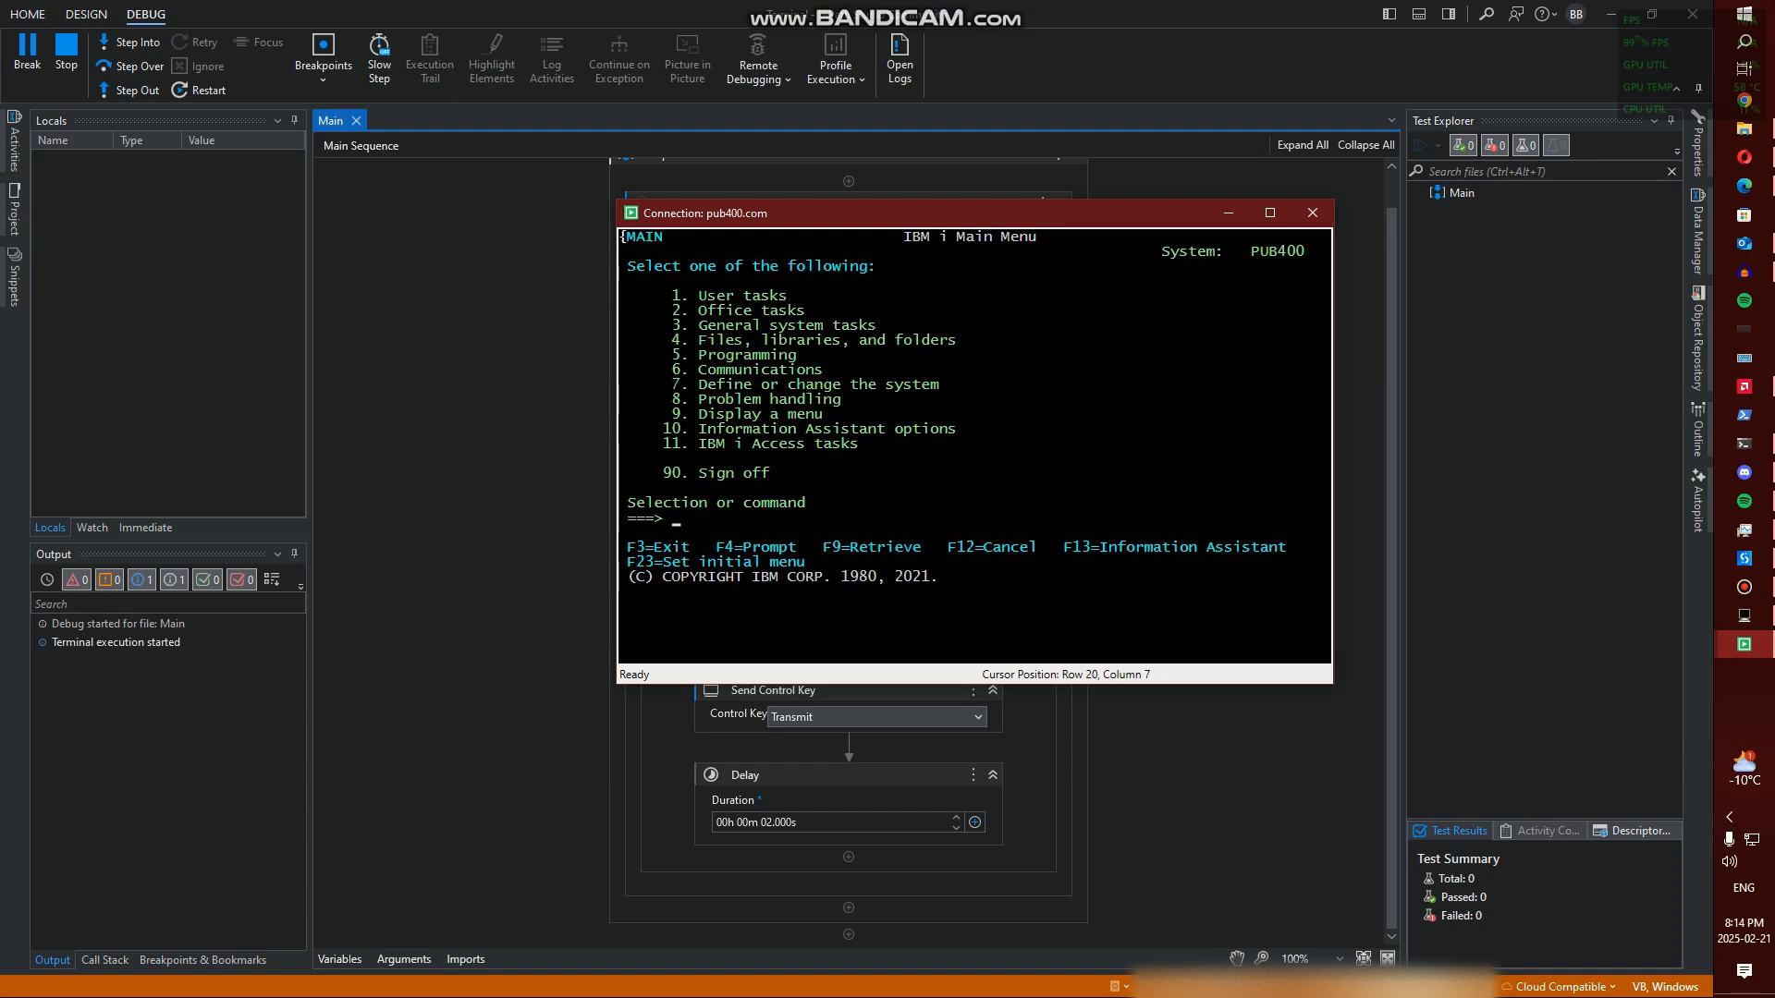
{"action": "left_click", "coordinate": [85, 15]}
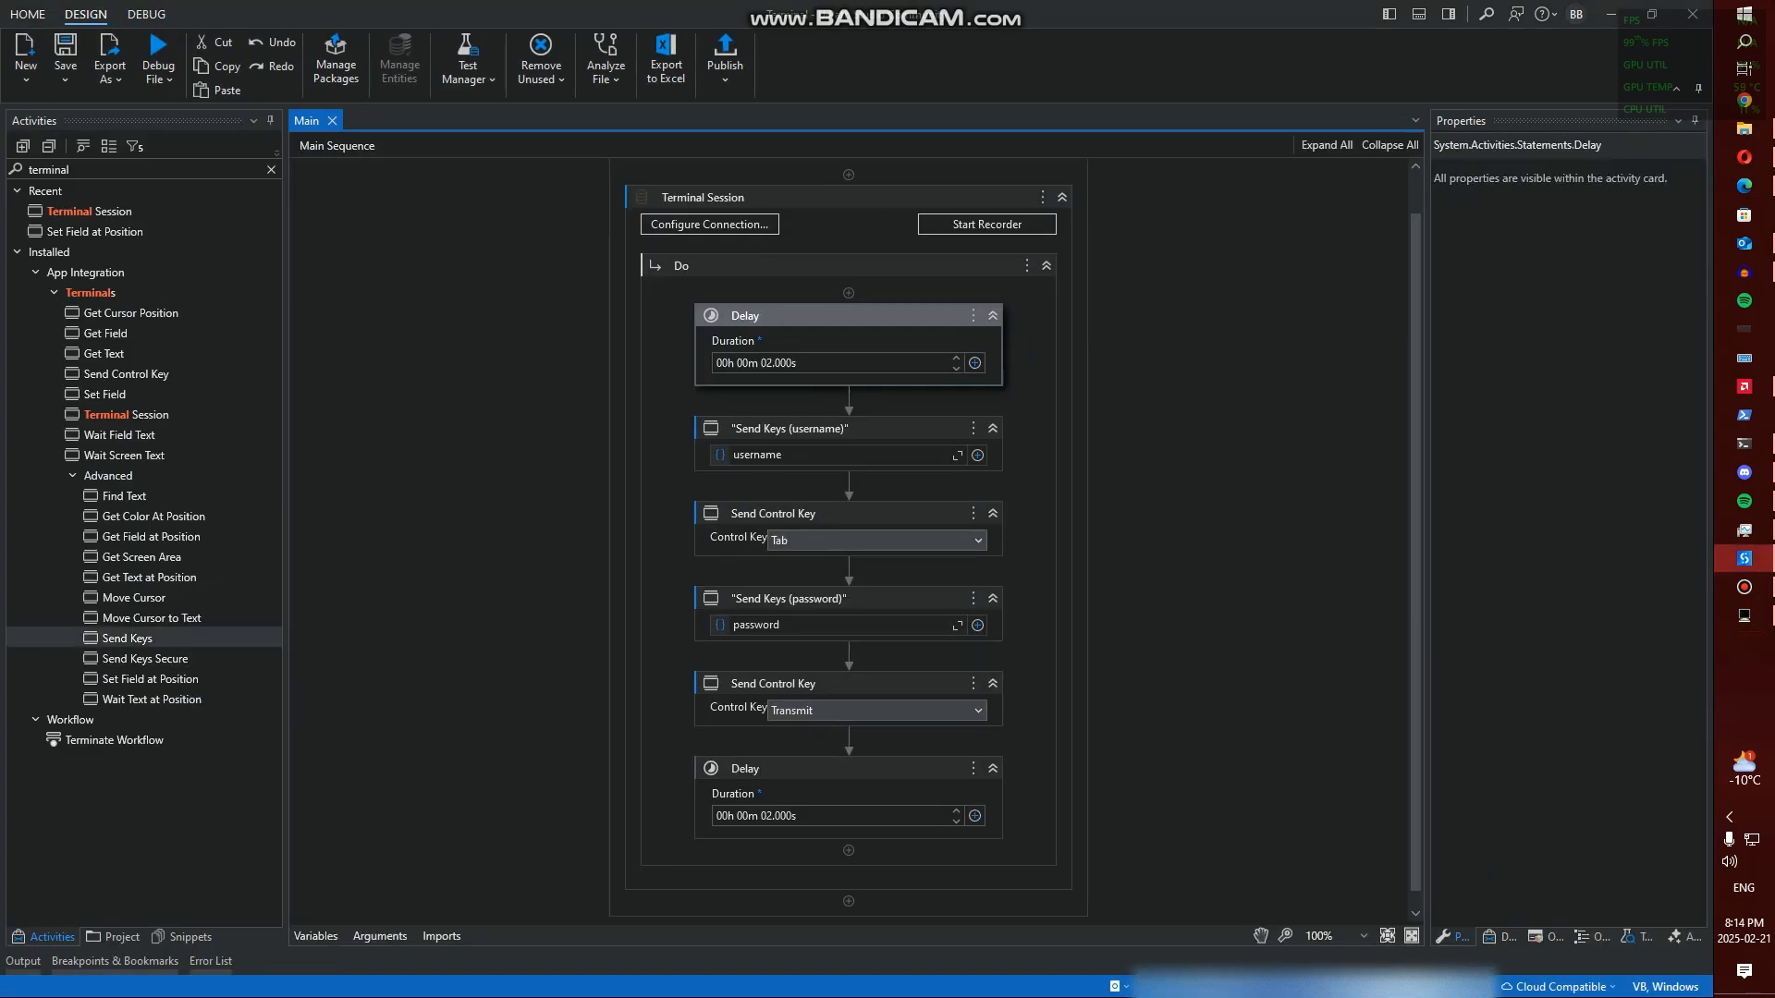
{"action": "mouse_move", "coordinate": [132, 596]}
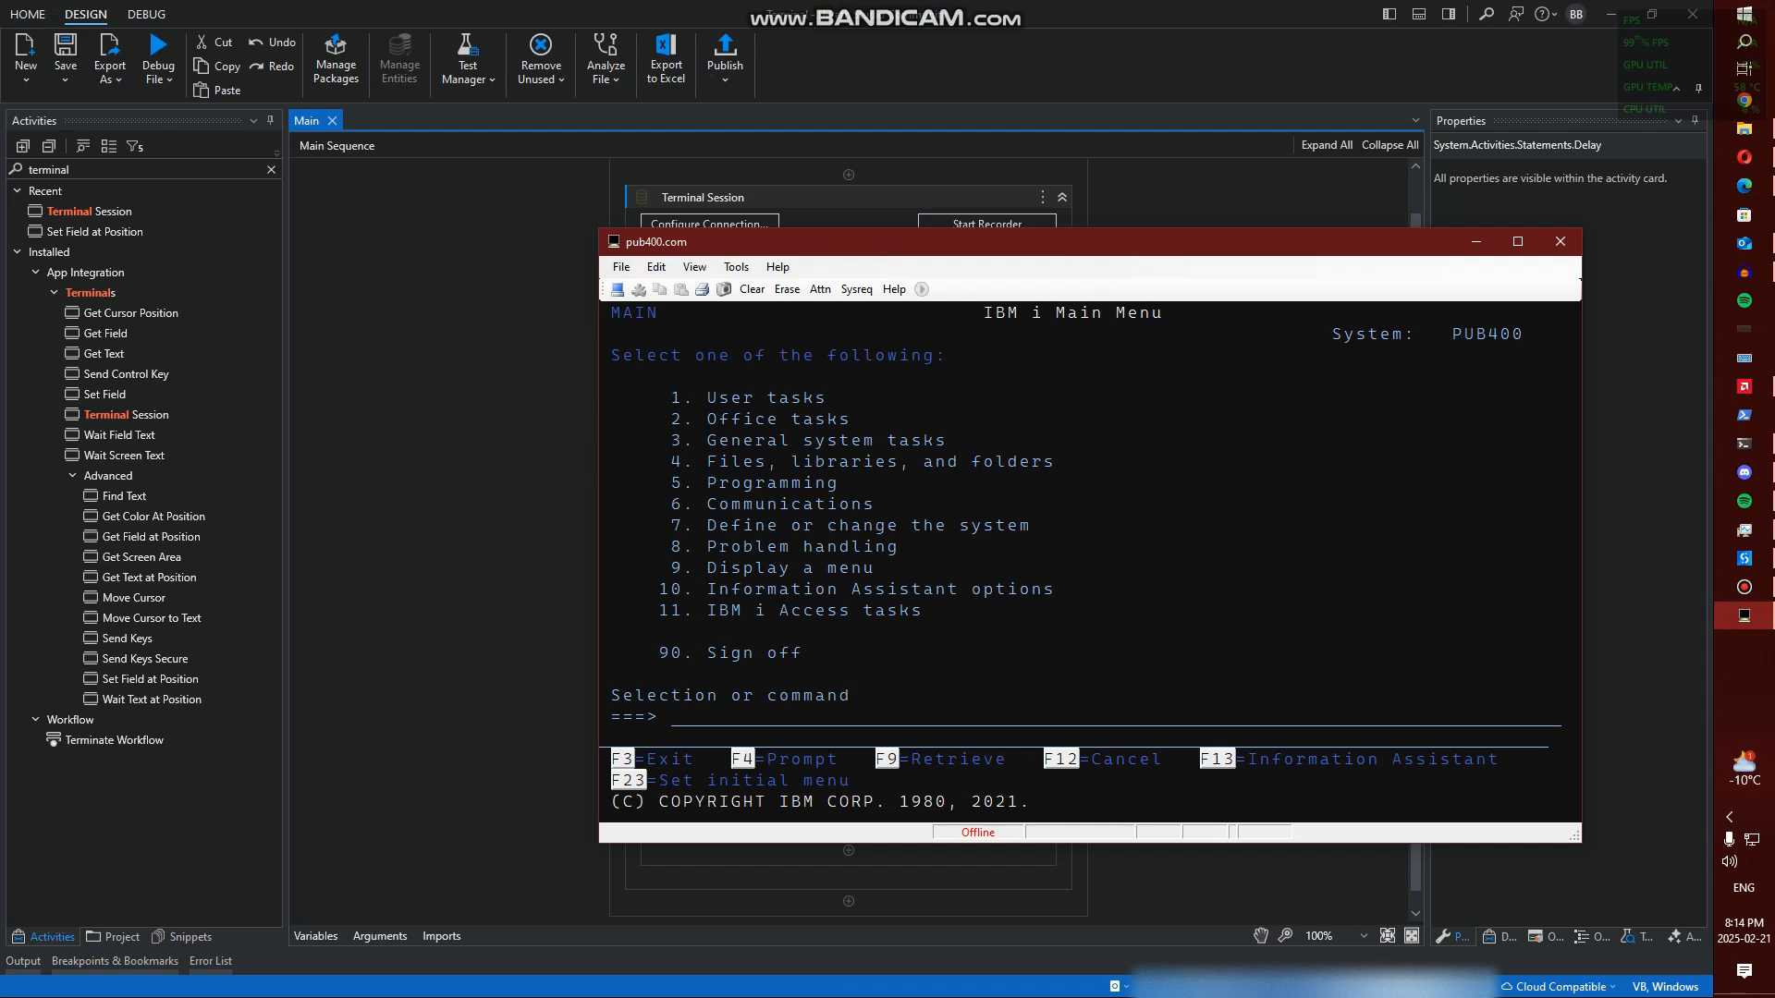
Reconnect the emulator session to pub400.com via File > Connect
{"action": "left_click", "coordinate": [620, 267]}
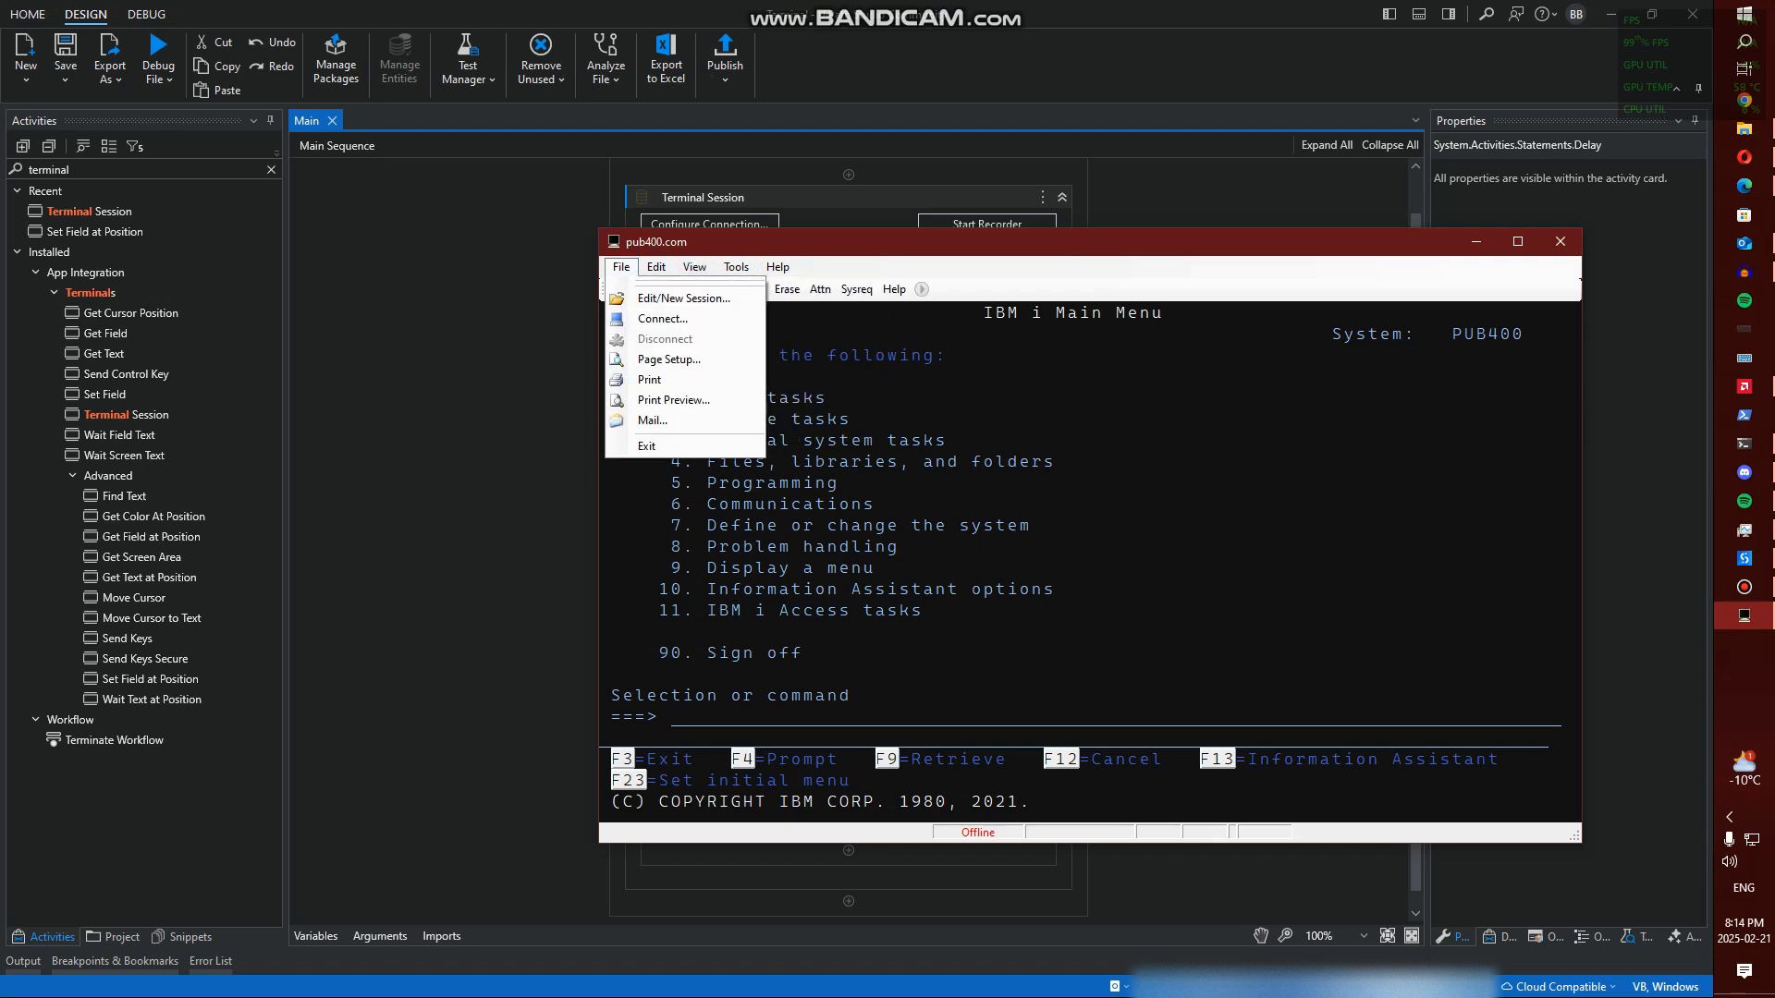
{"action": "left_click", "coordinate": [662, 318]}
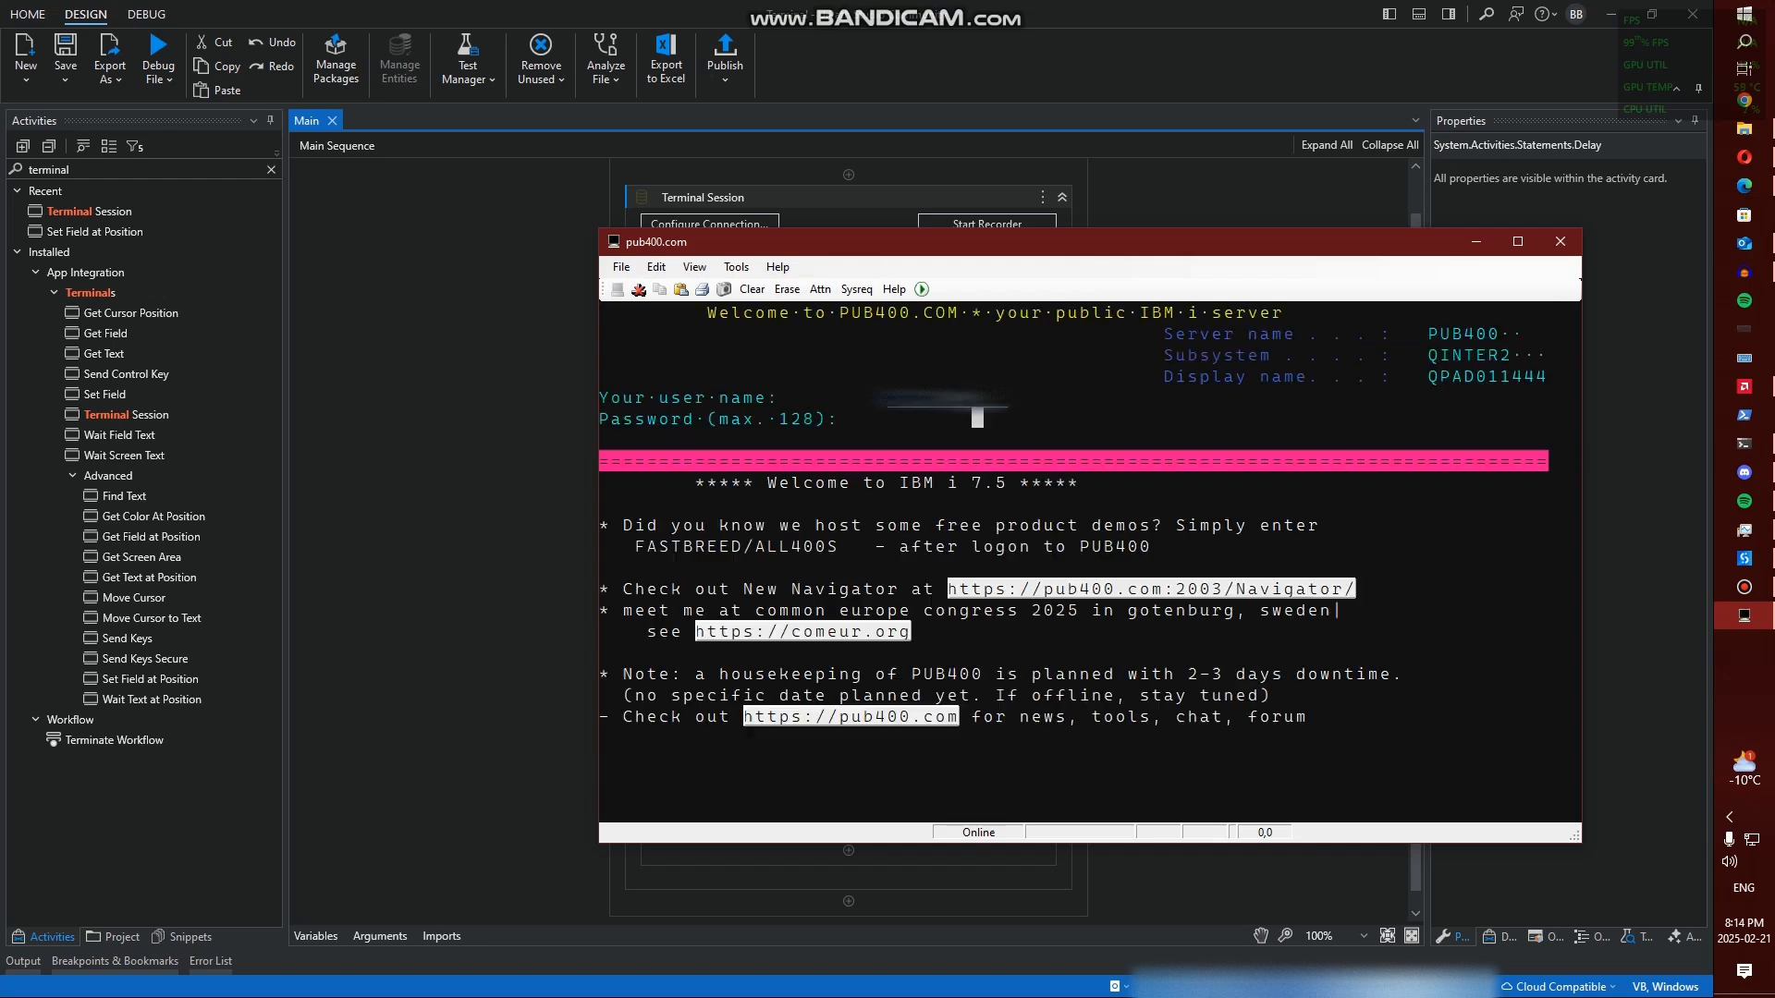
{"action": "key", "text": "Return"}
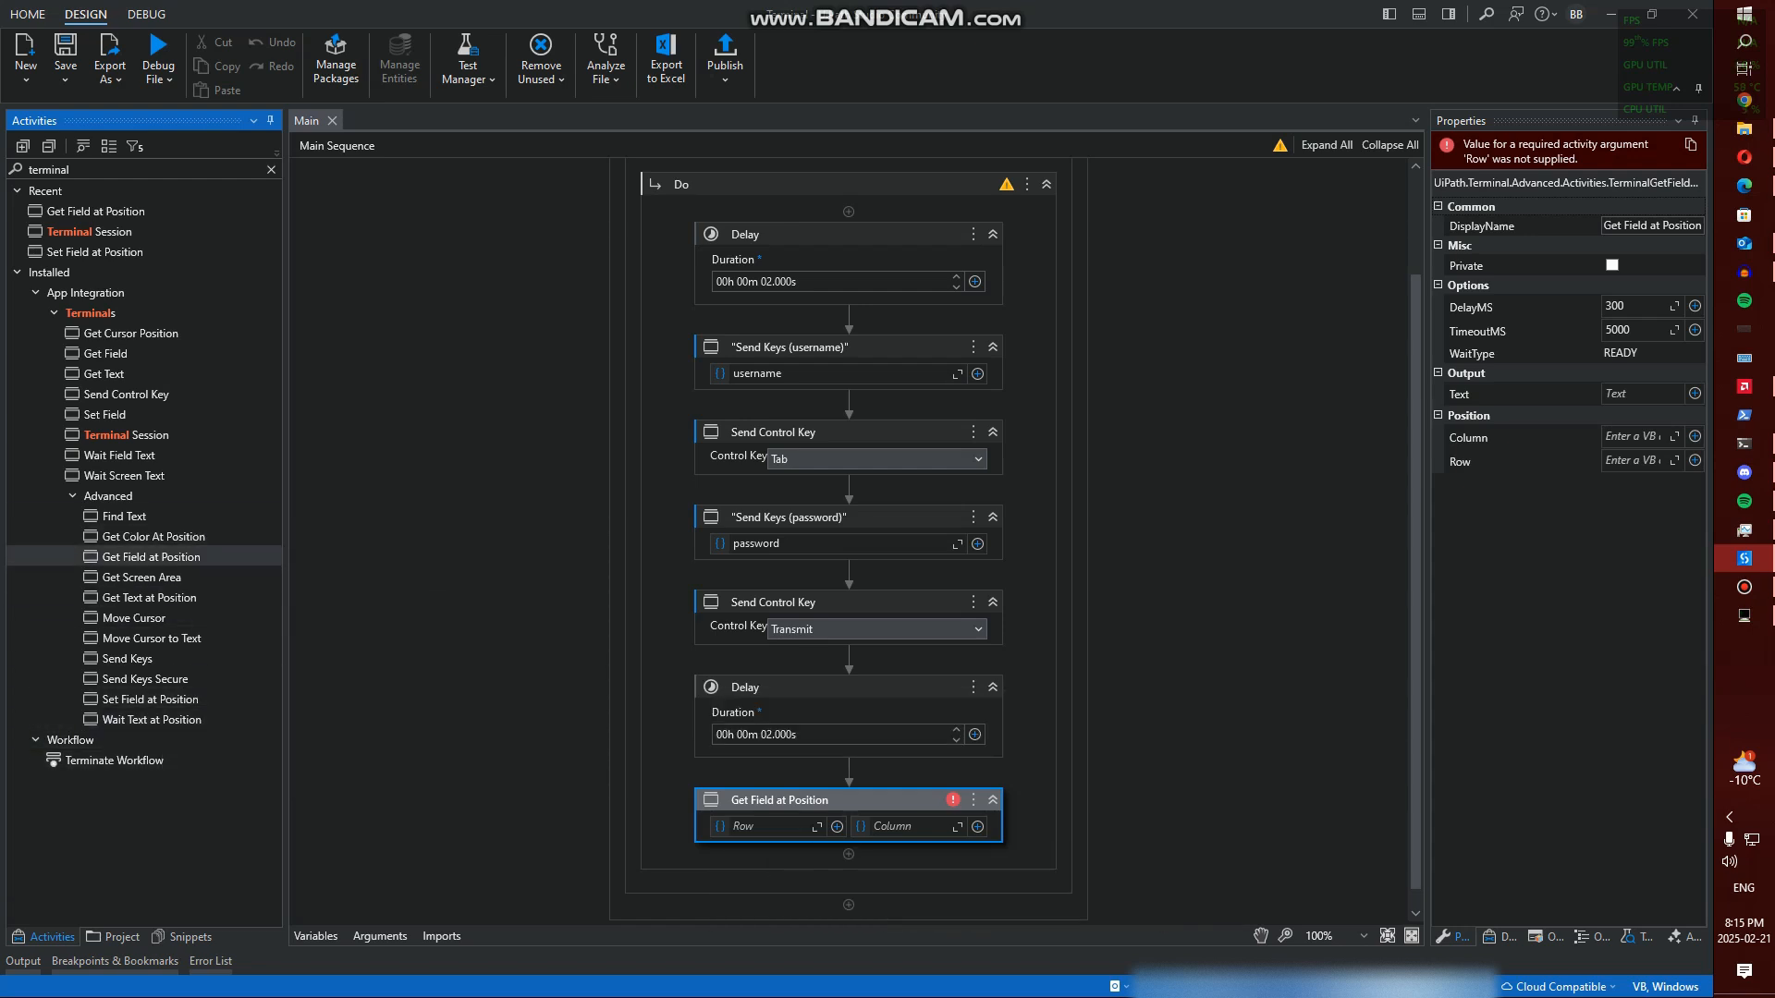
{"action": "mouse_move", "coordinate": [140, 577]}
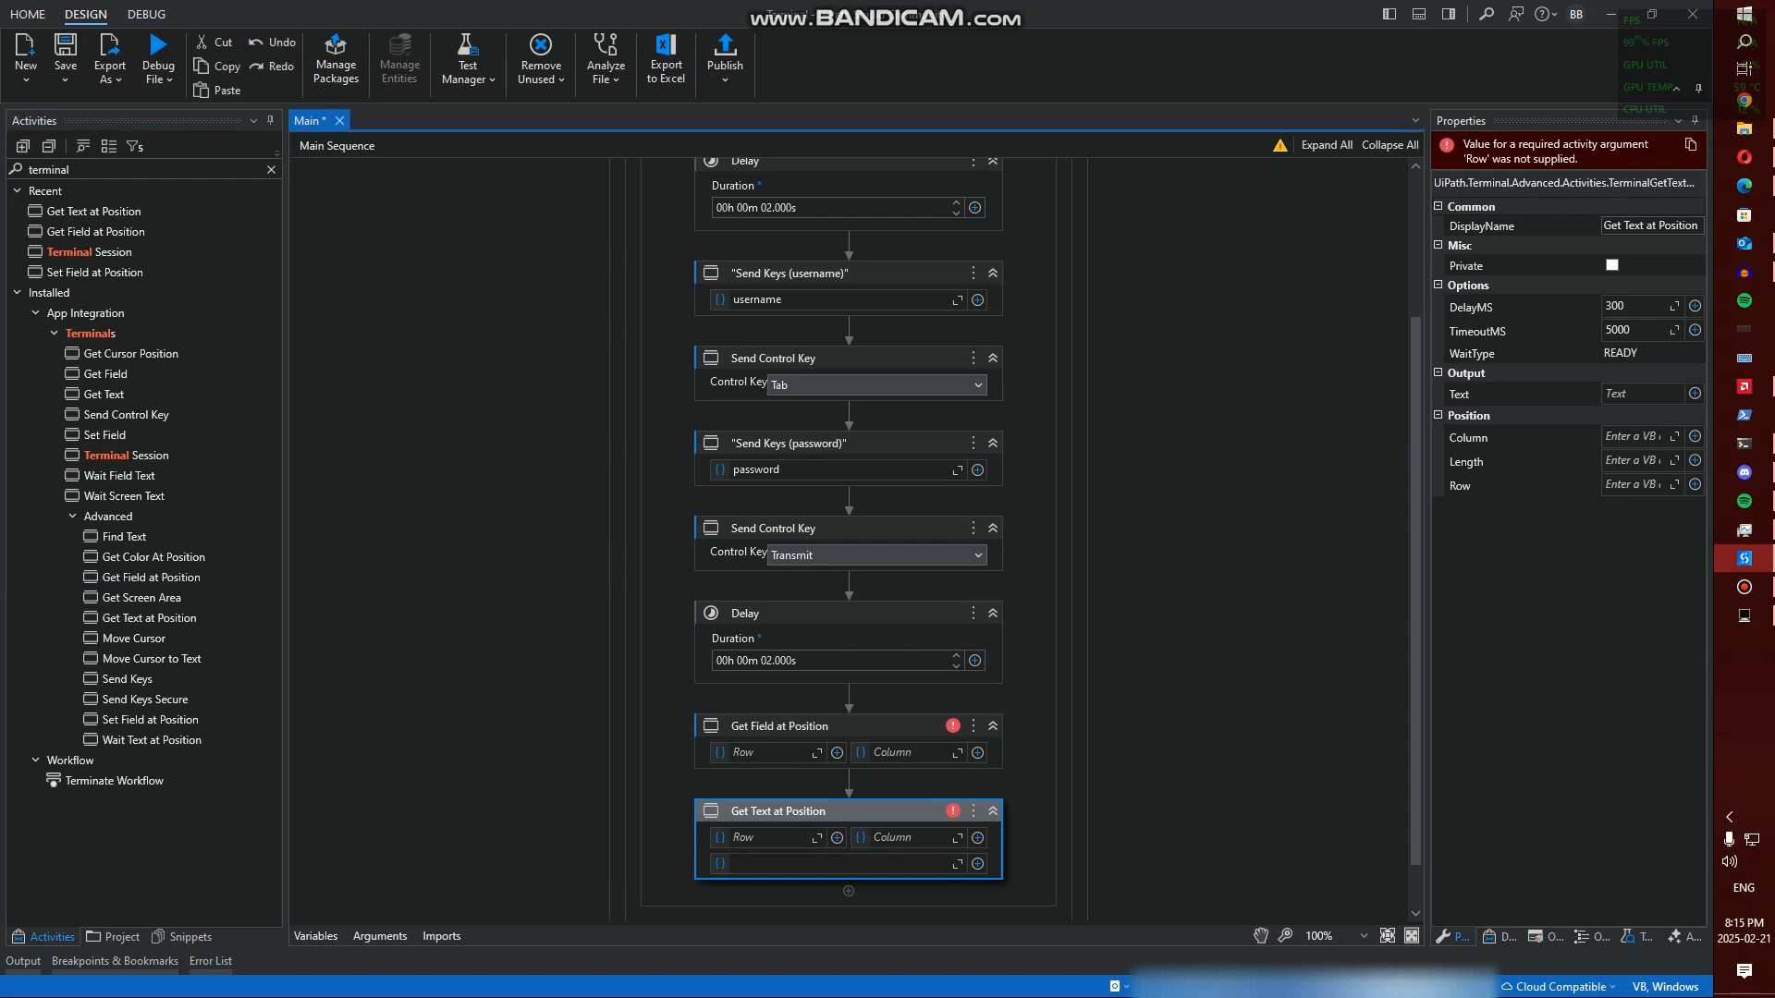
Delete the old Get Field at Position activity
{"action": "left_click", "coordinate": [843, 863]}
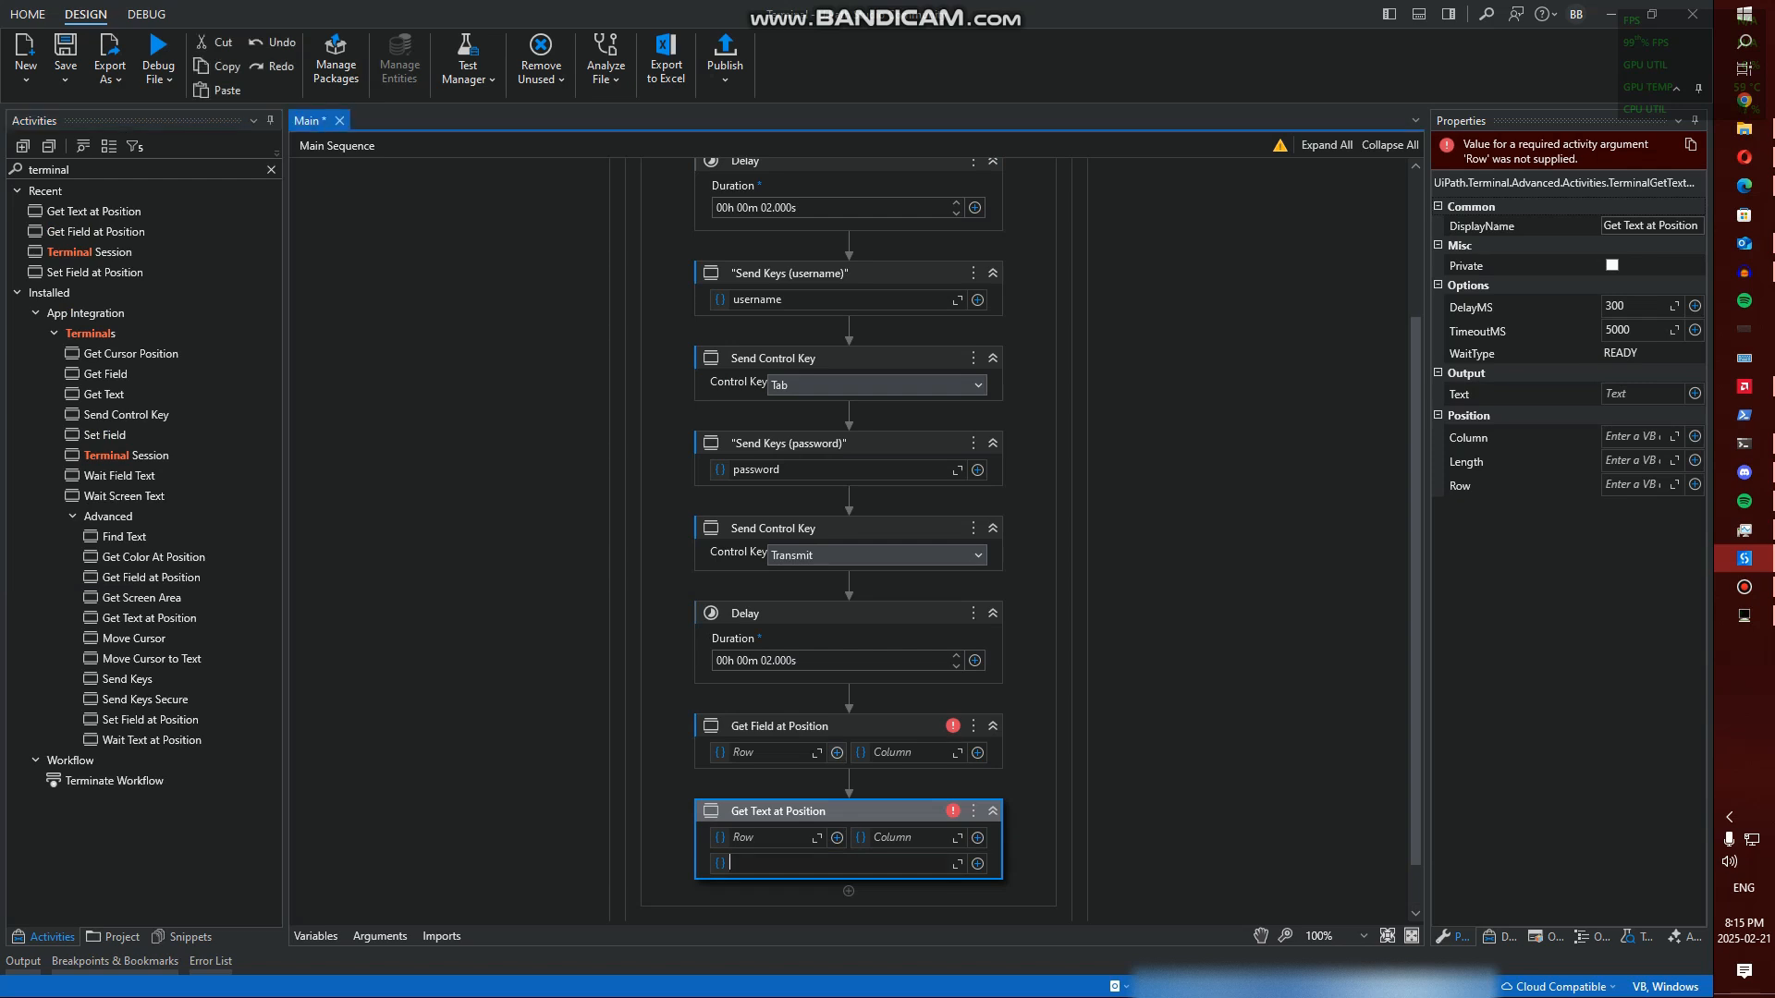
{"action": "right_click", "coordinate": [778, 726]}
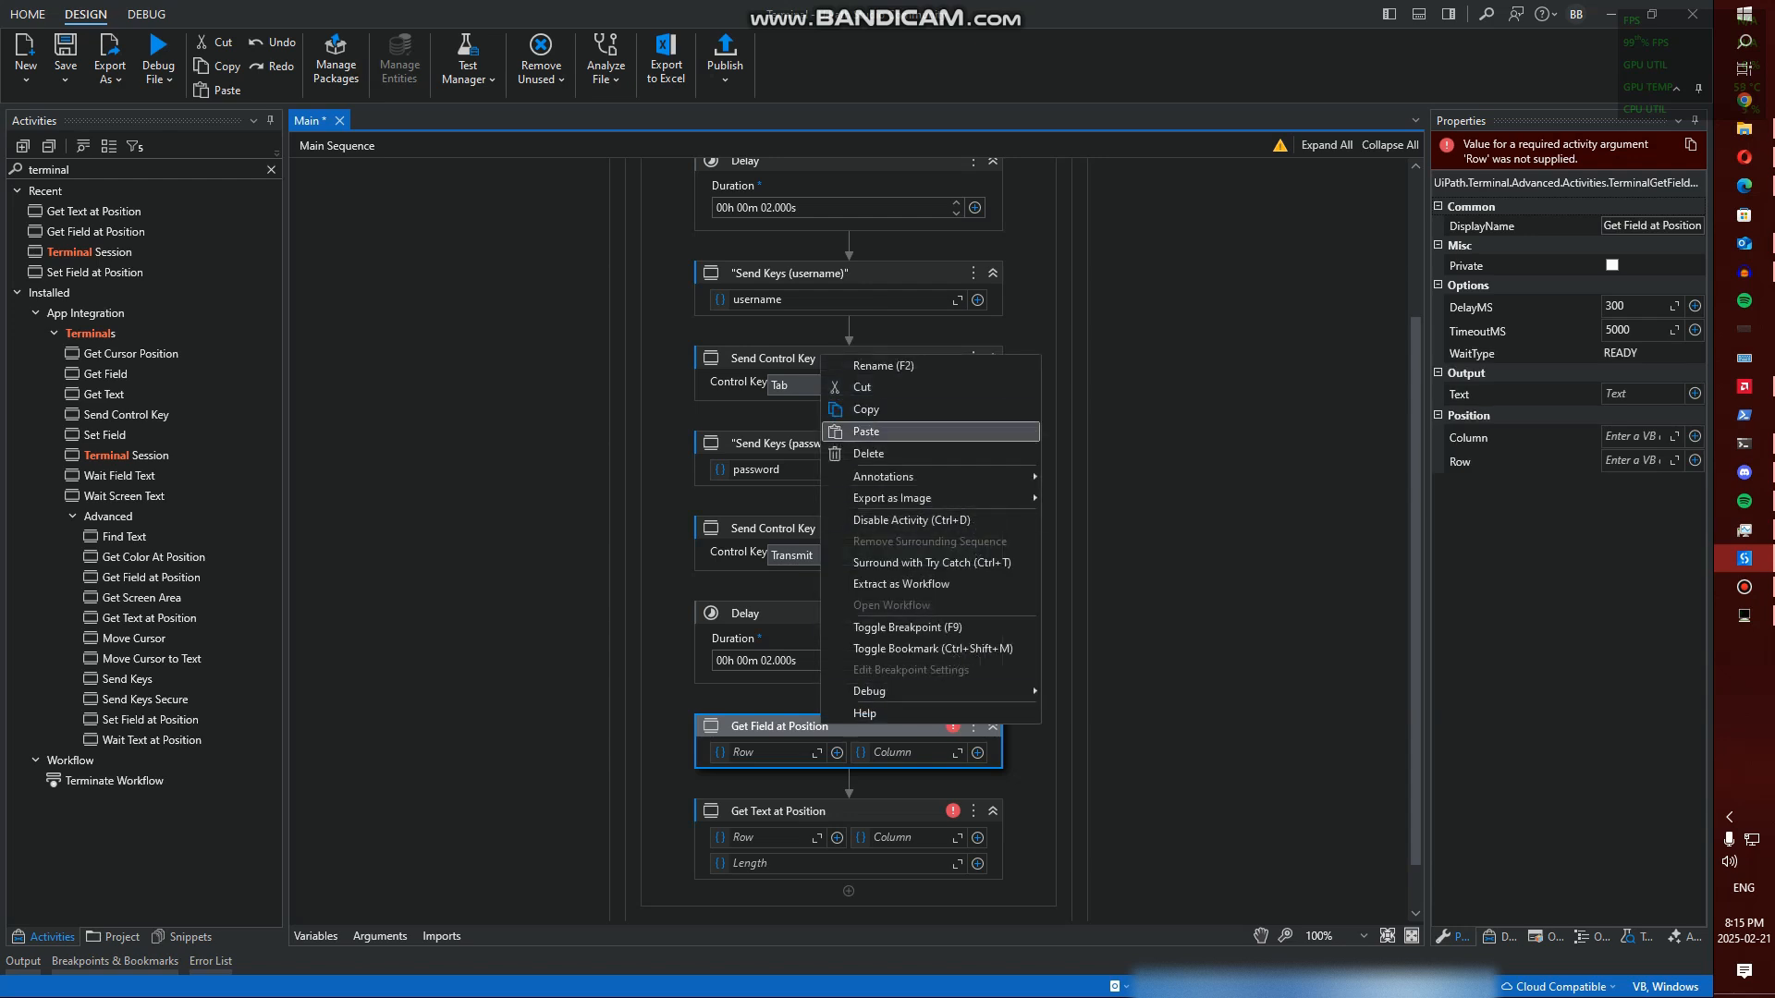
{"action": "left_click", "coordinate": [868, 454]}
{"action": "type", "text": "5"}
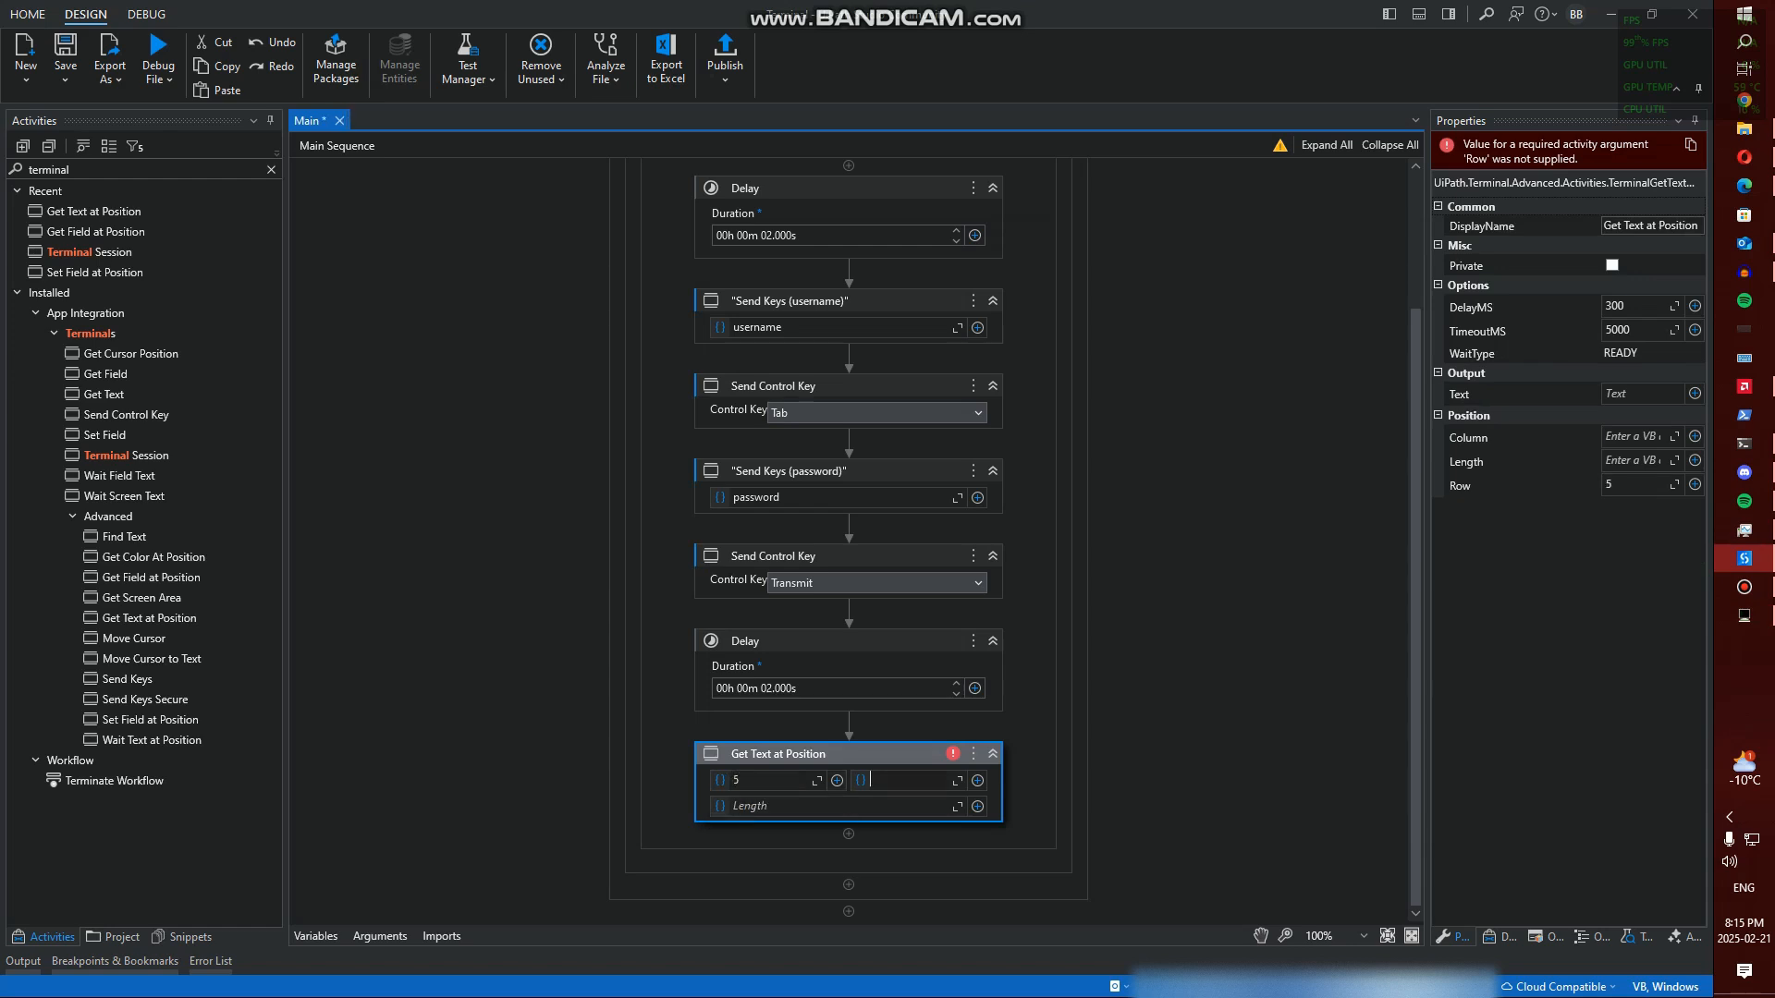
Set Get Text at Position to Column 10, Length 20, output tempGetText
{"action": "type", "text": "10"}
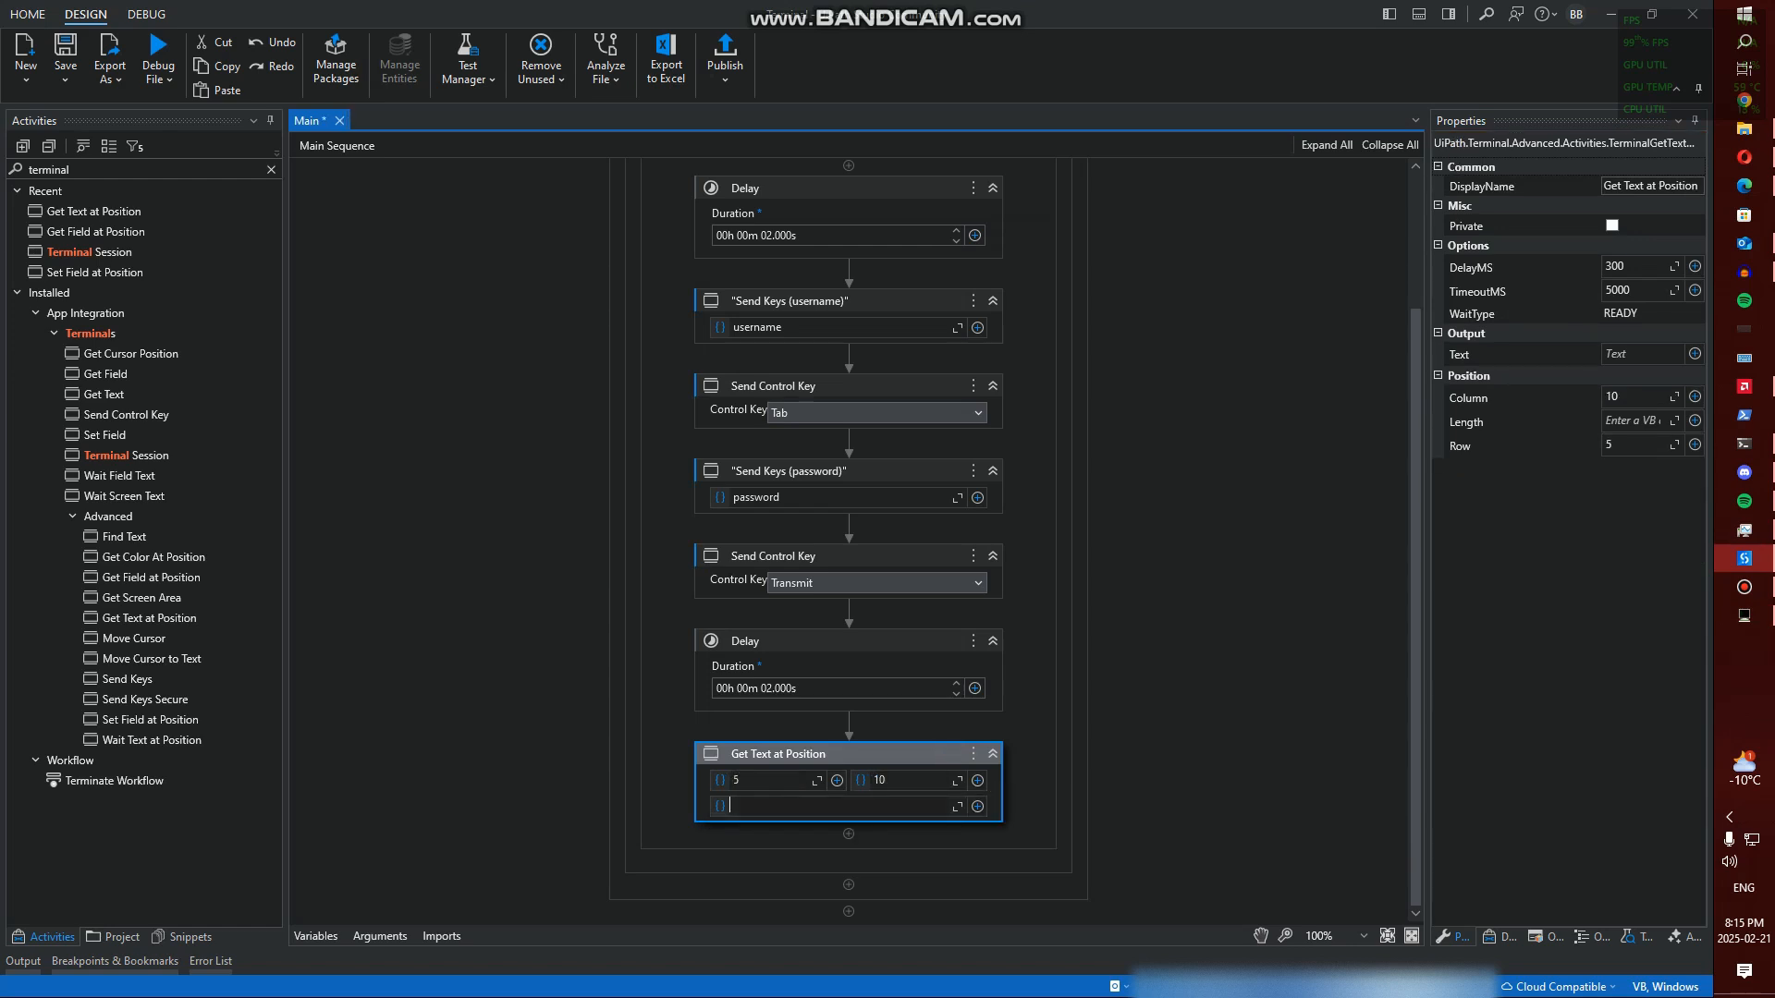
{"action": "type", "text": "20"}
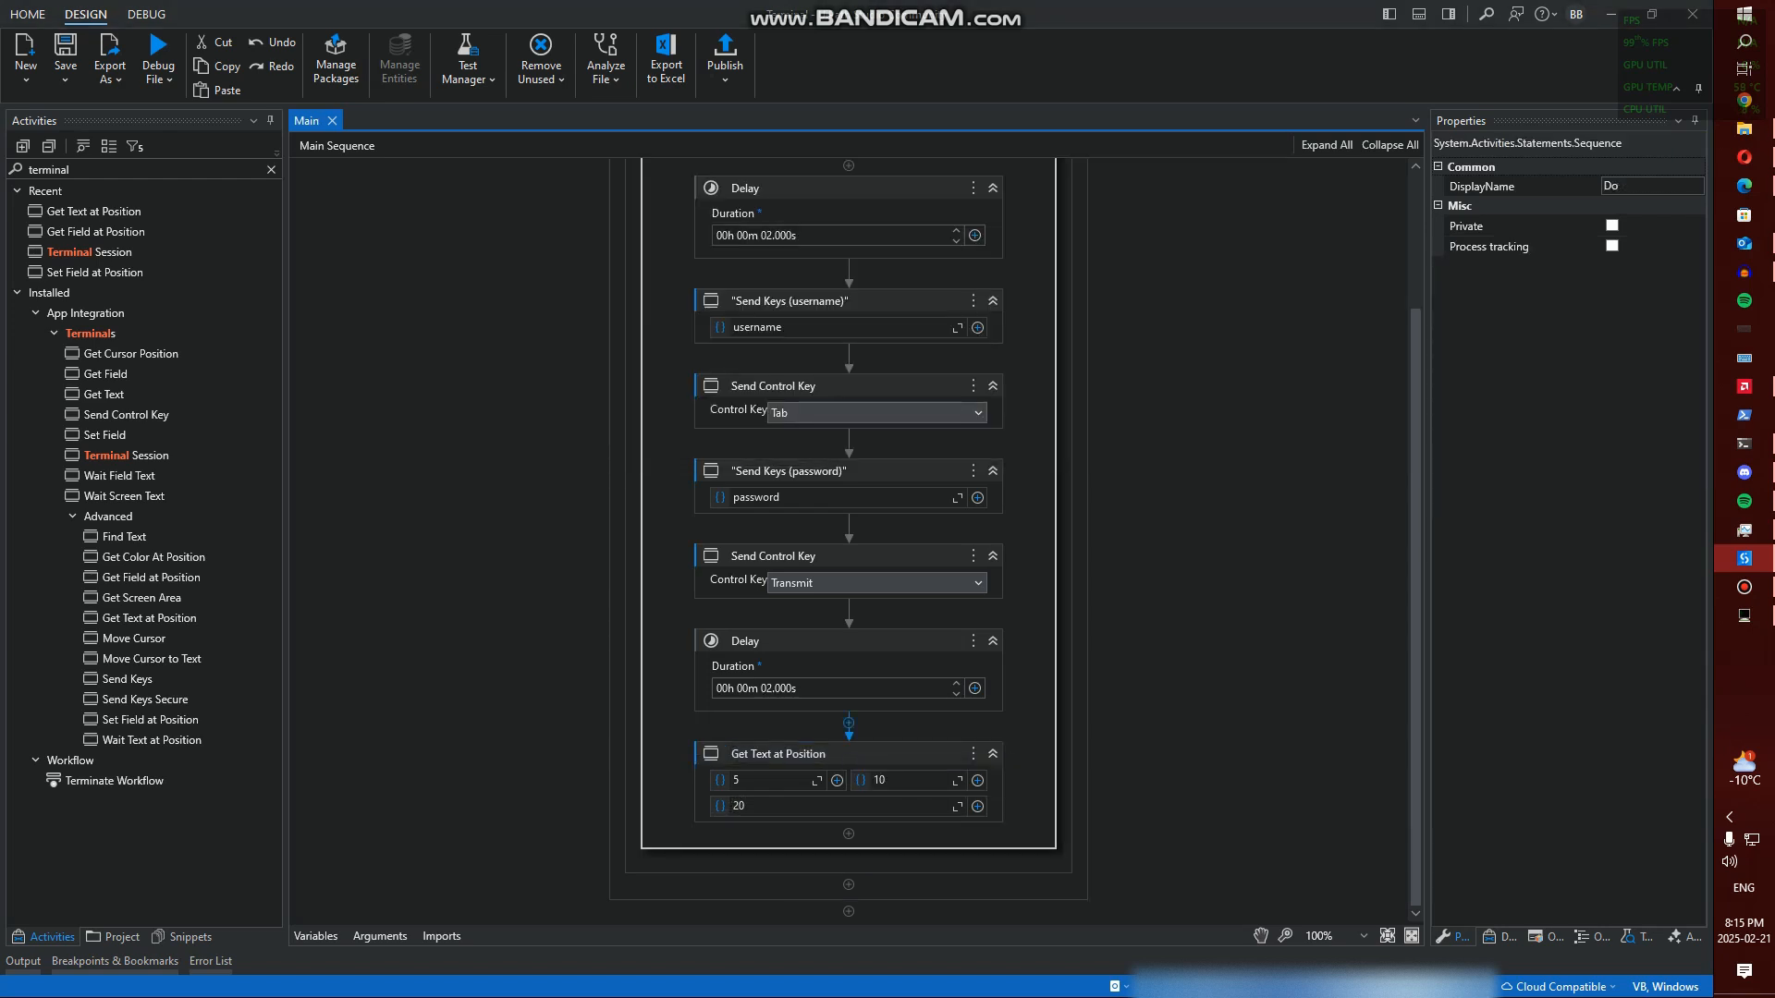
{"action": "left_click", "coordinate": [775, 754]}
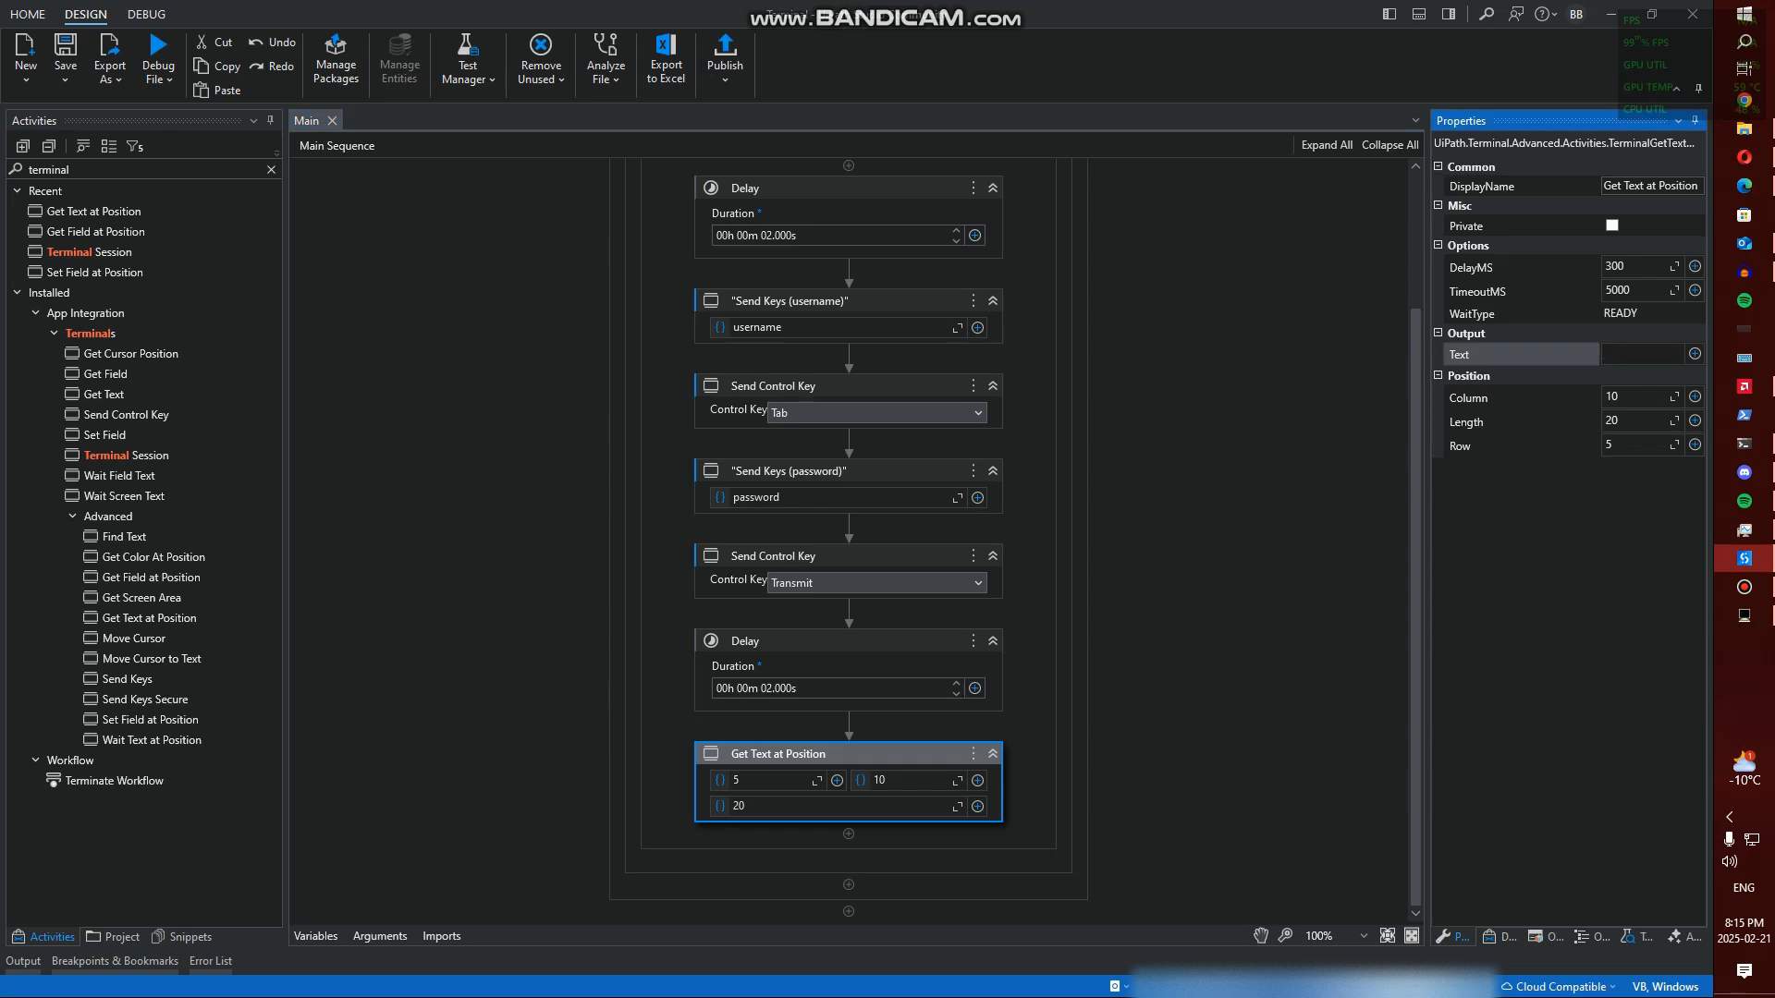
{"action": "type", "text": "temp"}
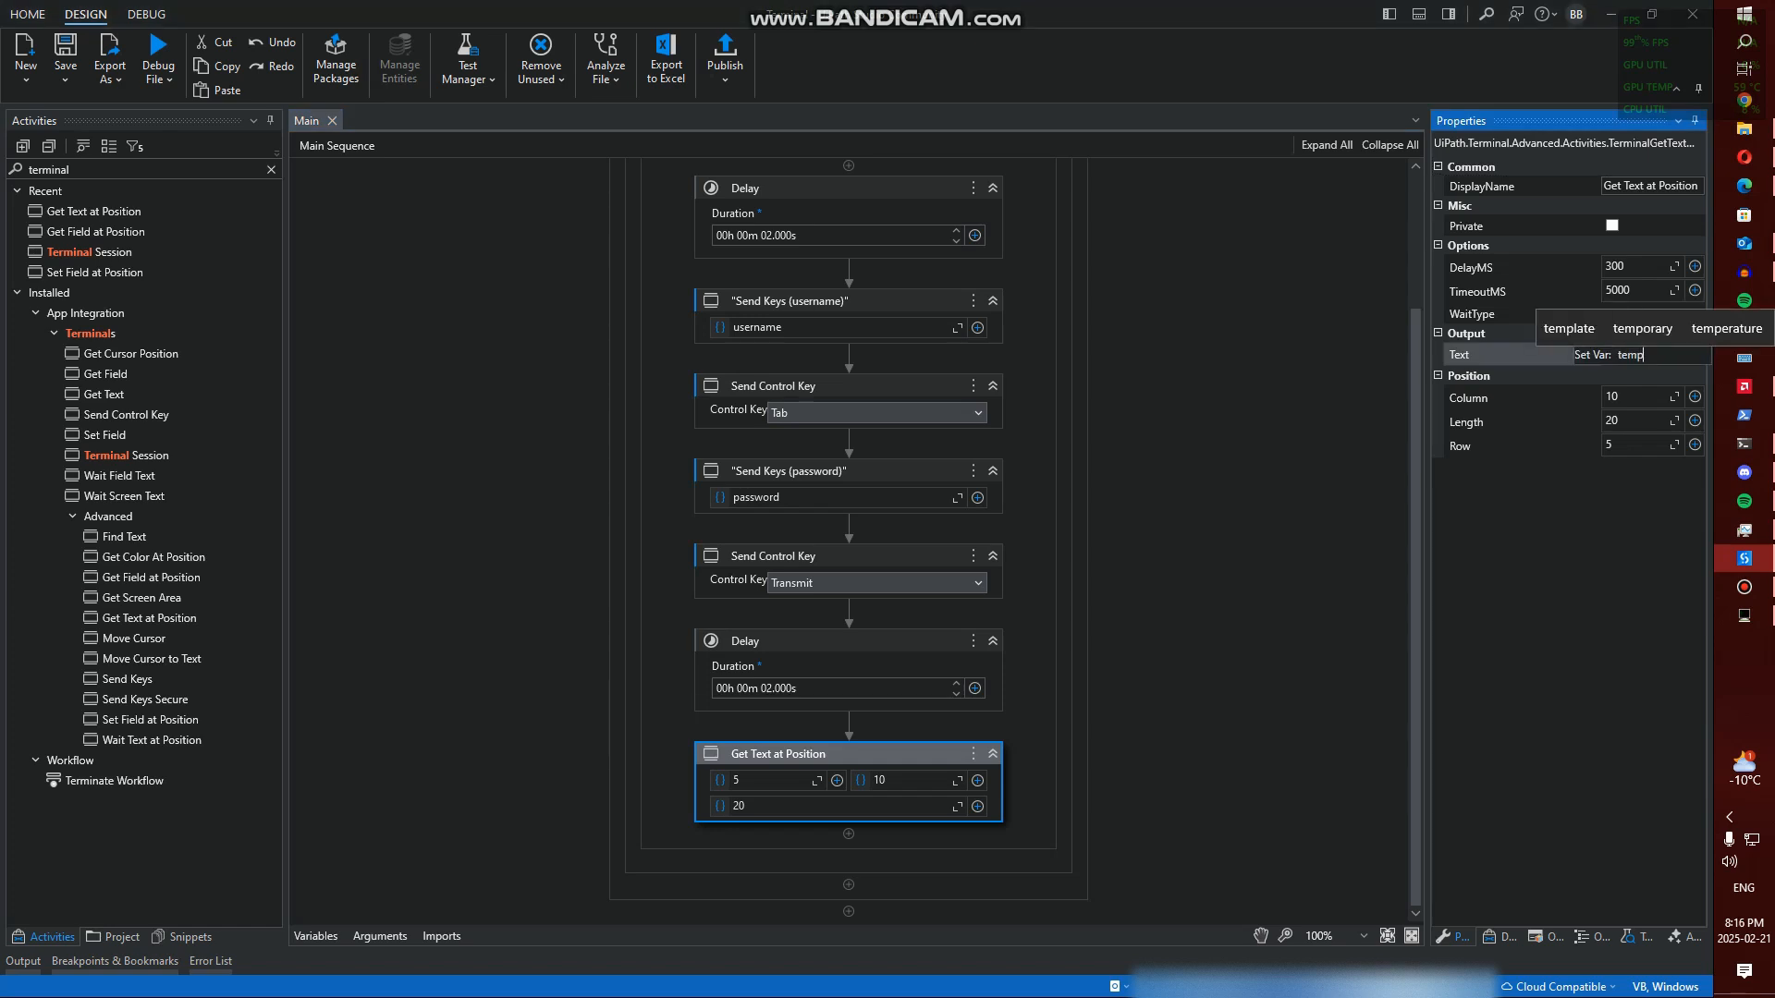
{"action": "type", "text": "GetText"}
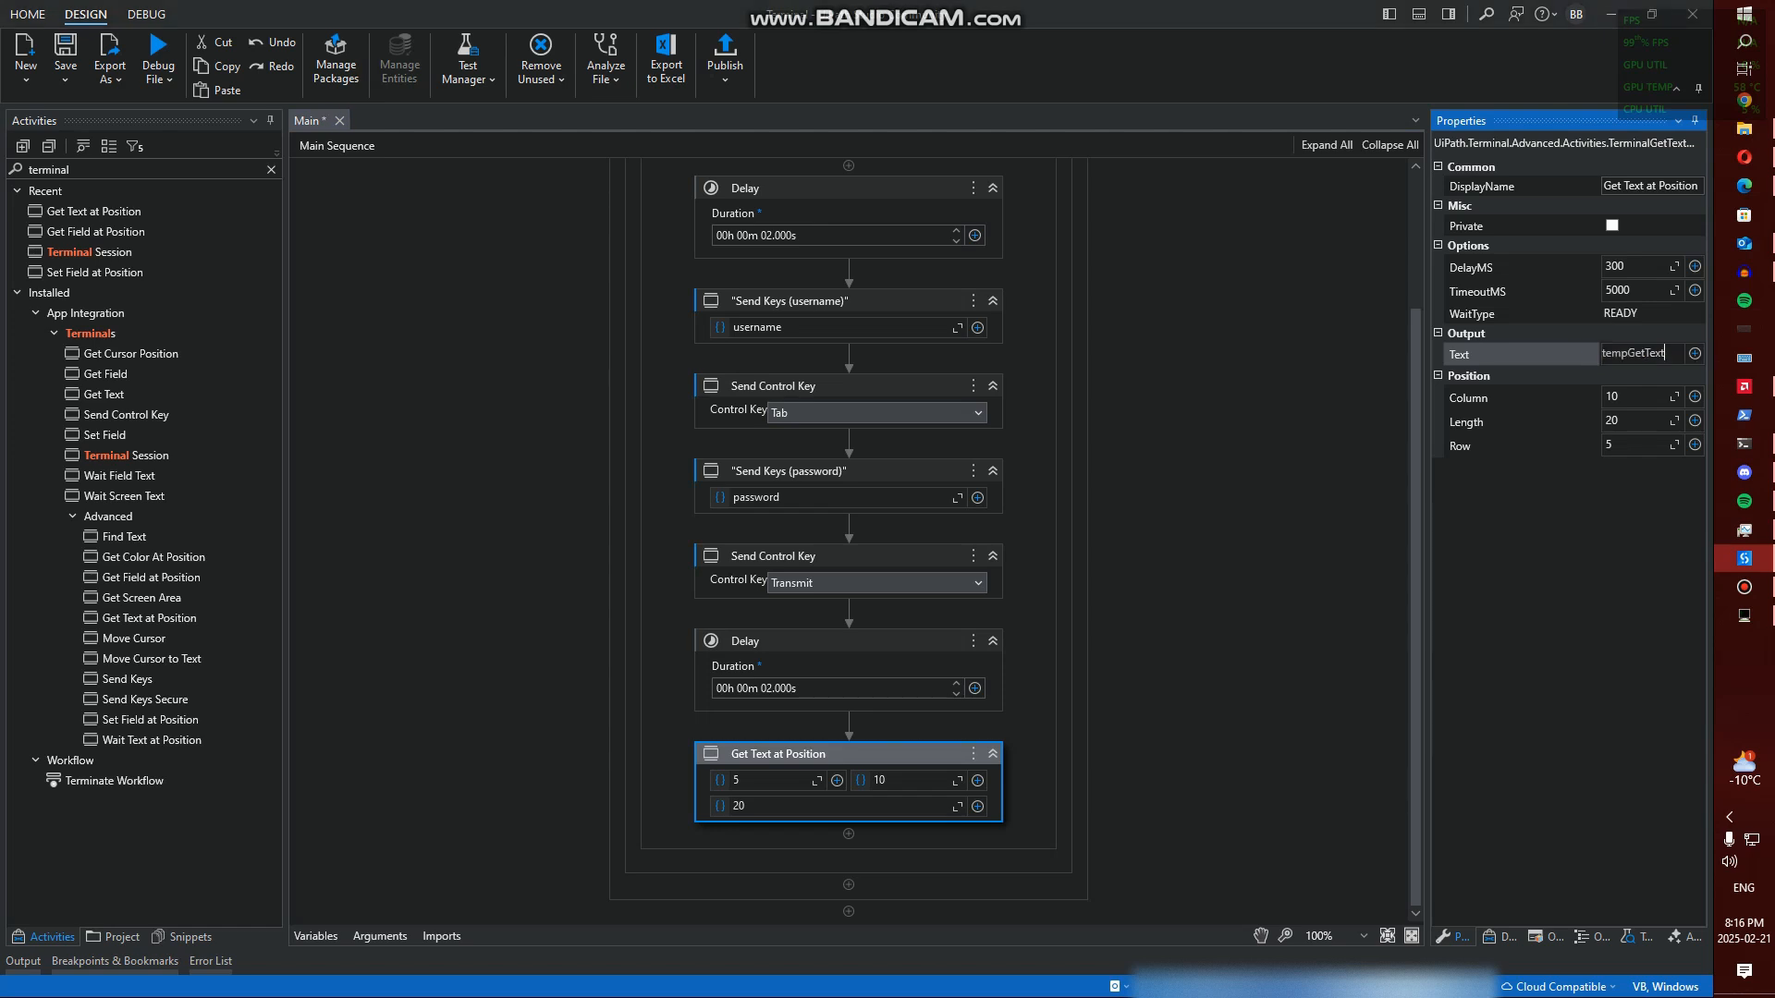
Insert a Write Line activity below Get Text at Position with Text set to tempGetText
{"action": "left_click", "coordinate": [848, 834]}
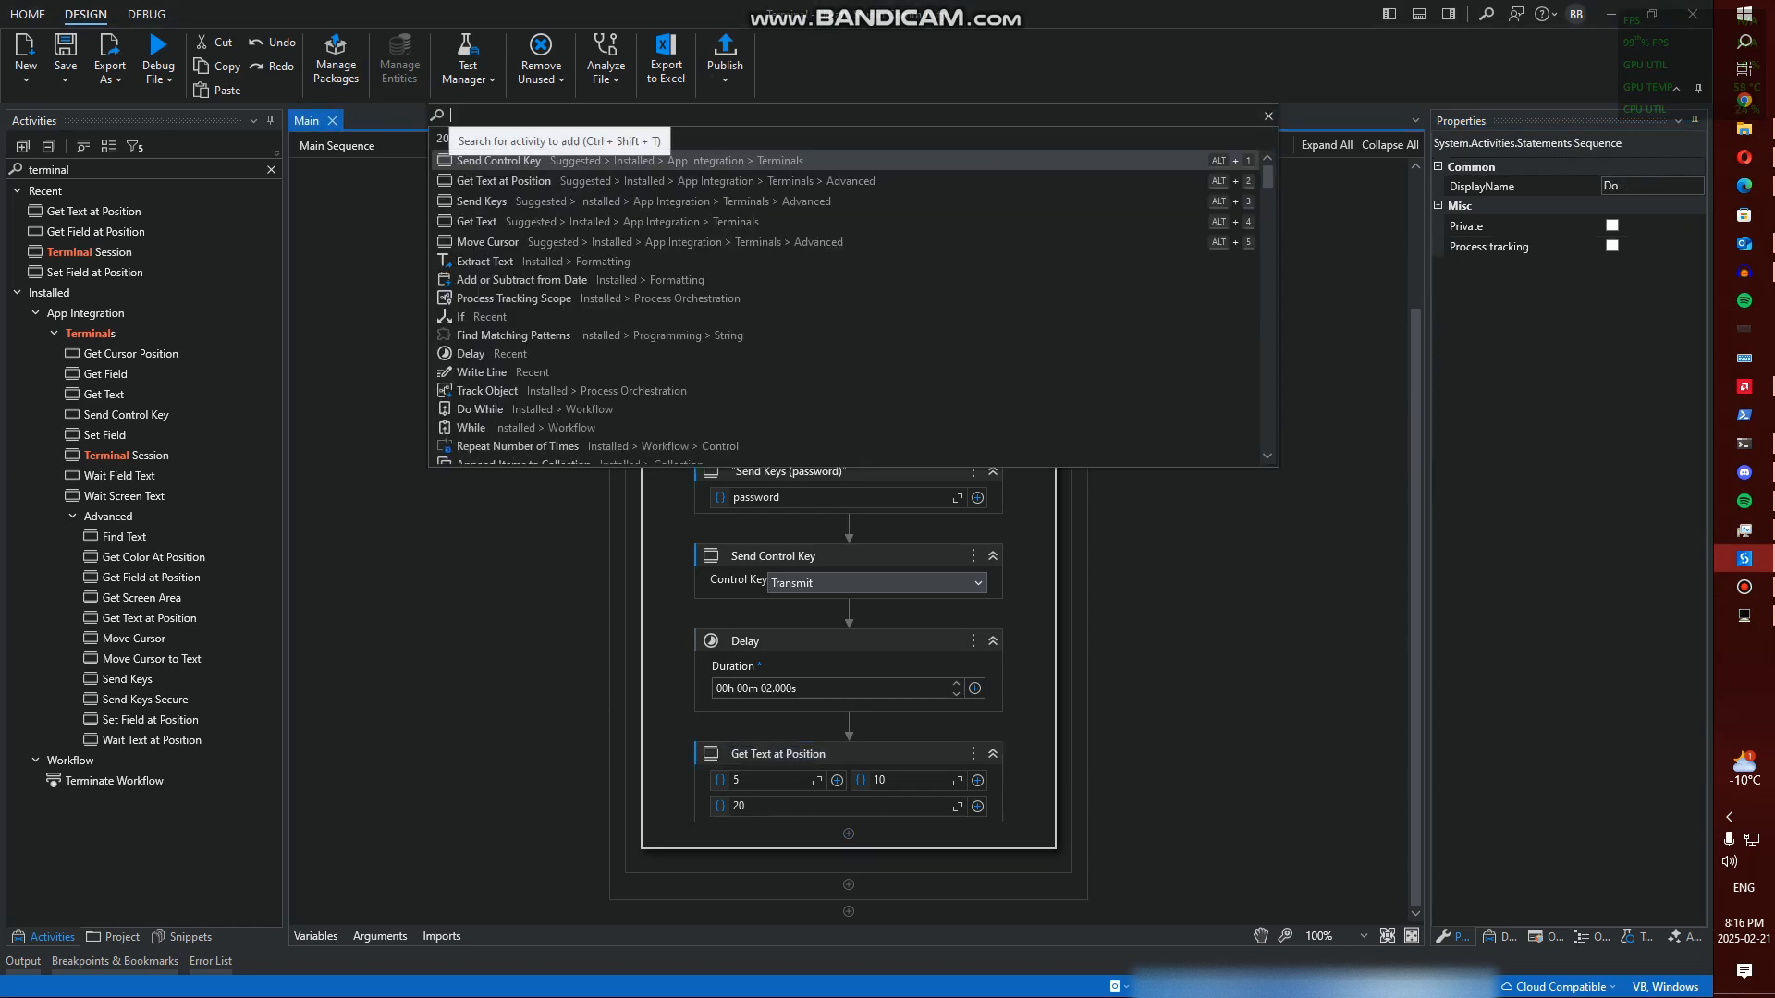
{"action": "type", "text": "write"}
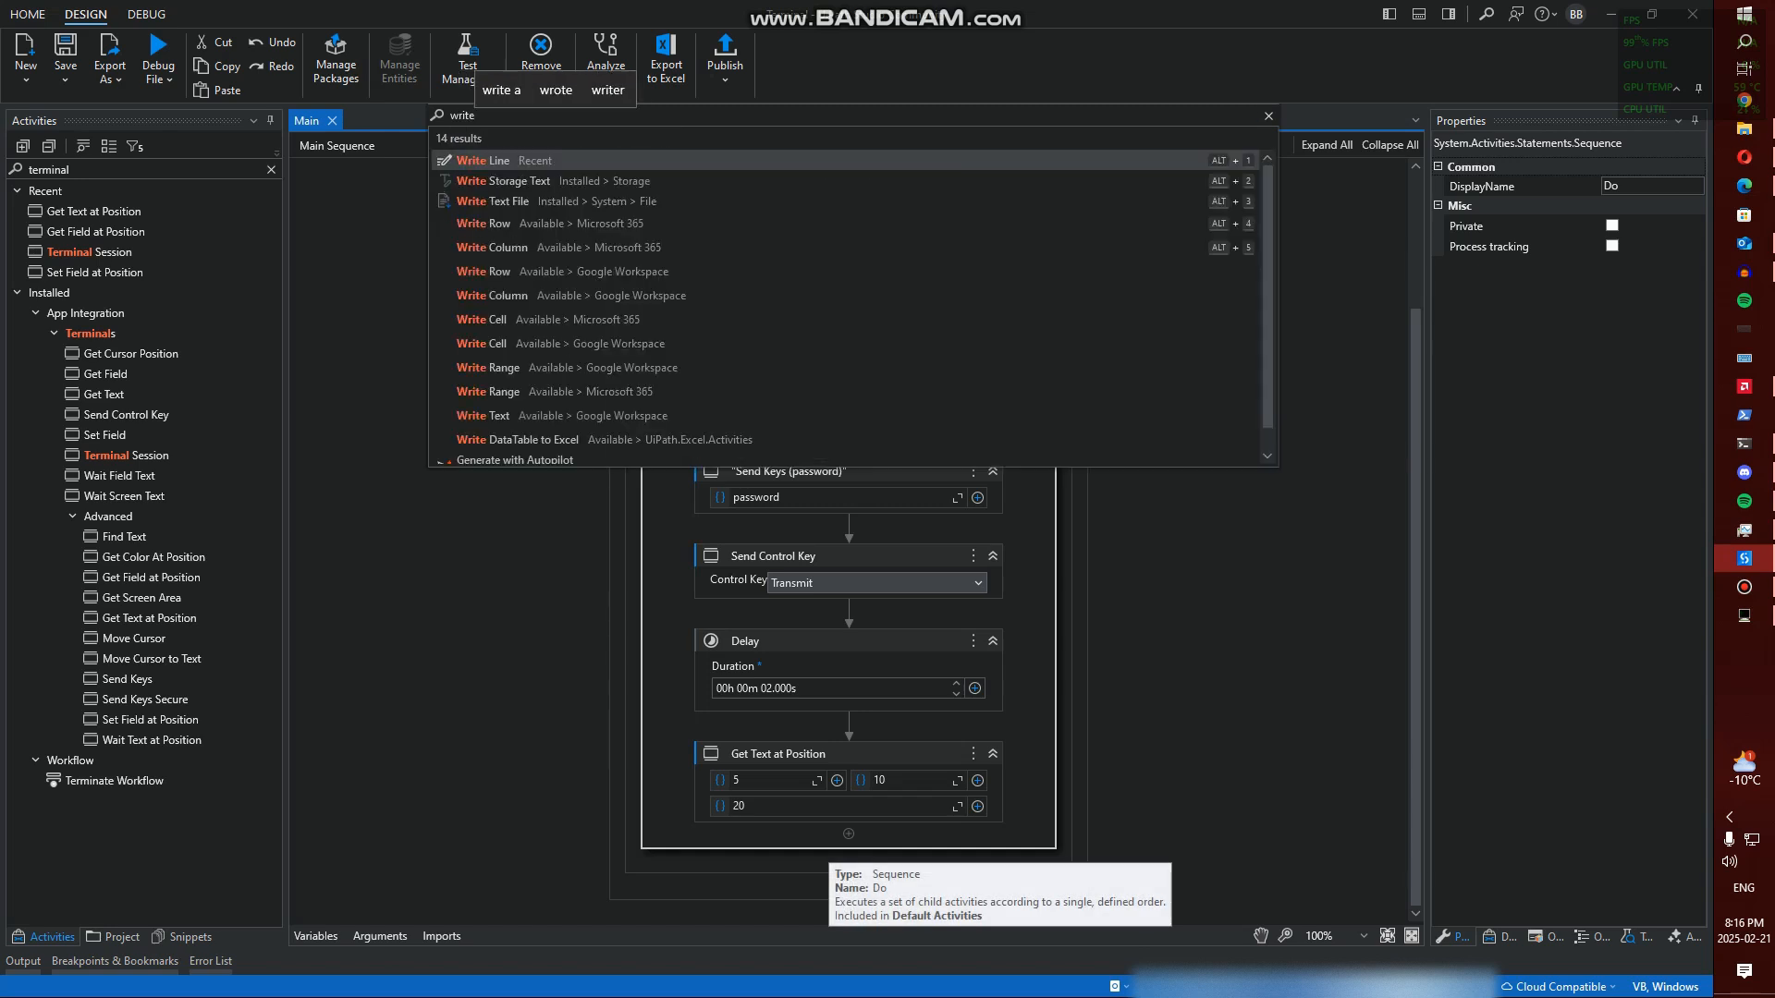
{"action": "left_click", "coordinate": [487, 160]}
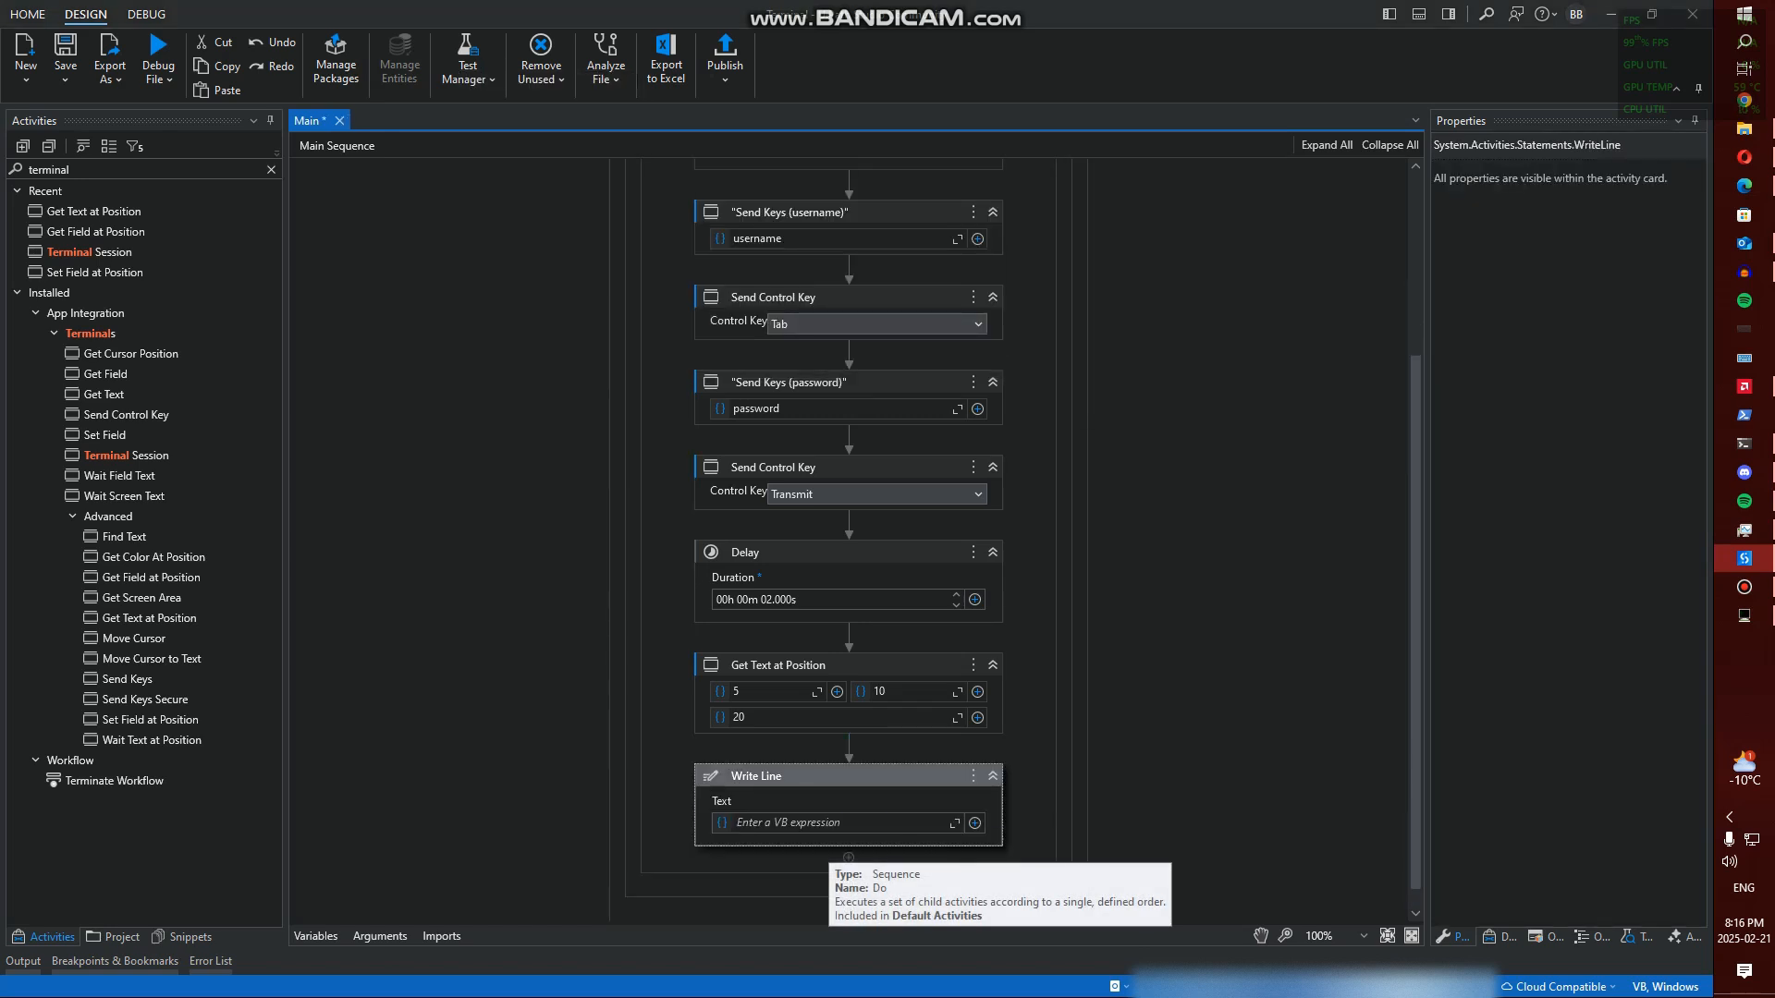
{"action": "type", "text": "tempGetText"}
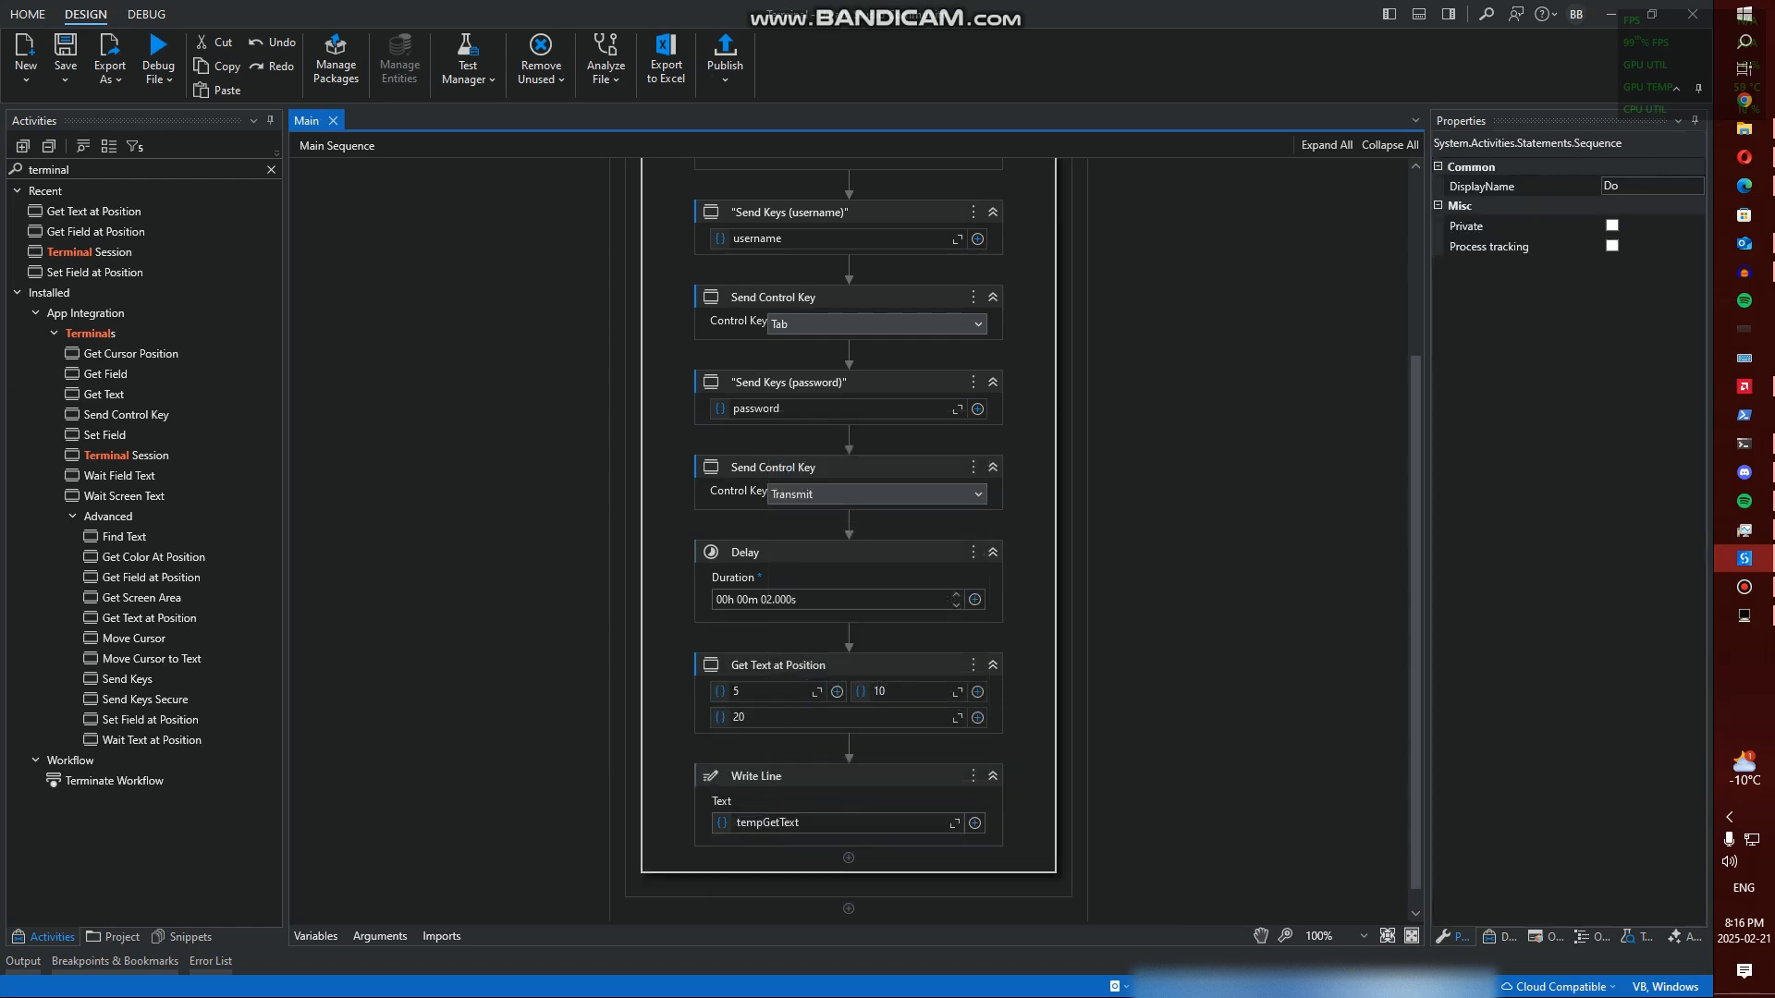
{"action": "scroll", "scroll_direction": "up", "scroll_amount": 3}
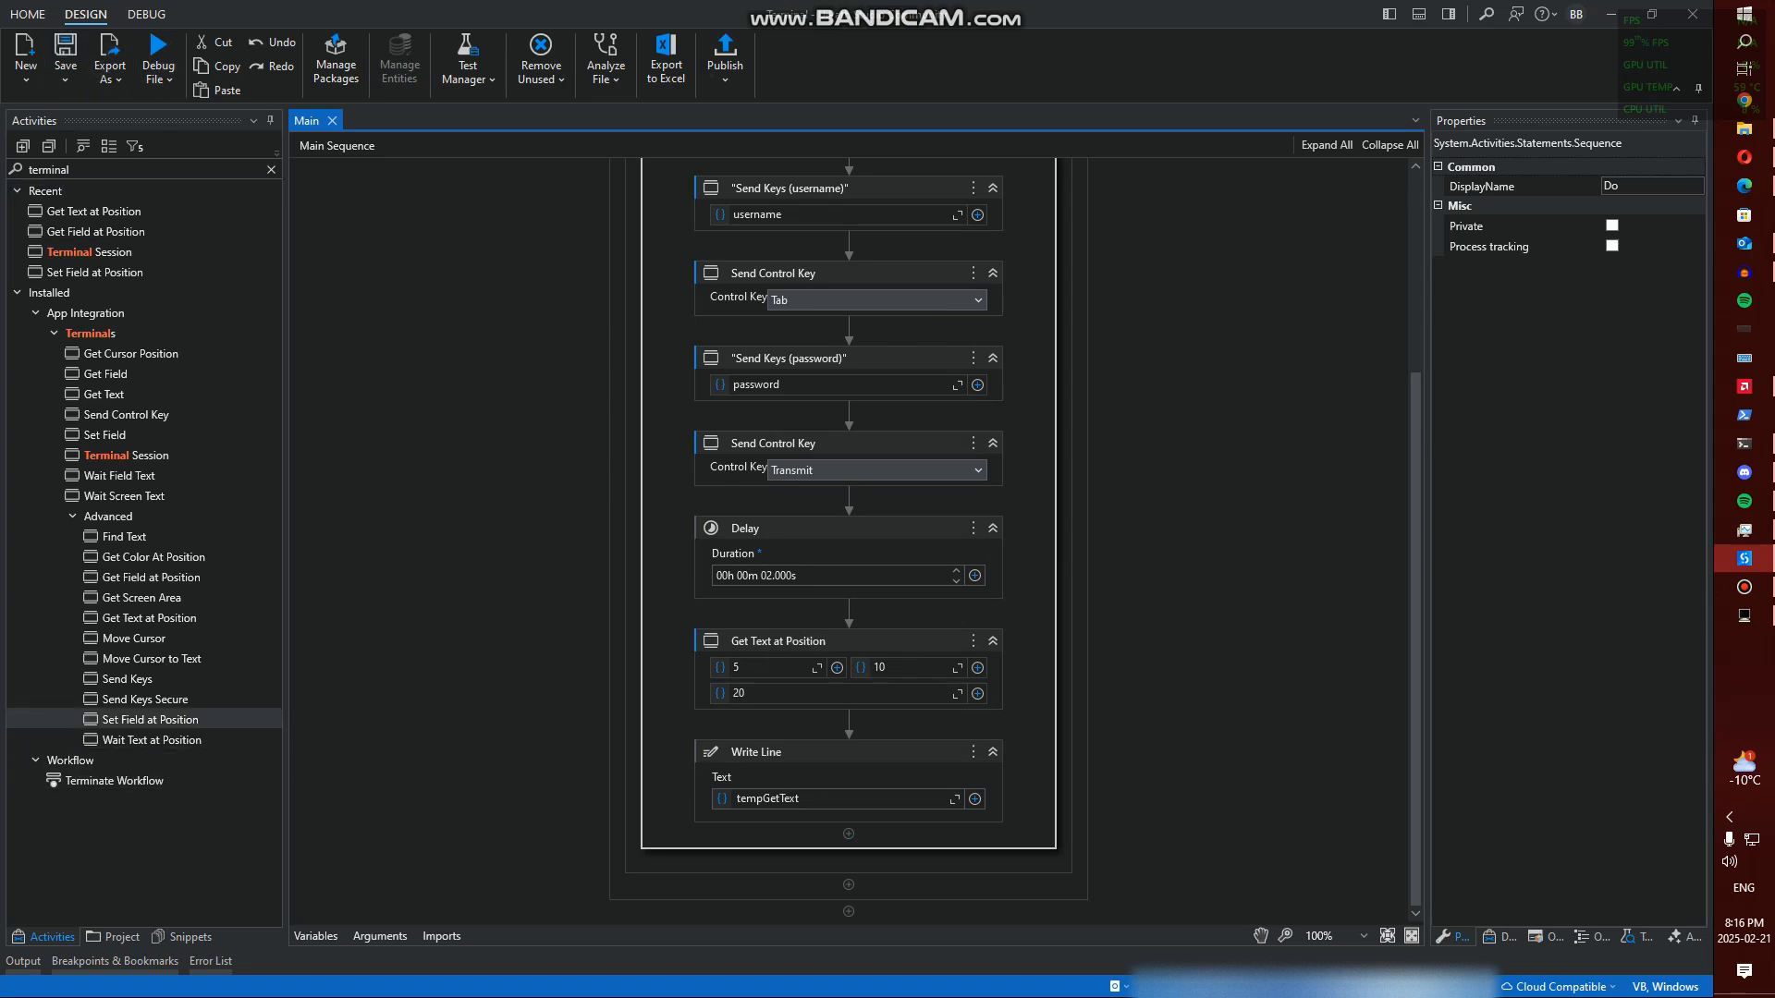
{"action": "mouse_move", "coordinate": [142, 599]}
{"action": "type", "text": "20"}
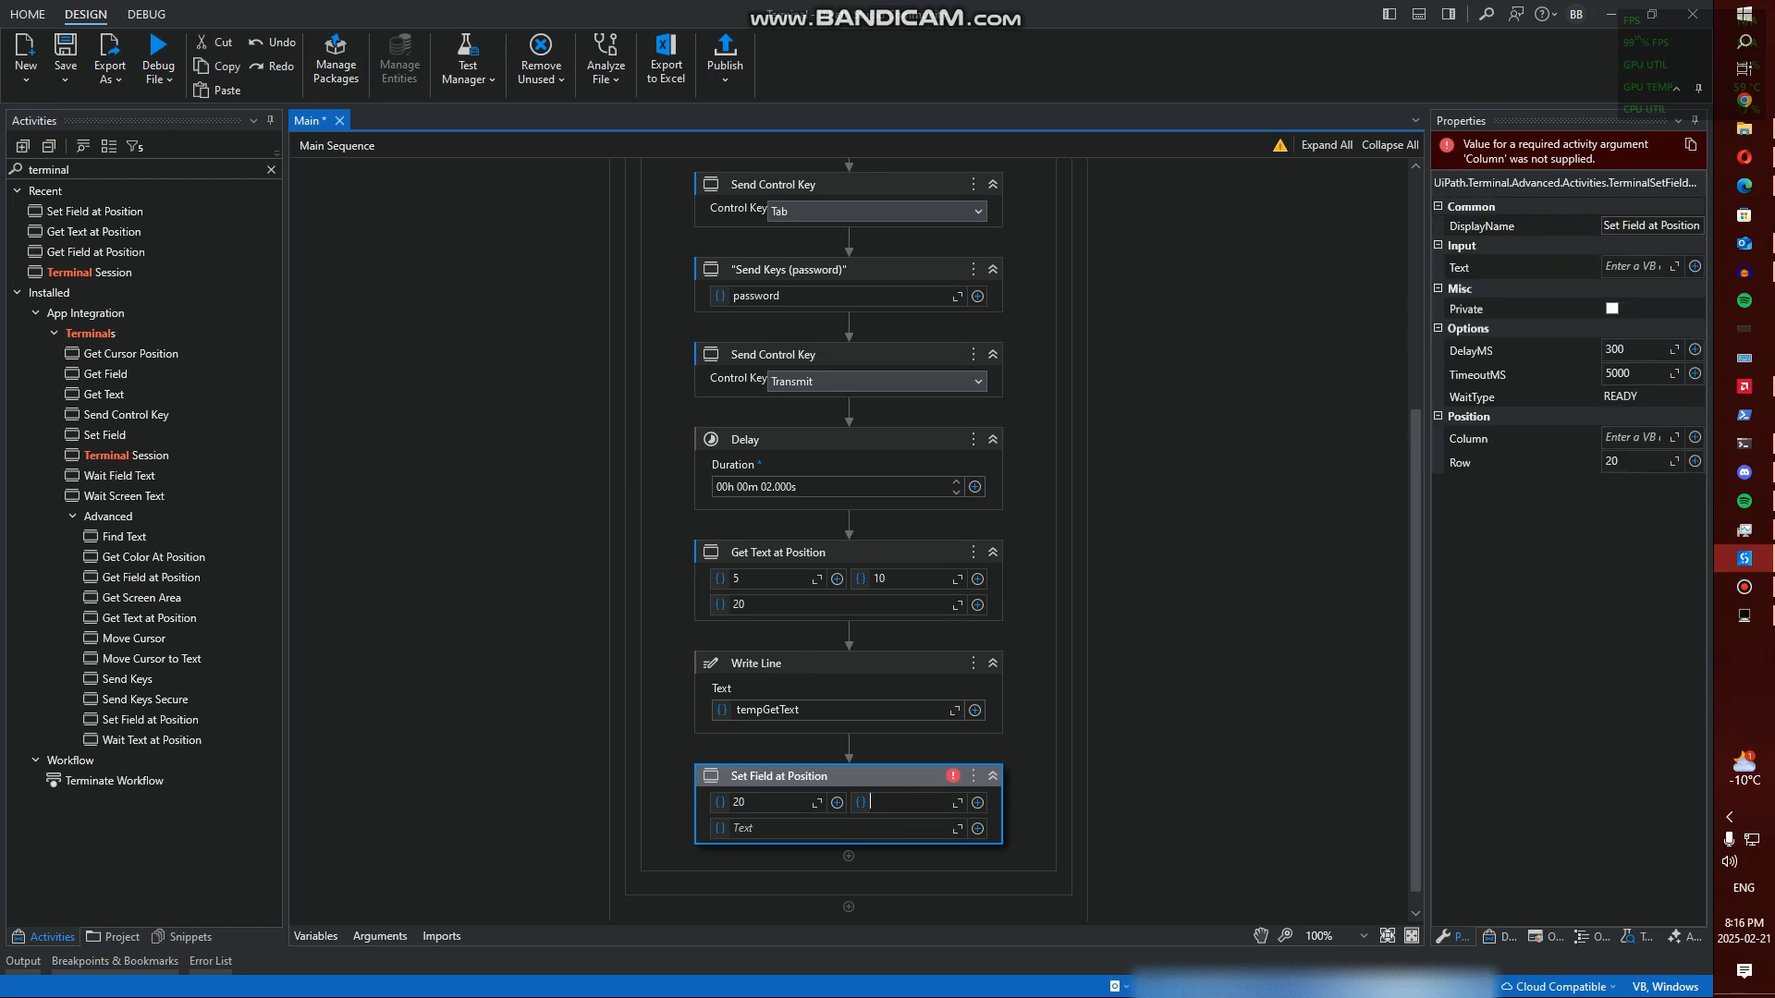
Configure Set Field at Position with column 7 and text 'DSPMSG QSYSOPR'
{"action": "type", "text": "7"}
{"action": "left_click", "coordinate": [837, 828]}
{"action": "type", "text": "\"DSPMSG Q"}
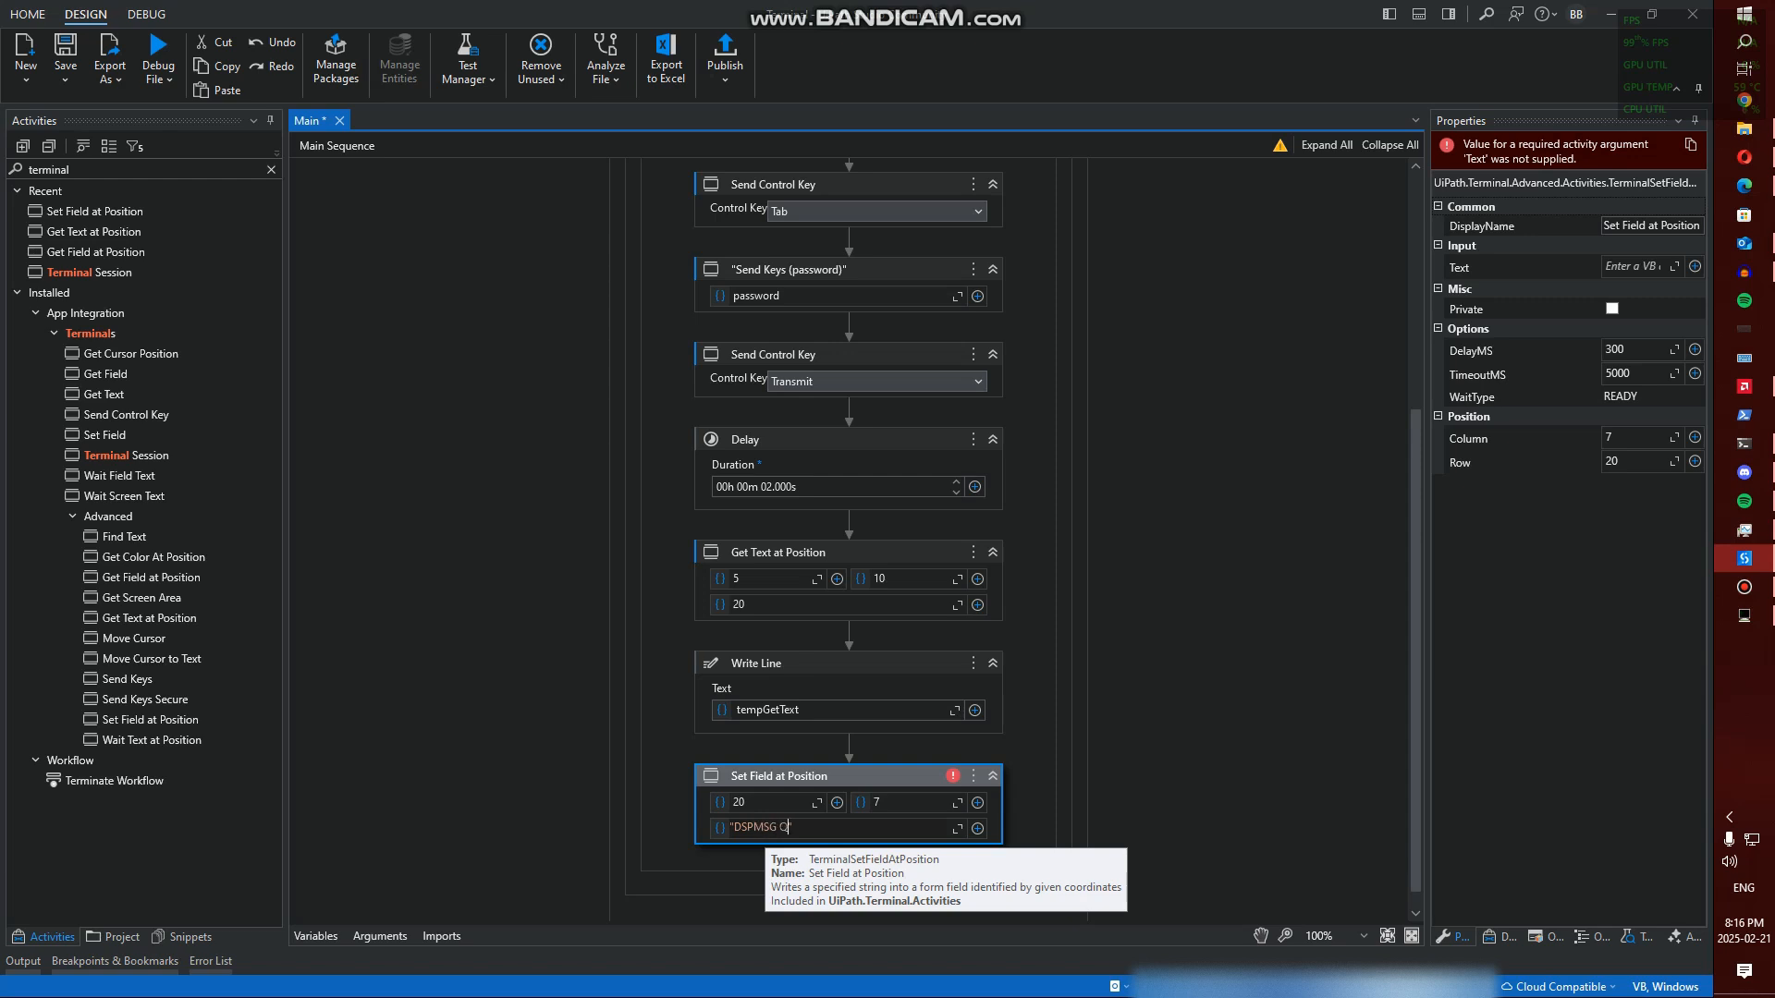
{"action": "type", "text": "SYSOPR\""}
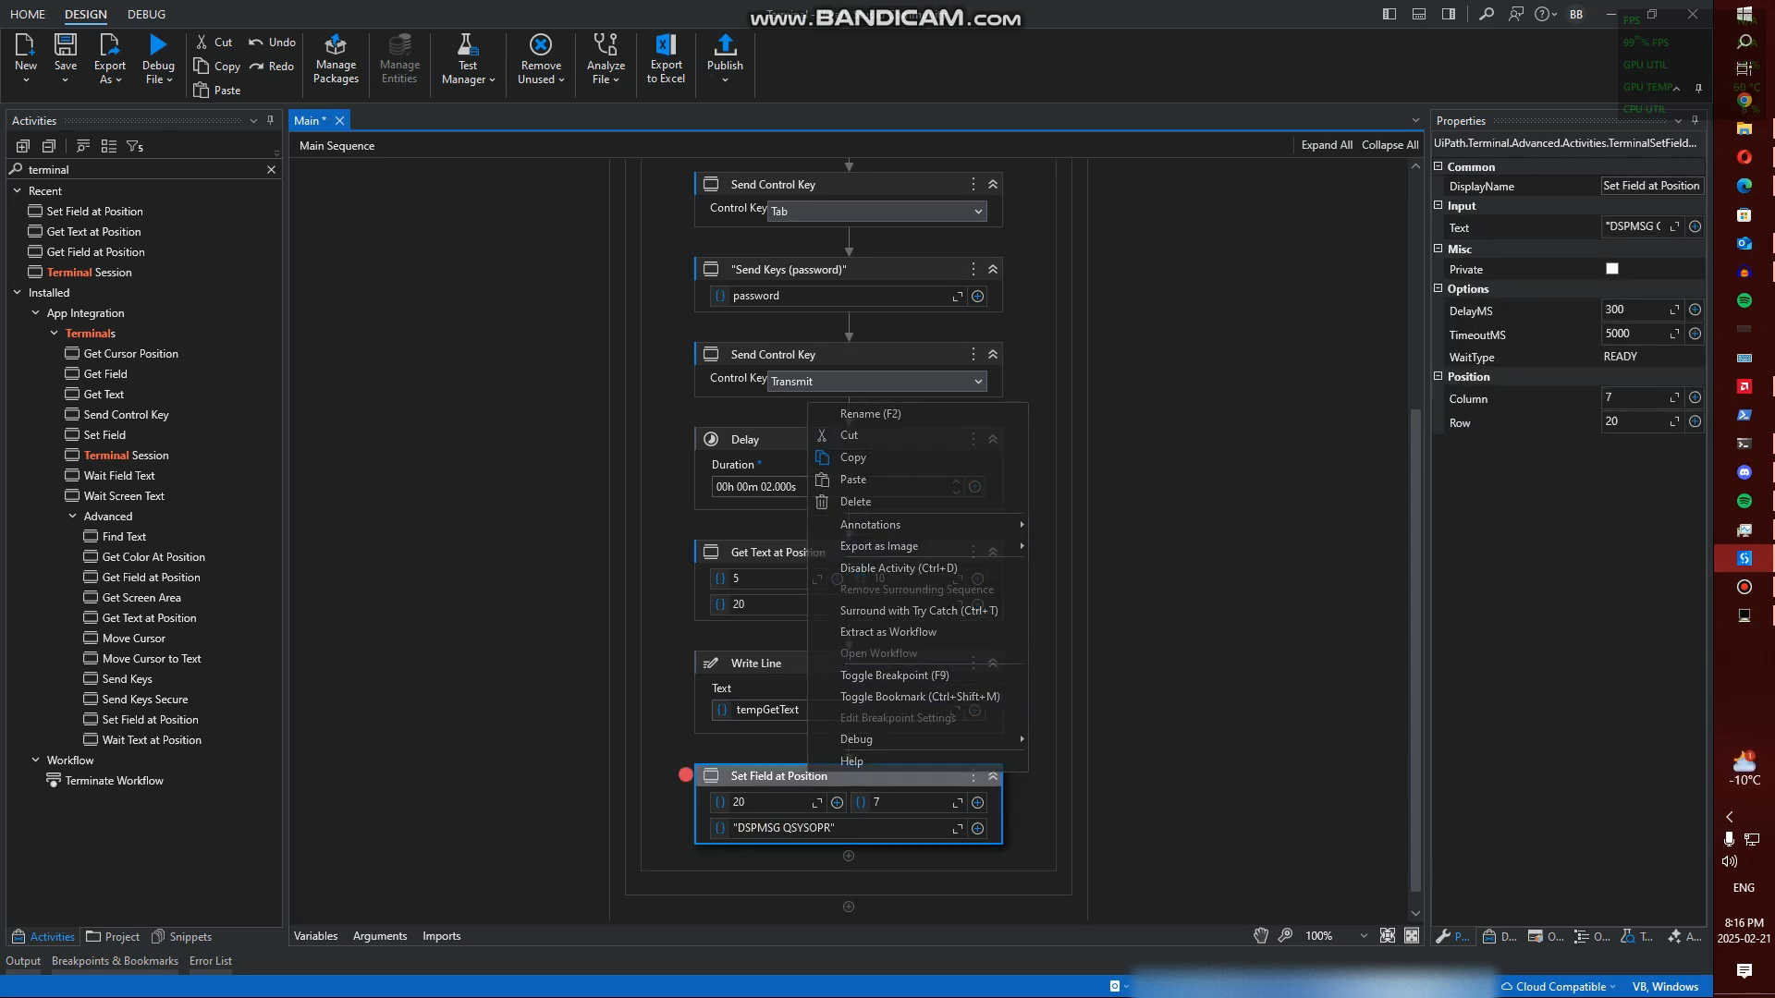
{"action": "left_click", "coordinate": [793, 439]}
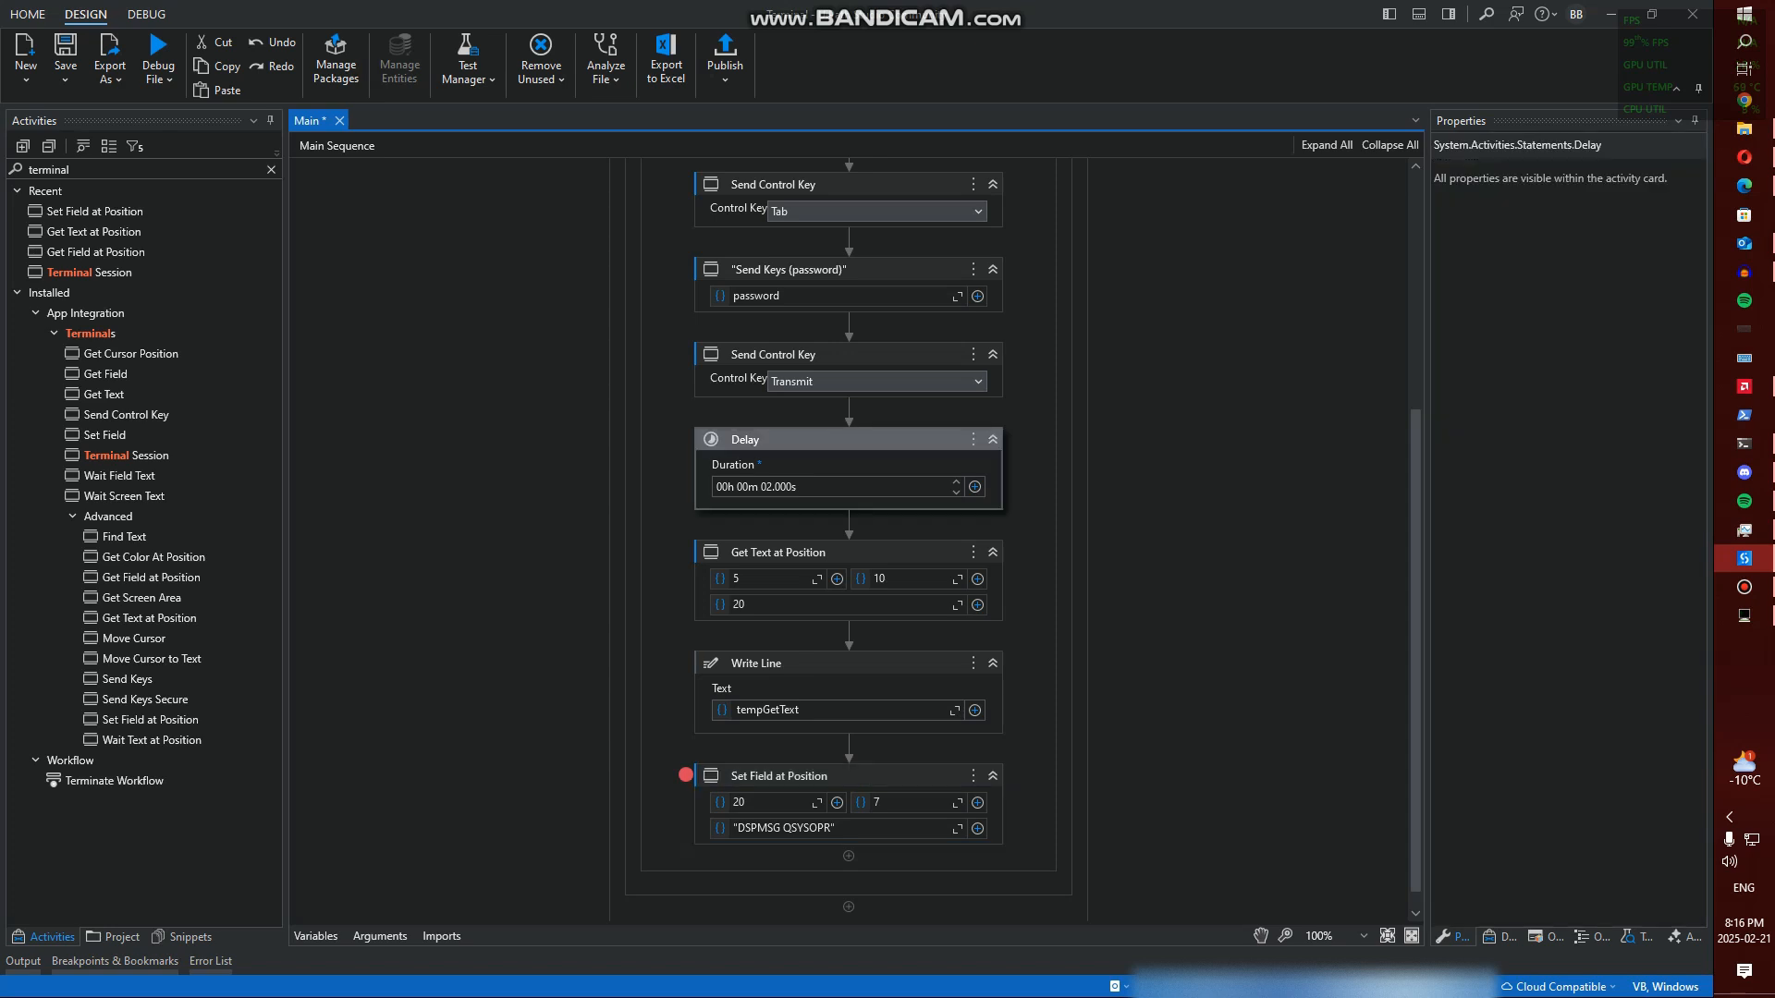
{"action": "scroll", "scroll_direction": "down", "scroll_amount": 3}
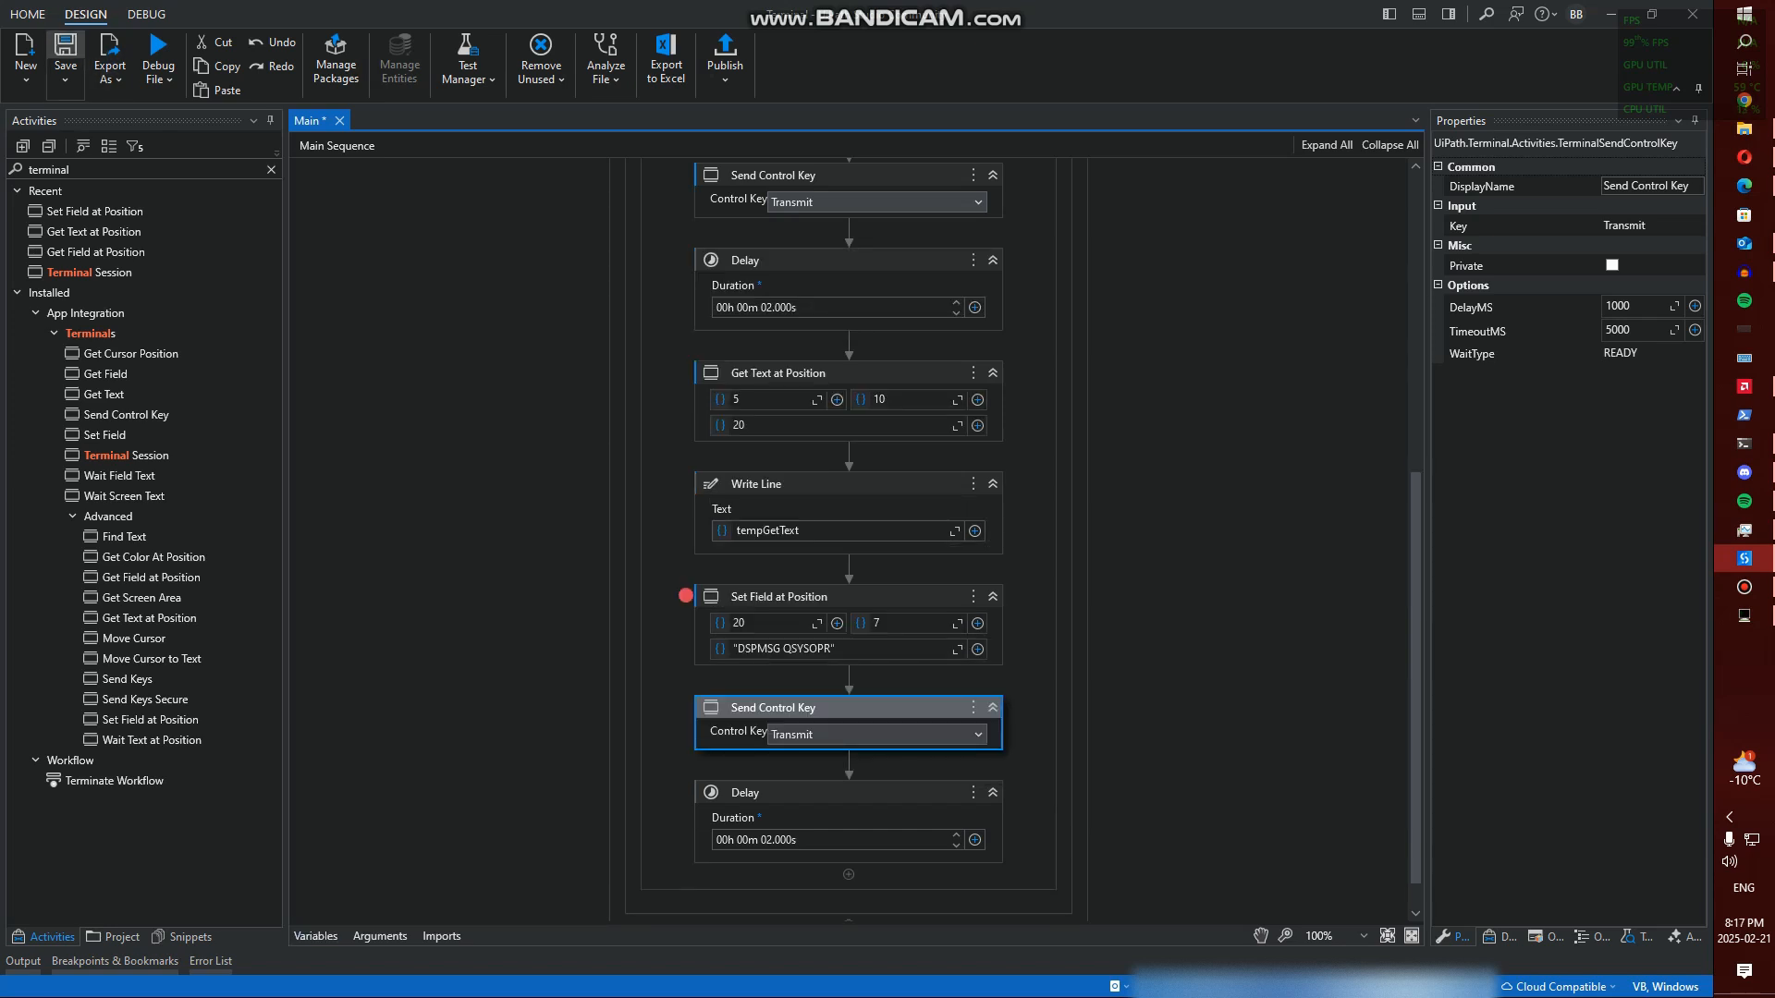
{"action": "mouse_move", "coordinate": [157, 57]}
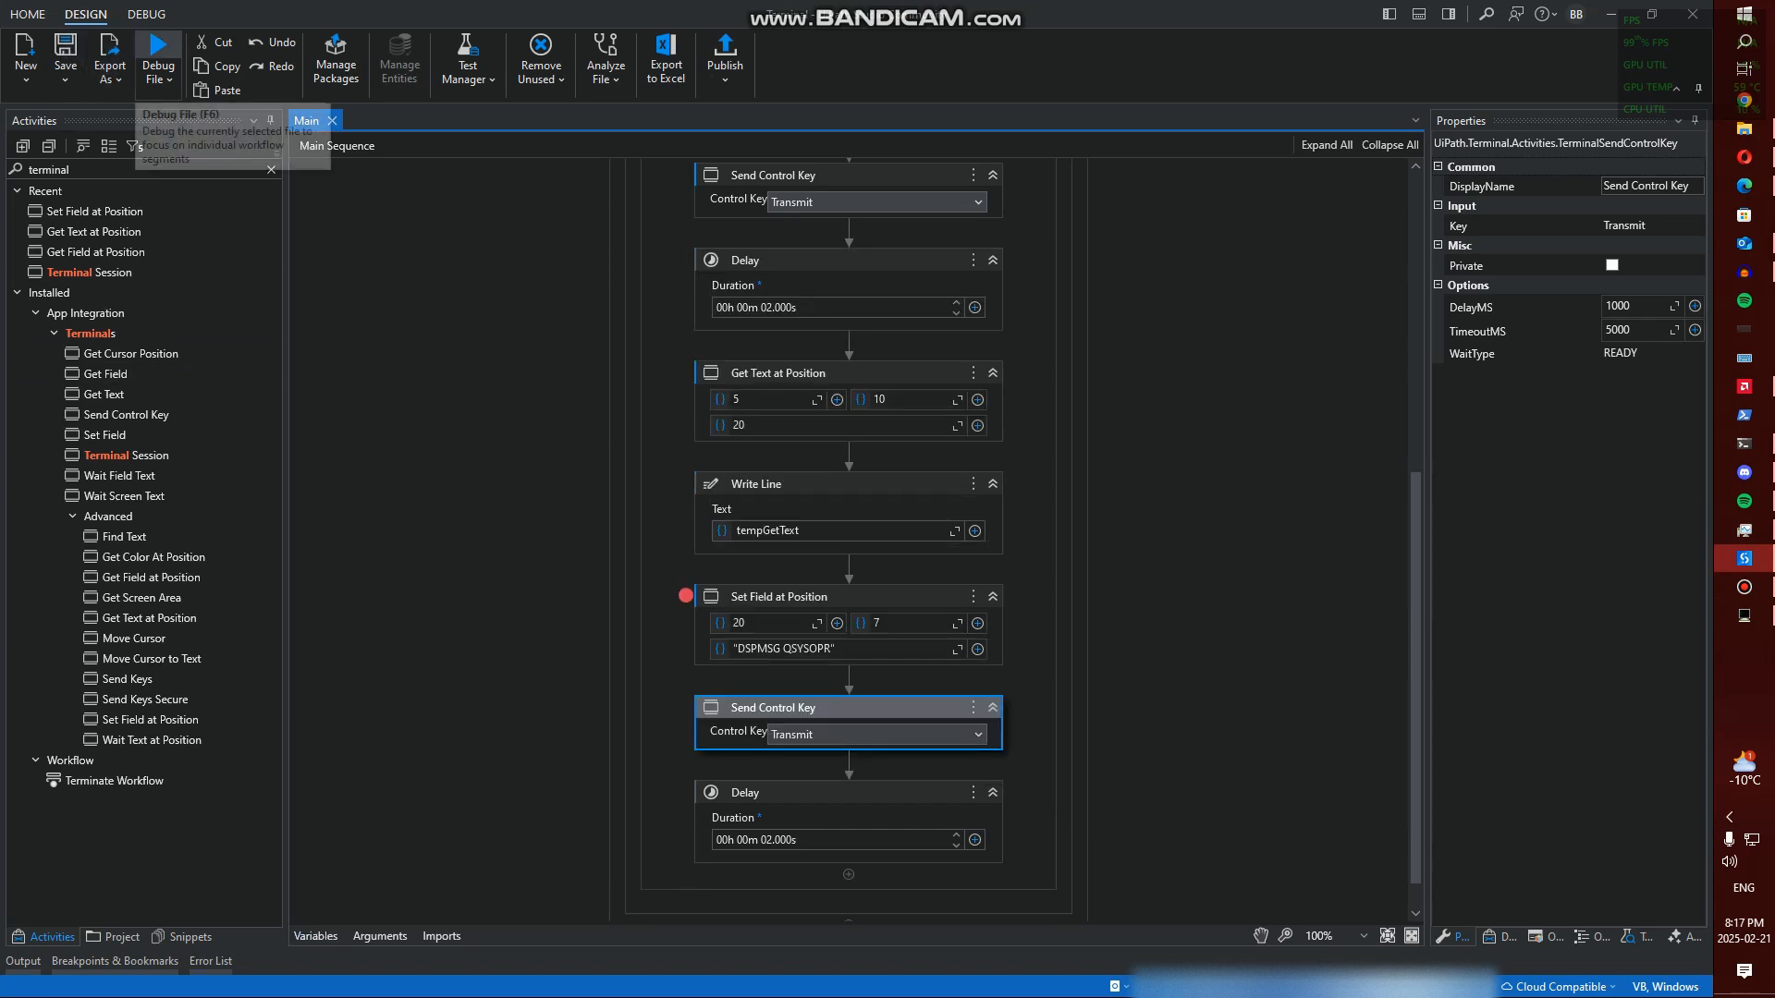
Run the workflow in debug mode to reach the Display Program Messages screen
{"action": "left_click", "coordinate": [153, 55]}
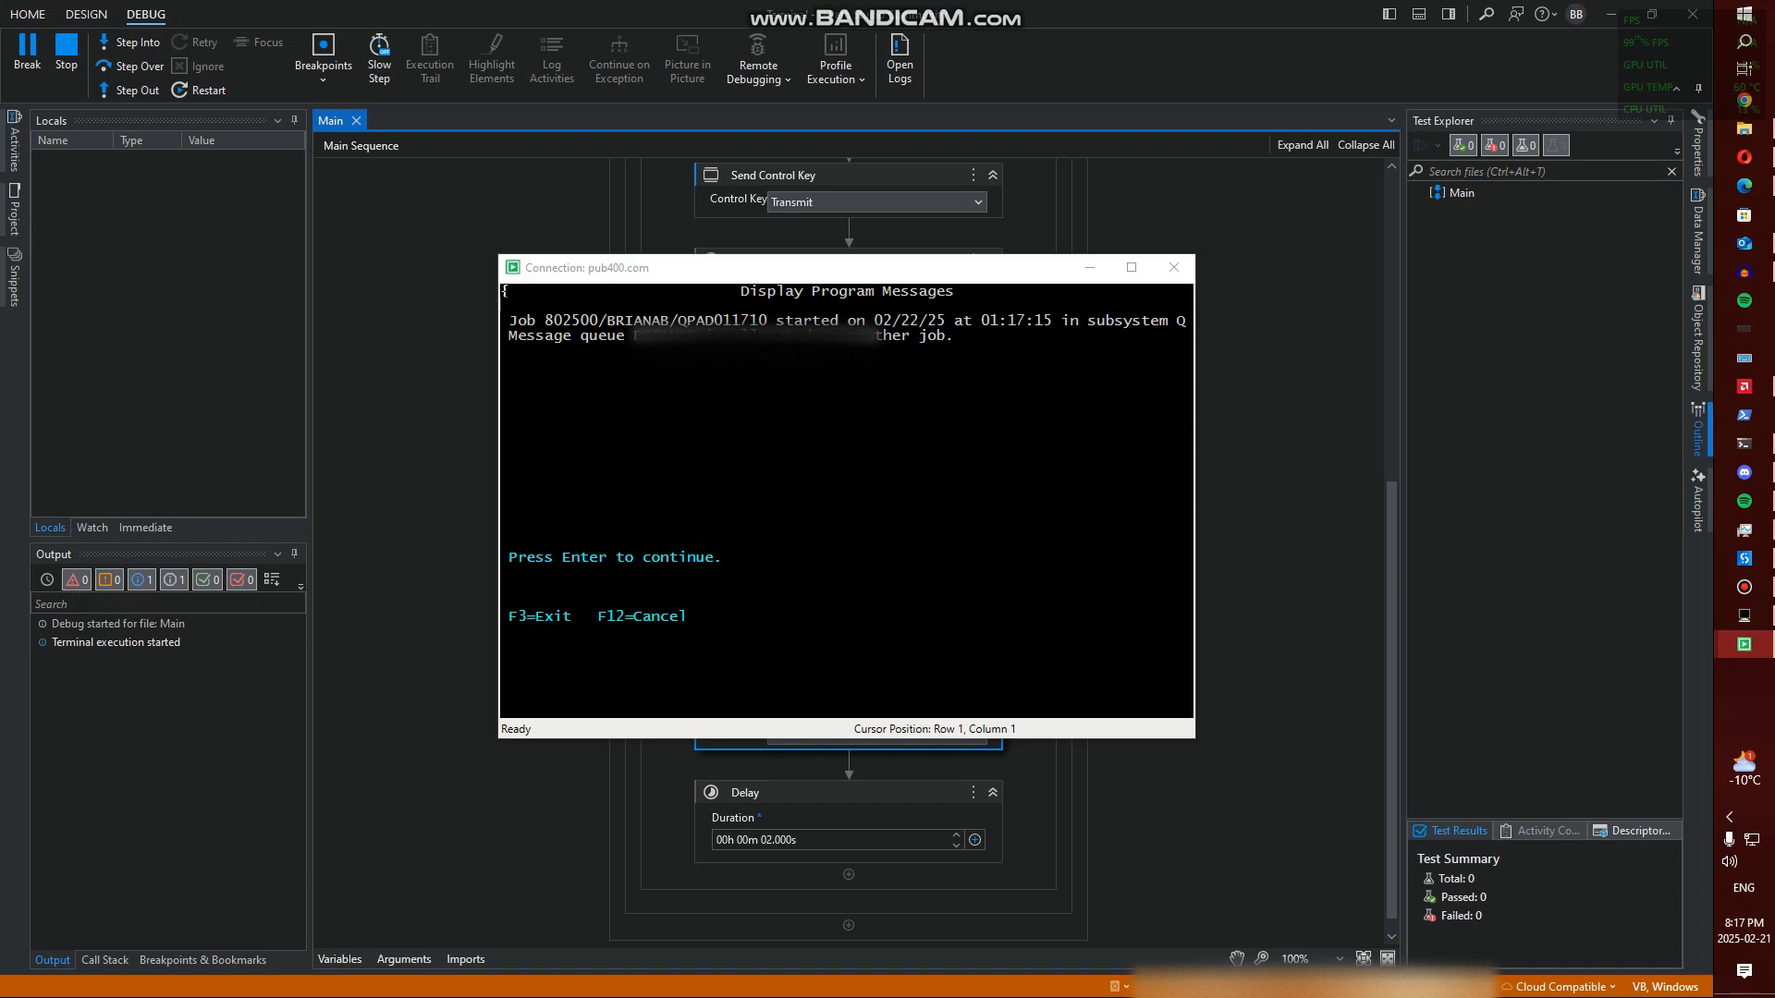
{"action": "mouse_move", "coordinate": [65, 54]}
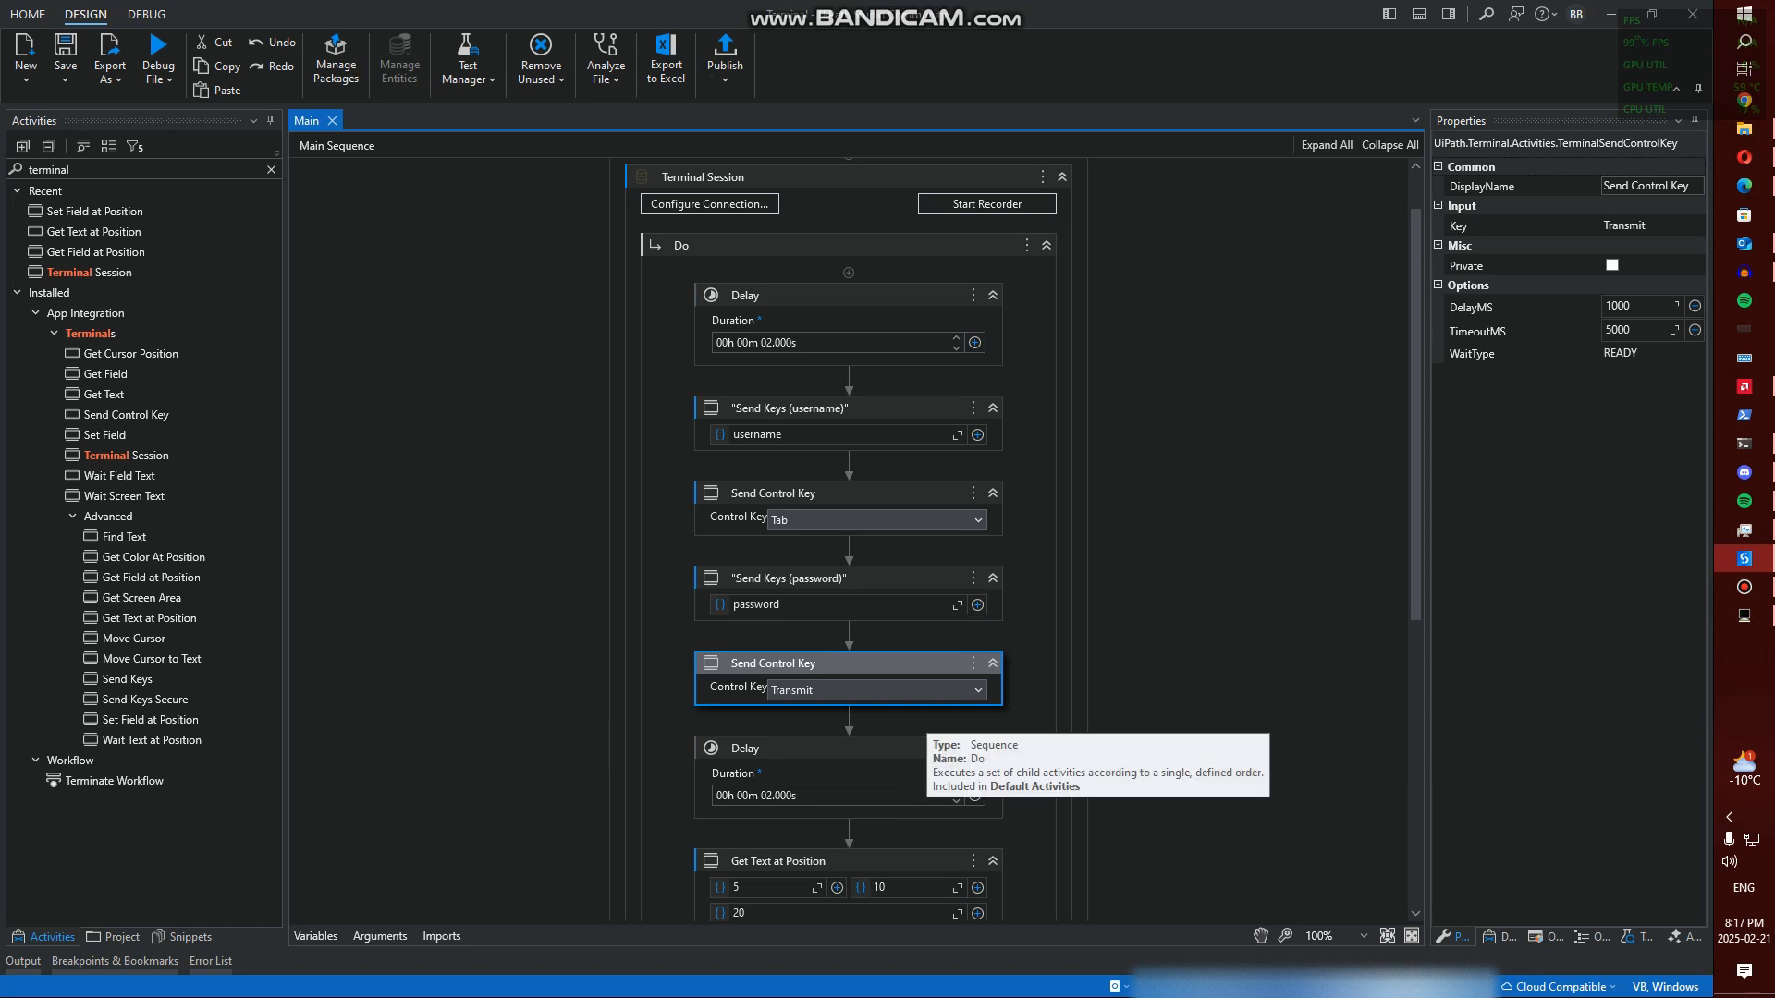
Scroll down to the Send Control Key (Transmit) after the password Send Keys
{"action": "scroll", "scroll_direction": "down", "scroll_amount": 3}
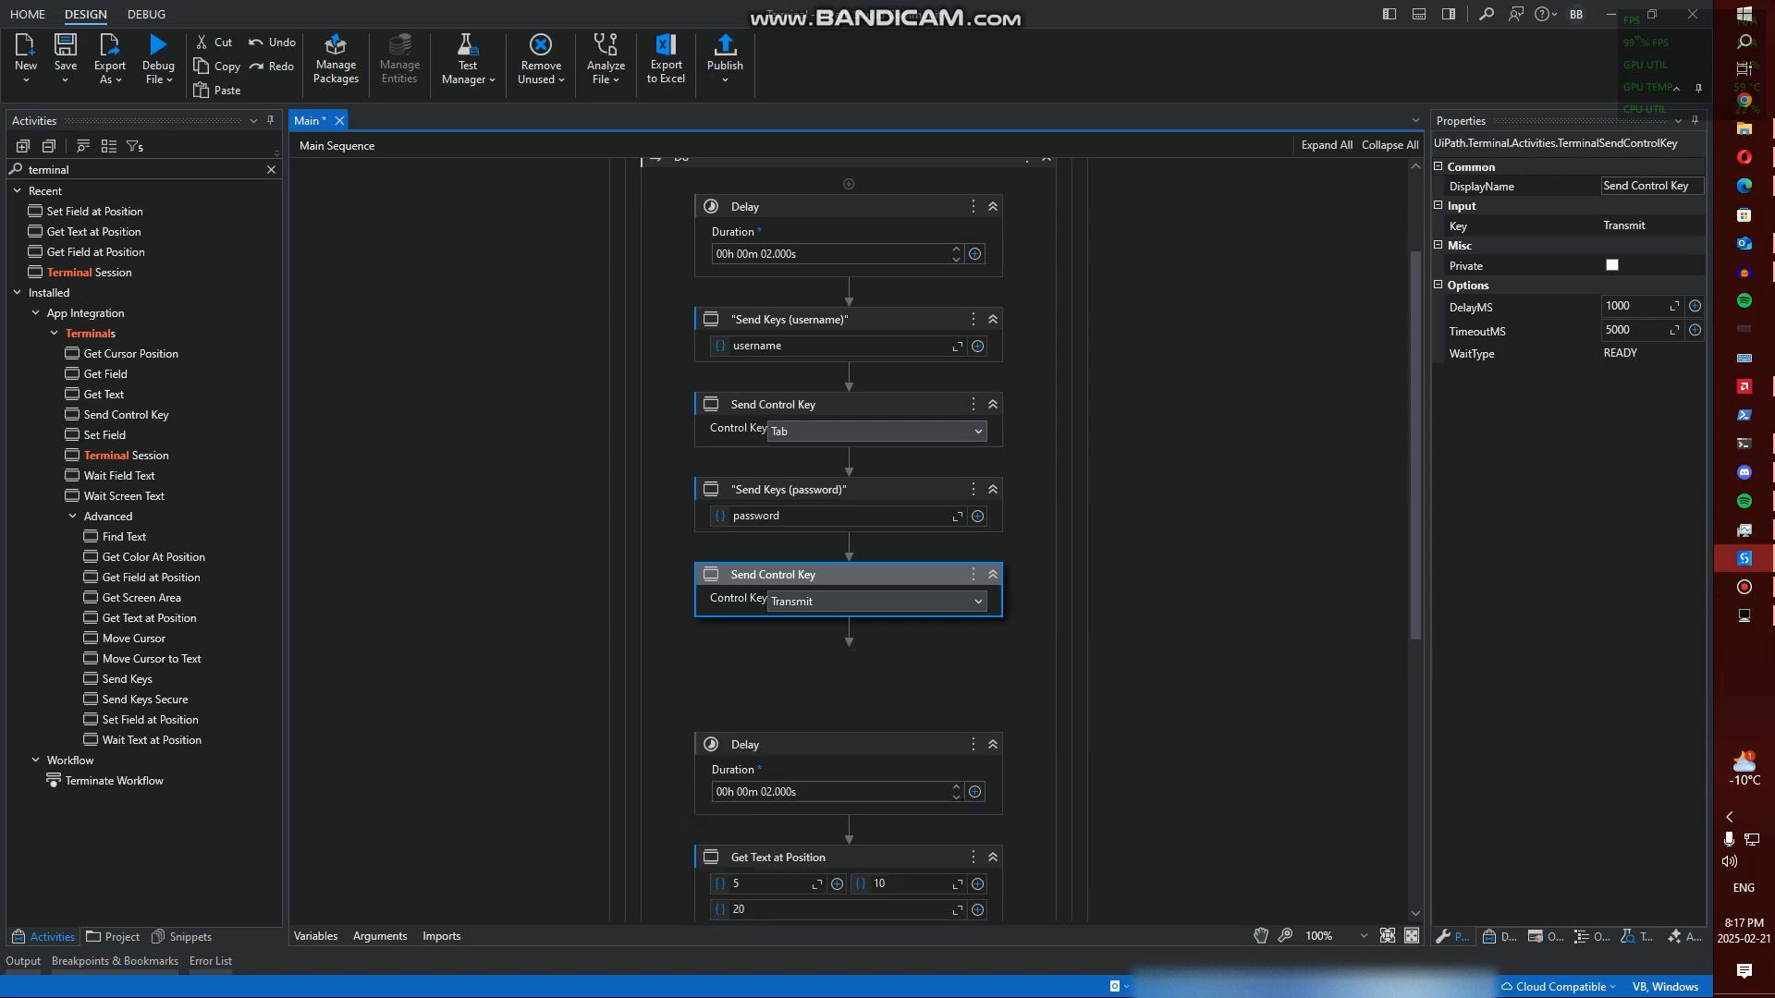
{"action": "scroll", "scroll_direction": "down", "scroll_amount": 3}
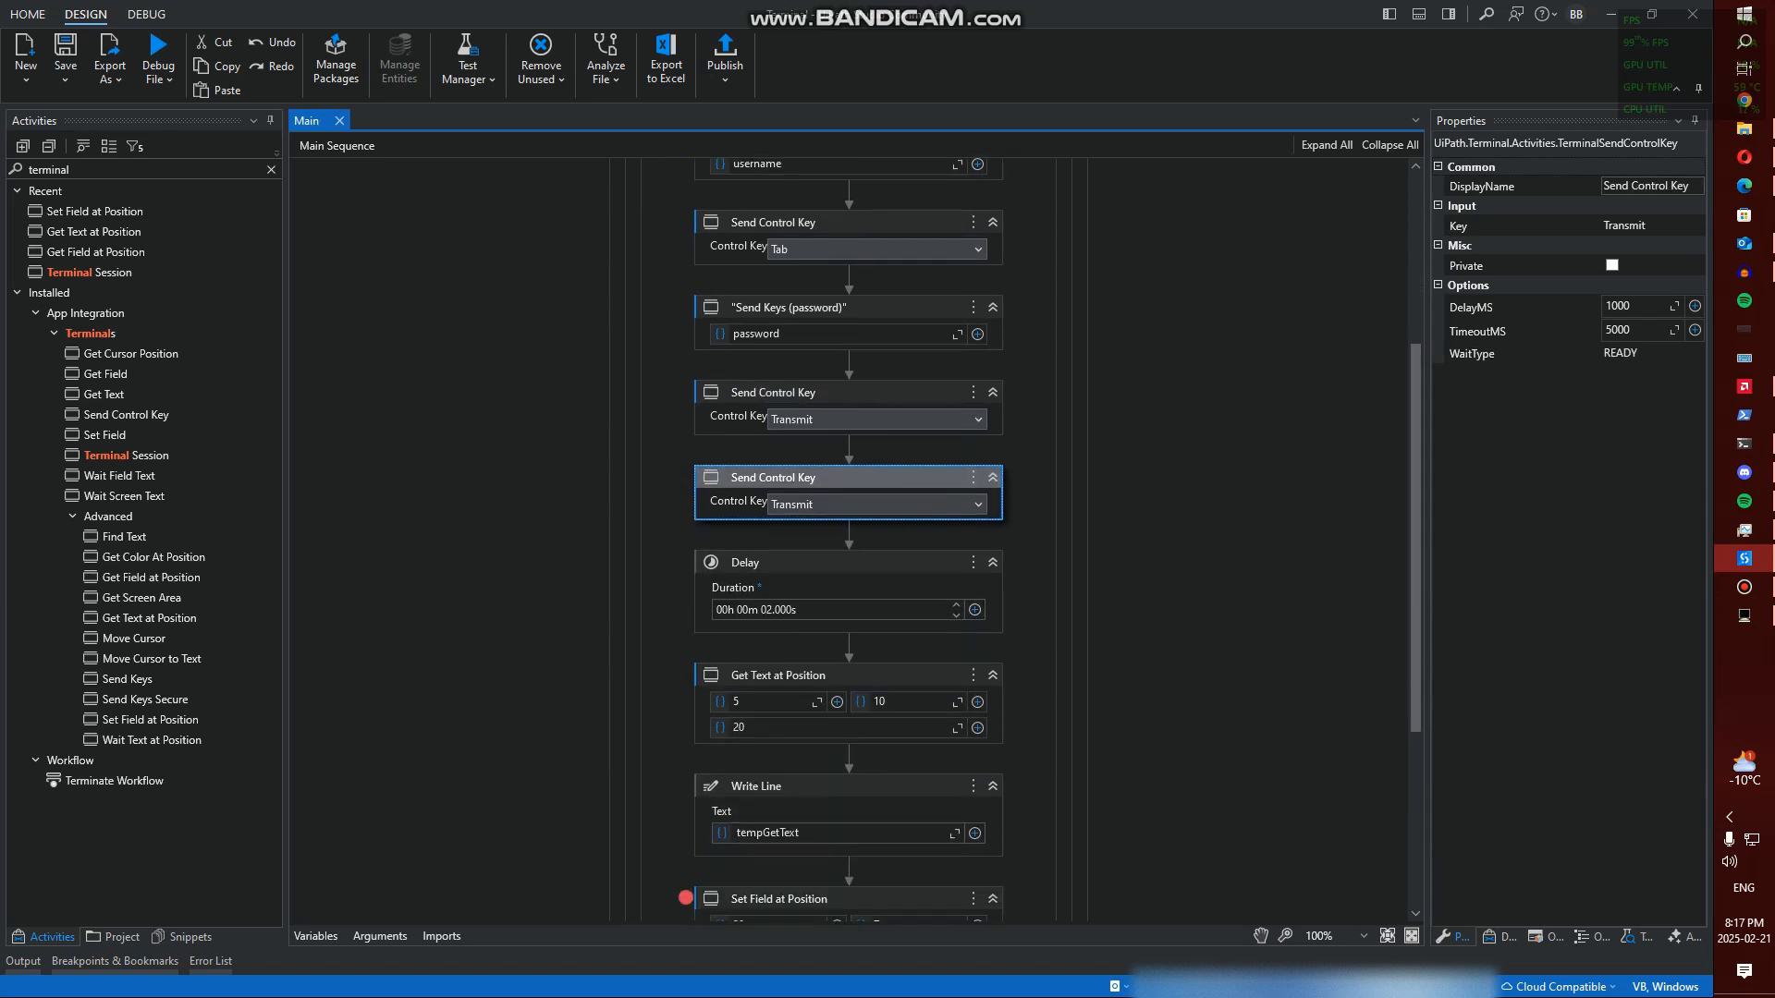
{"action": "scroll", "scroll_direction": "down", "scroll_amount": 3}
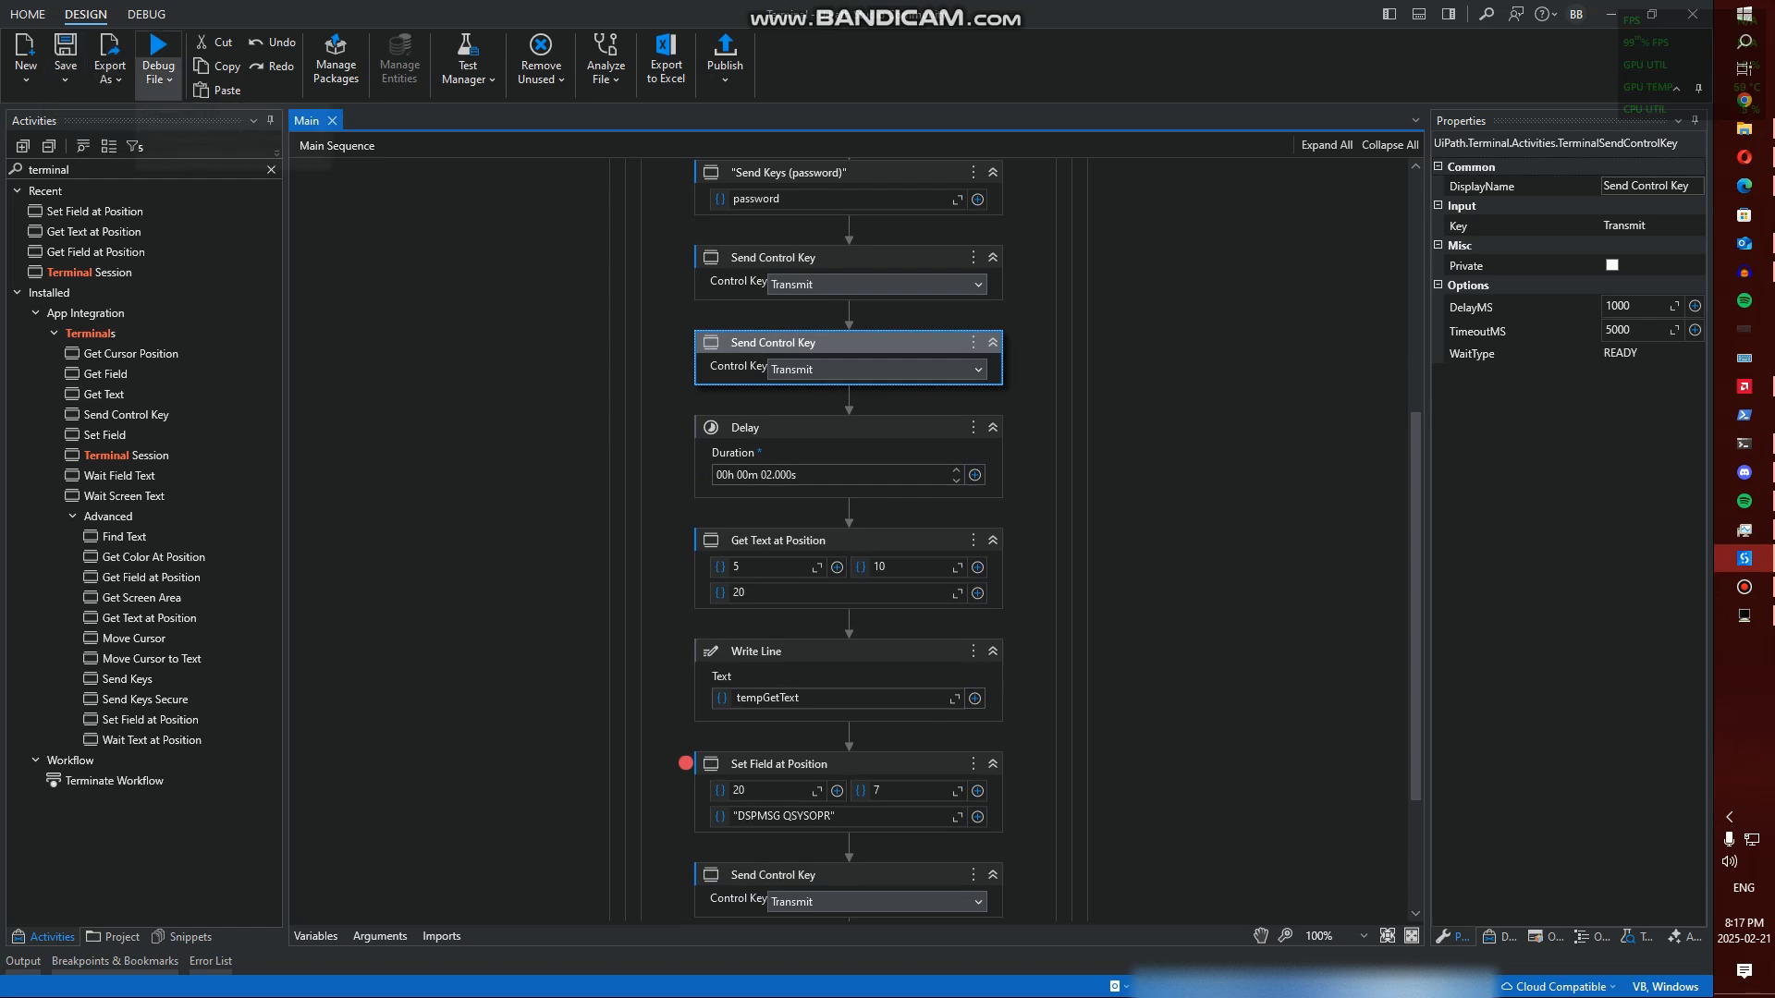
{"action": "mouse_move", "coordinate": [157, 59]}
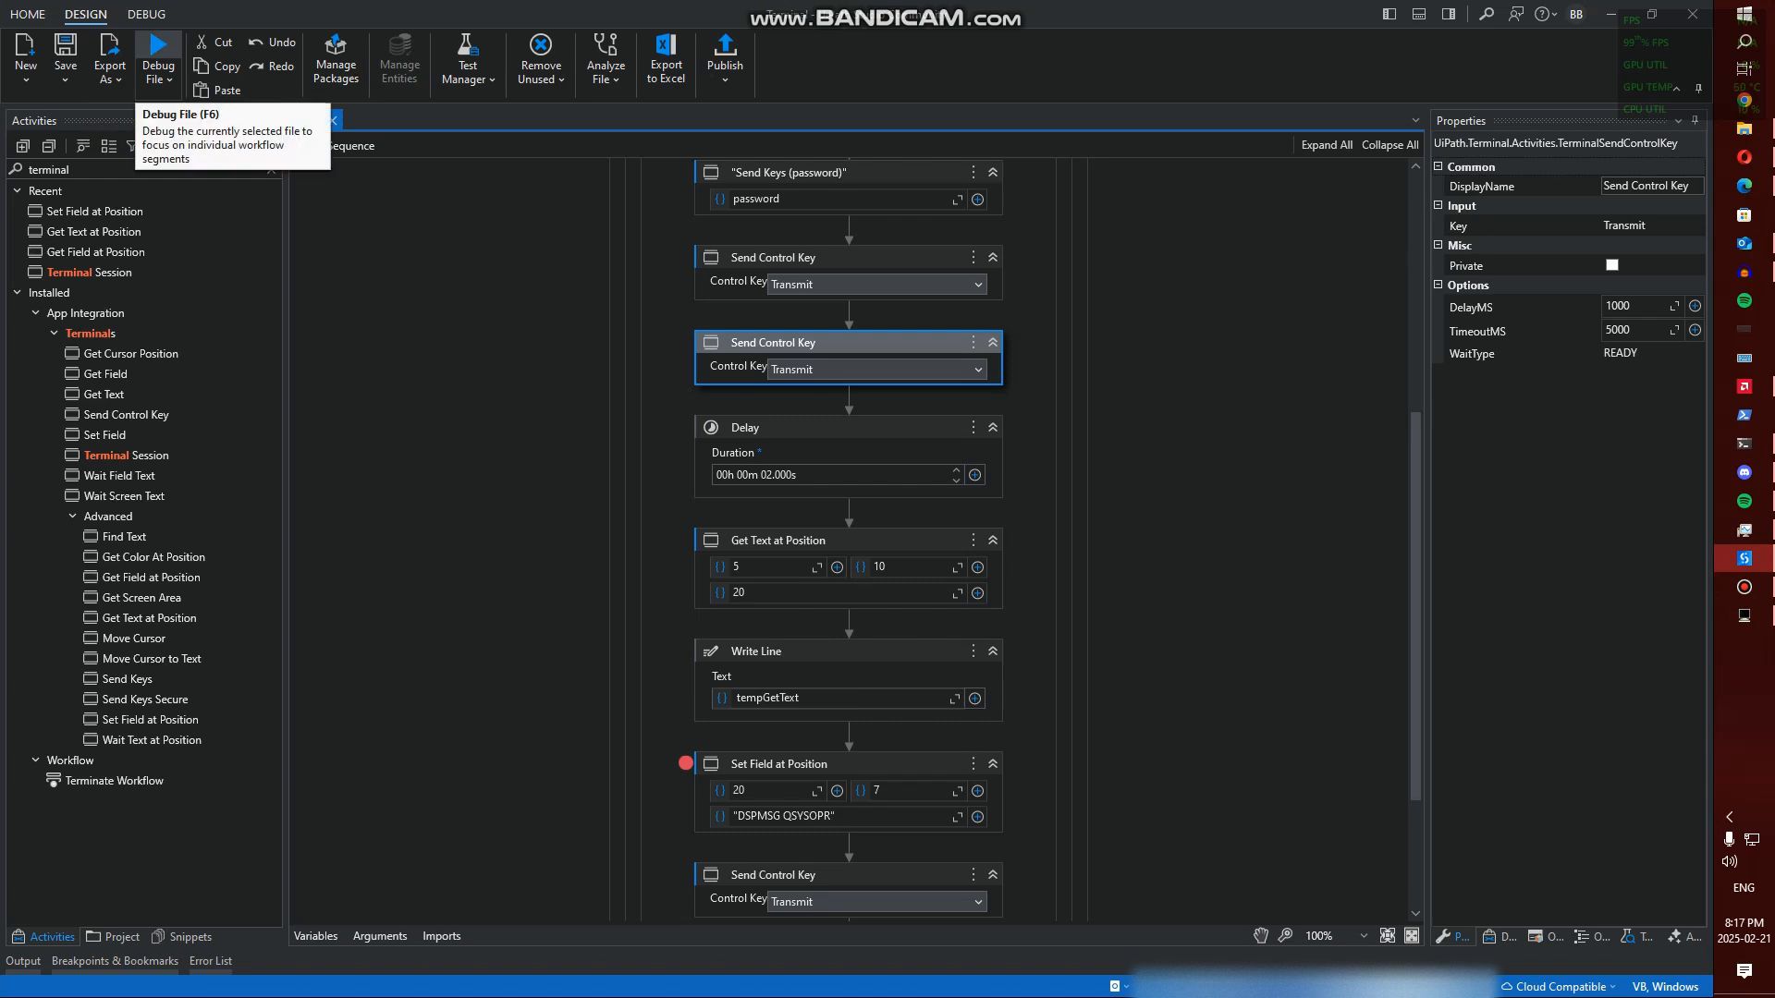
Debug again, check the pub400.com terminal shows the IBM i Main Menu, then return to design
{"action": "left_click", "coordinate": [158, 57]}
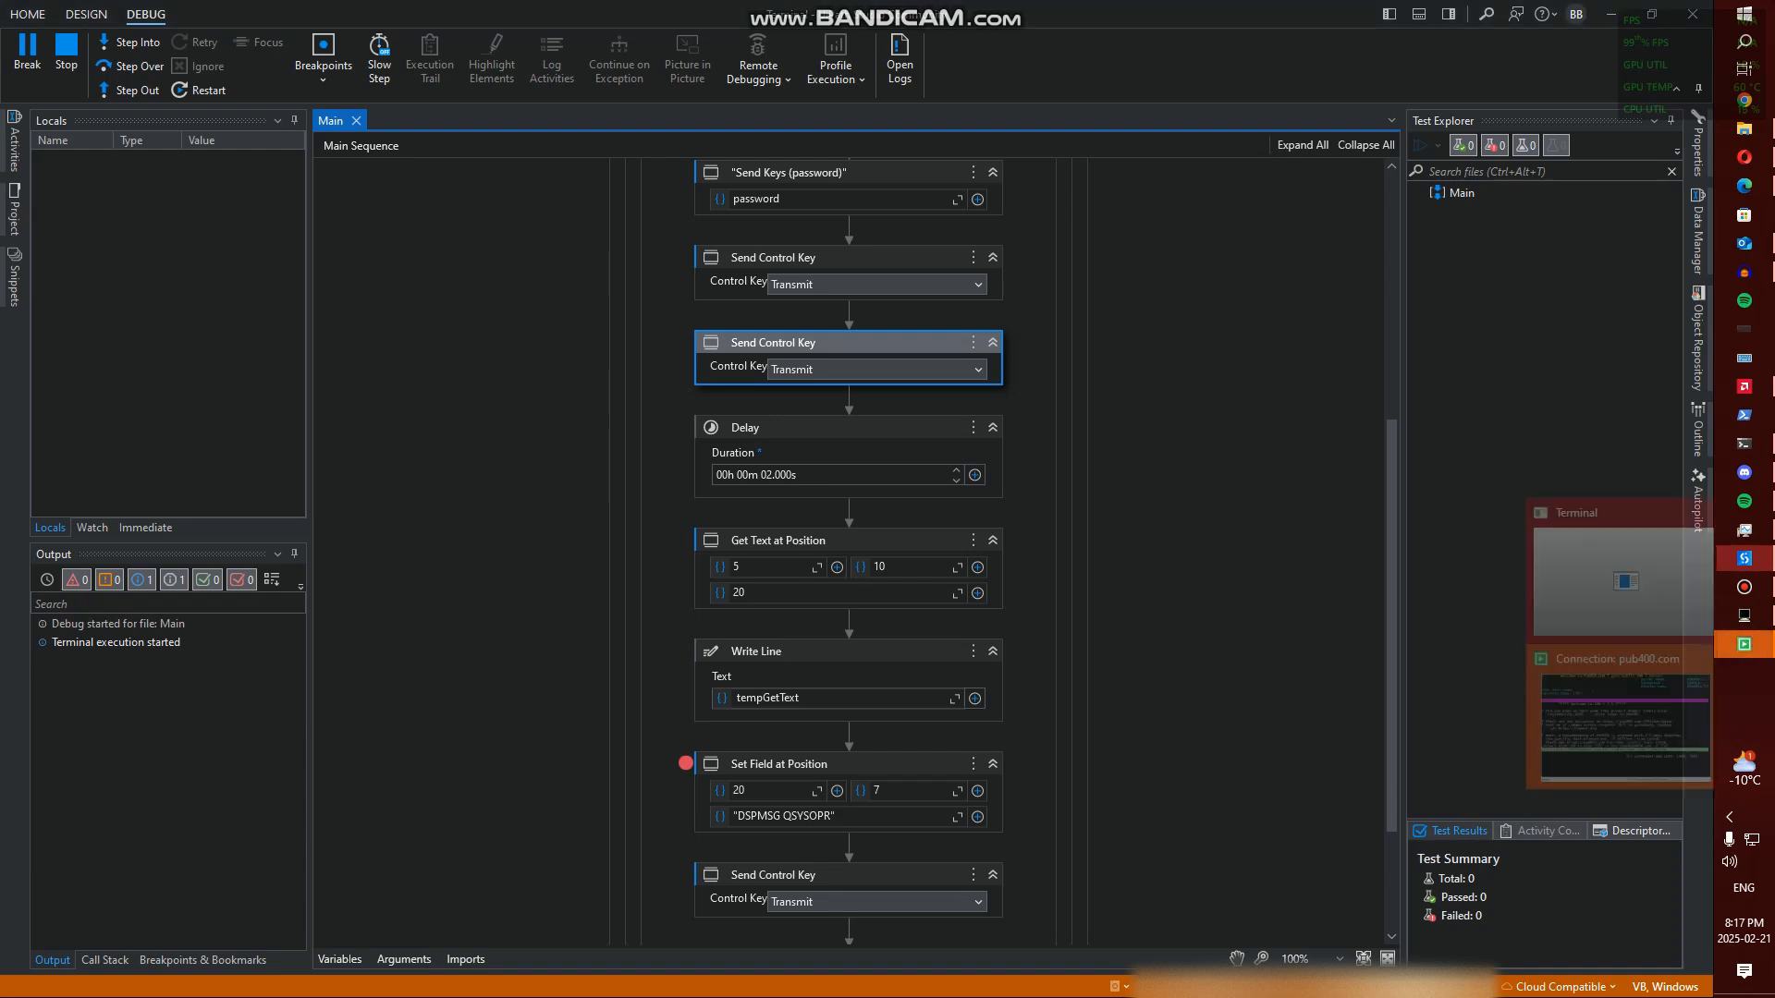
{"action": "left_click", "coordinate": [1621, 725]}
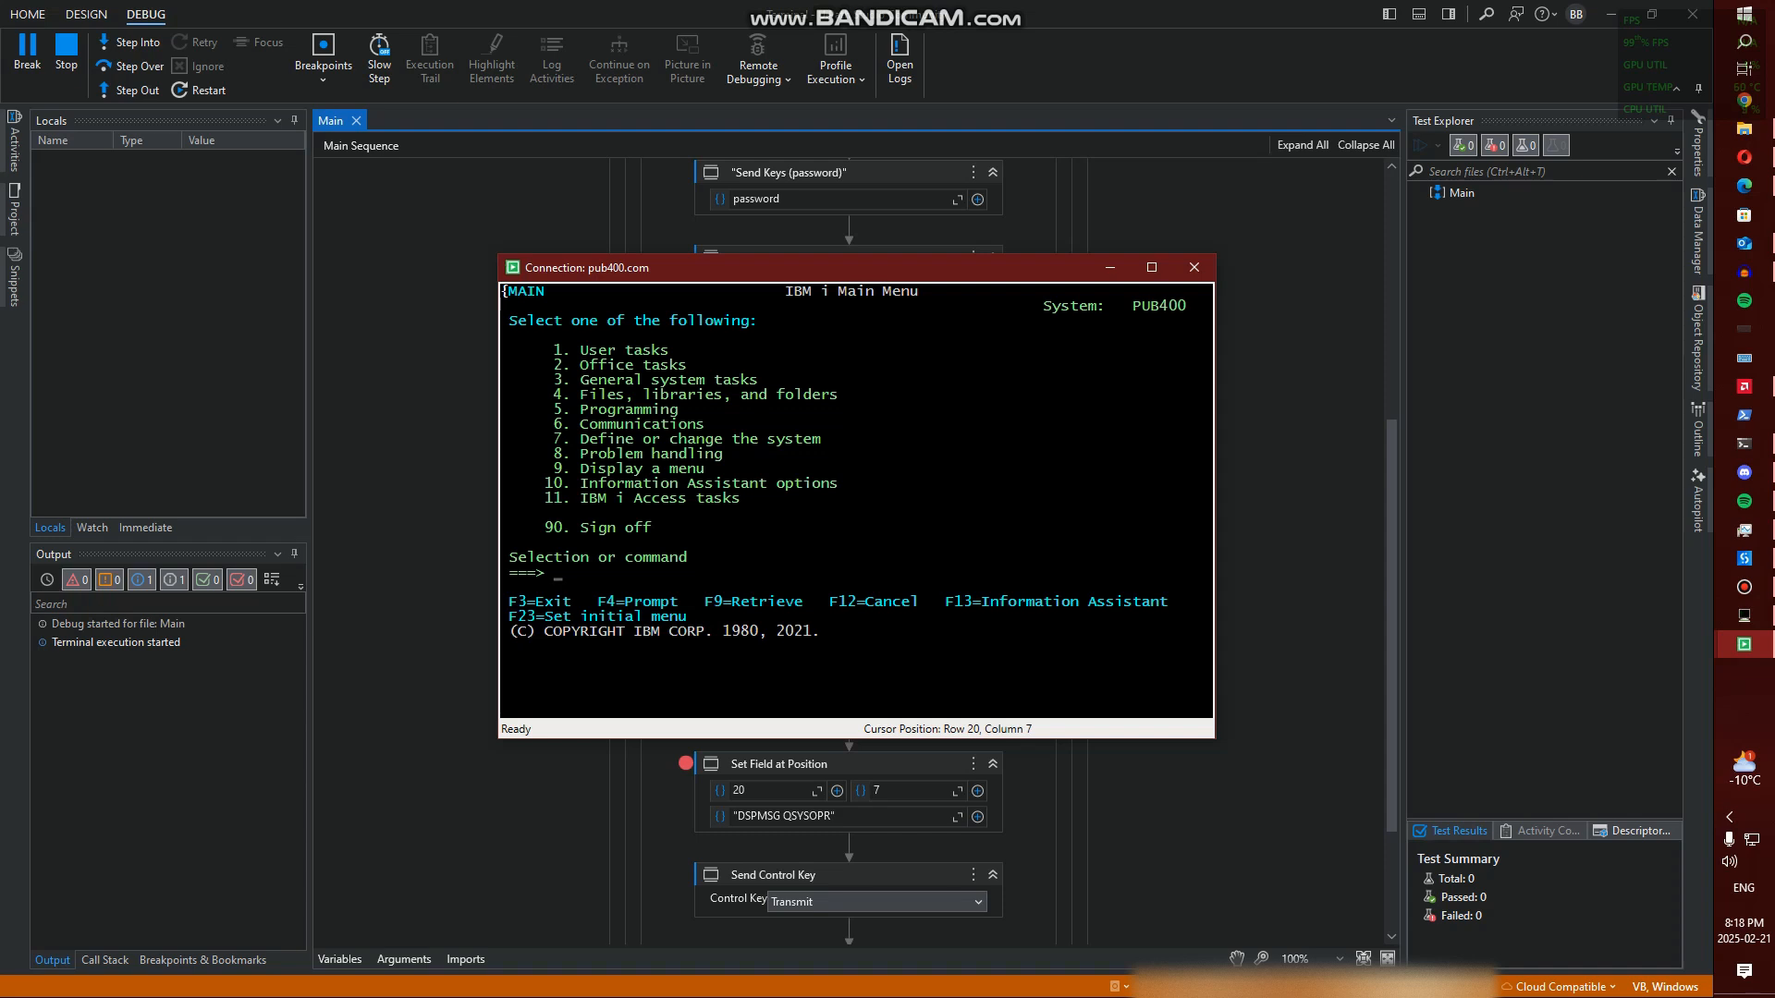
{"action": "left_click", "coordinate": [147, 66]}
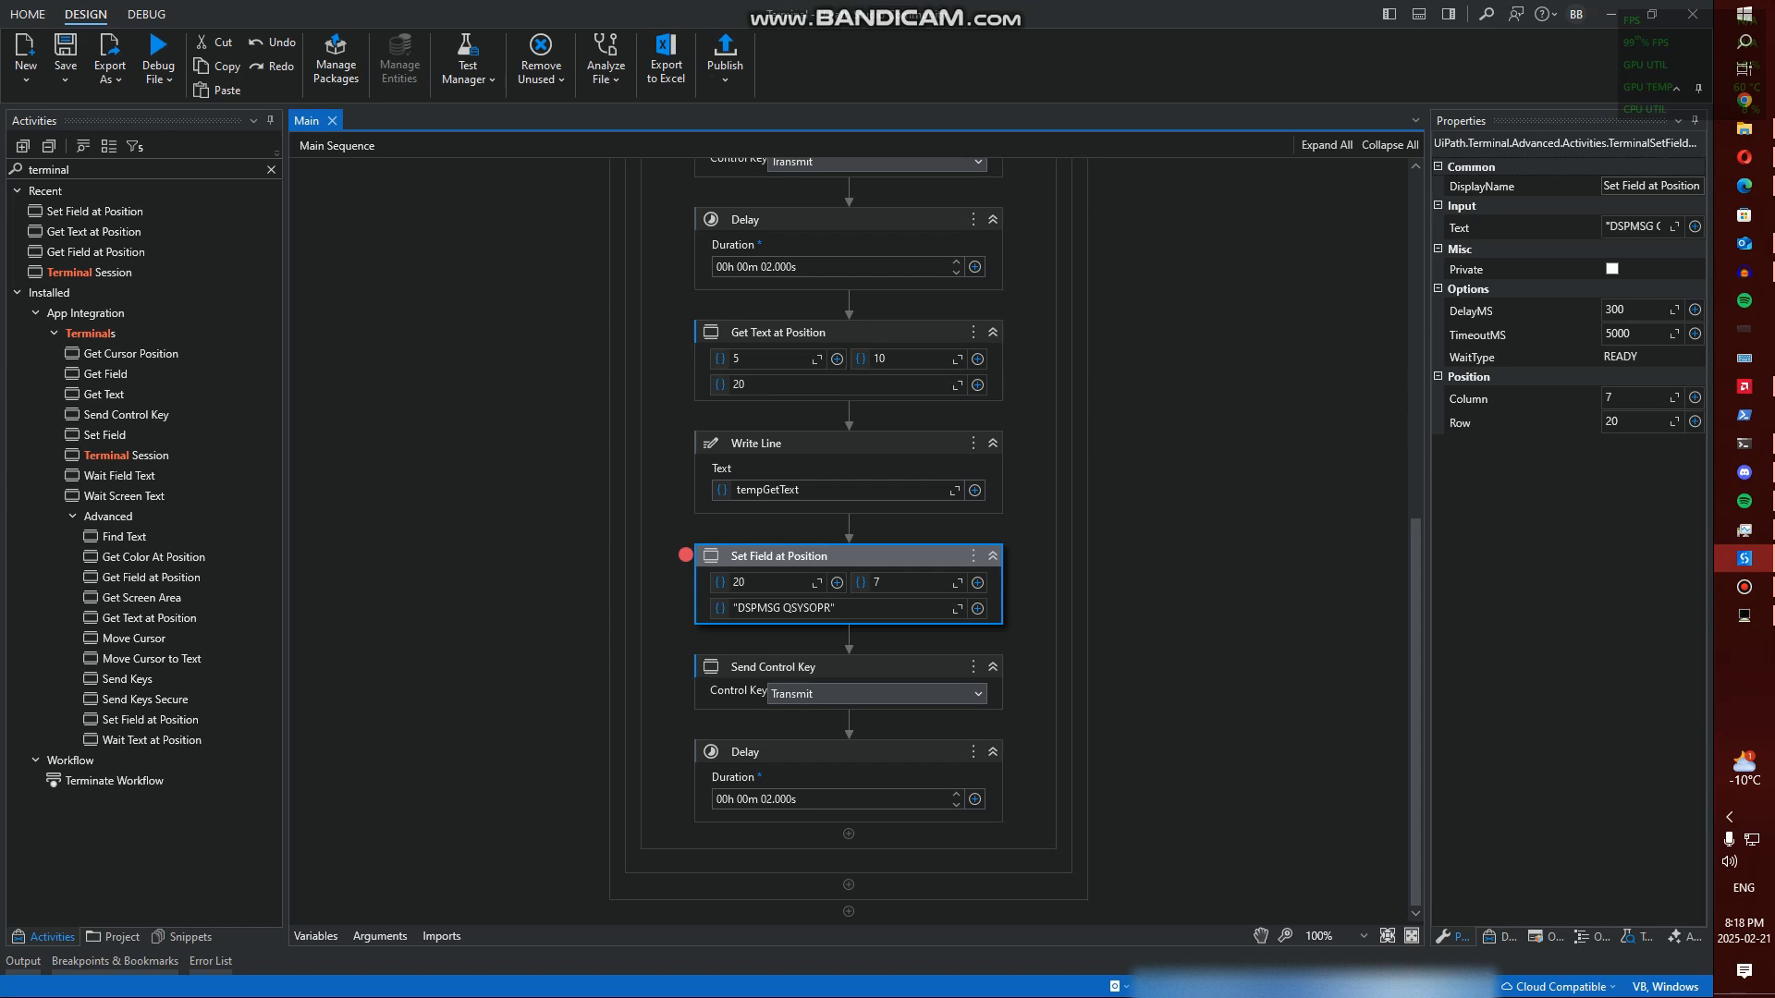
{"action": "scroll", "scroll_direction": "up", "scroll_amount": 3}
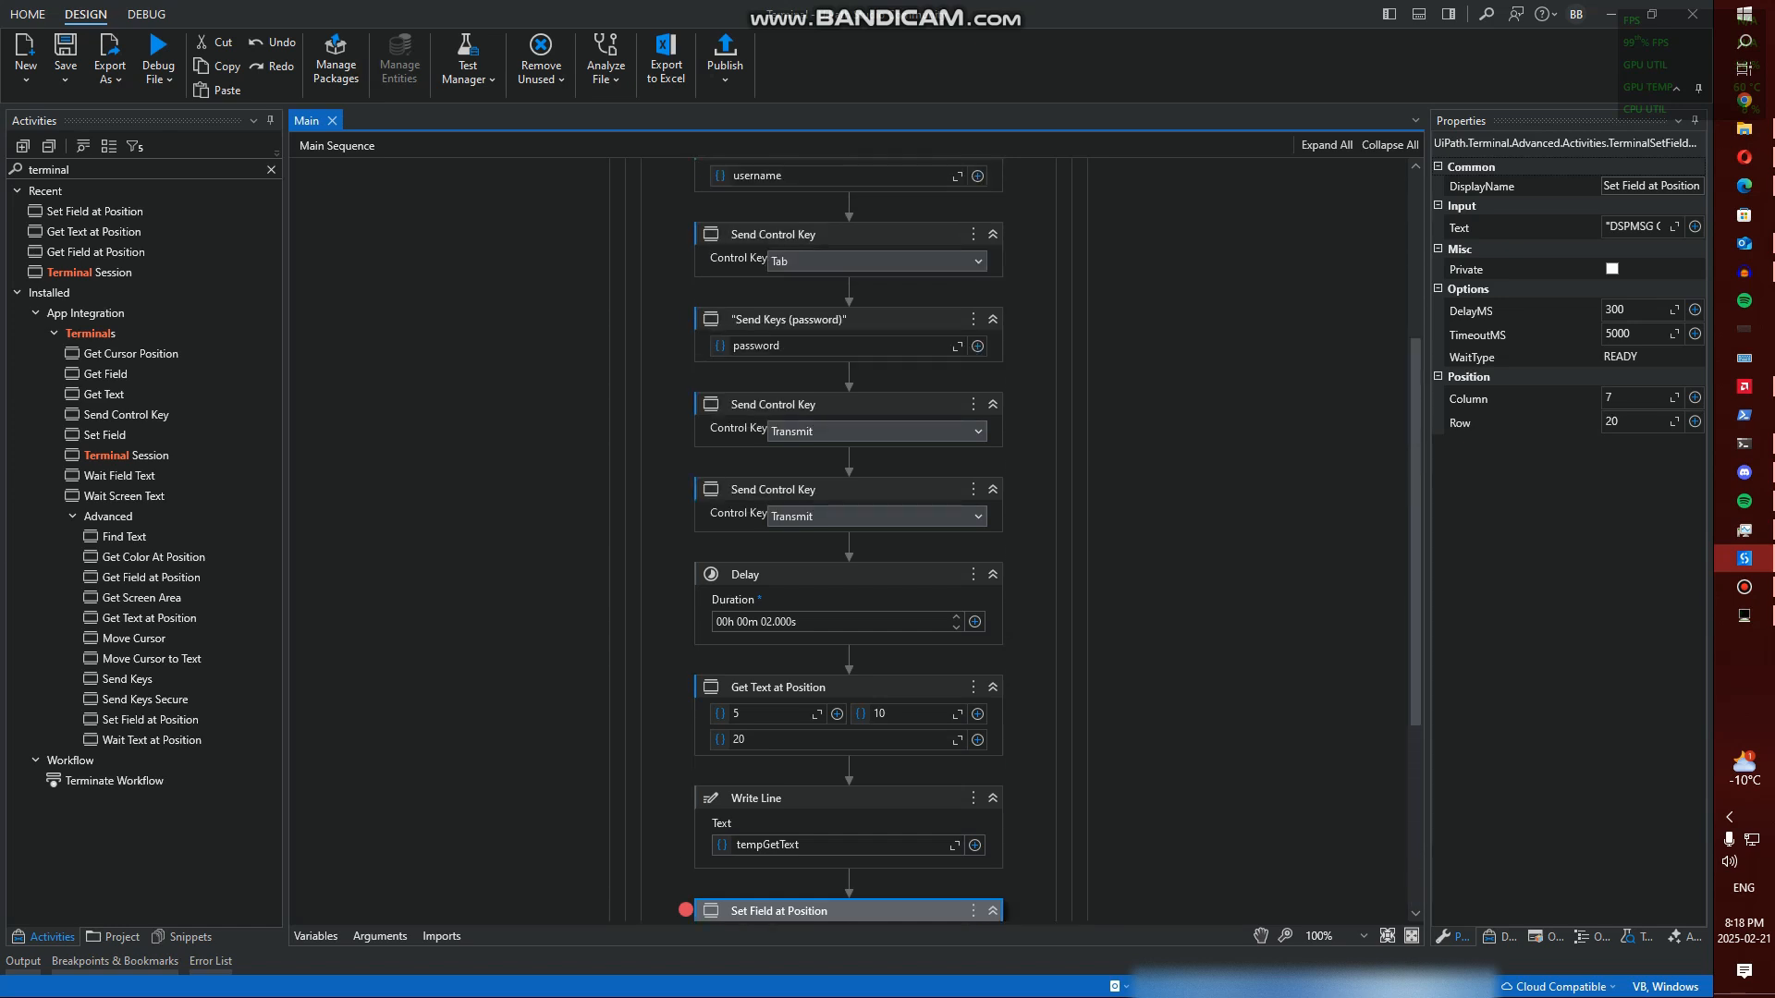
{"action": "scroll", "scroll_direction": "up", "scroll_amount": 3}
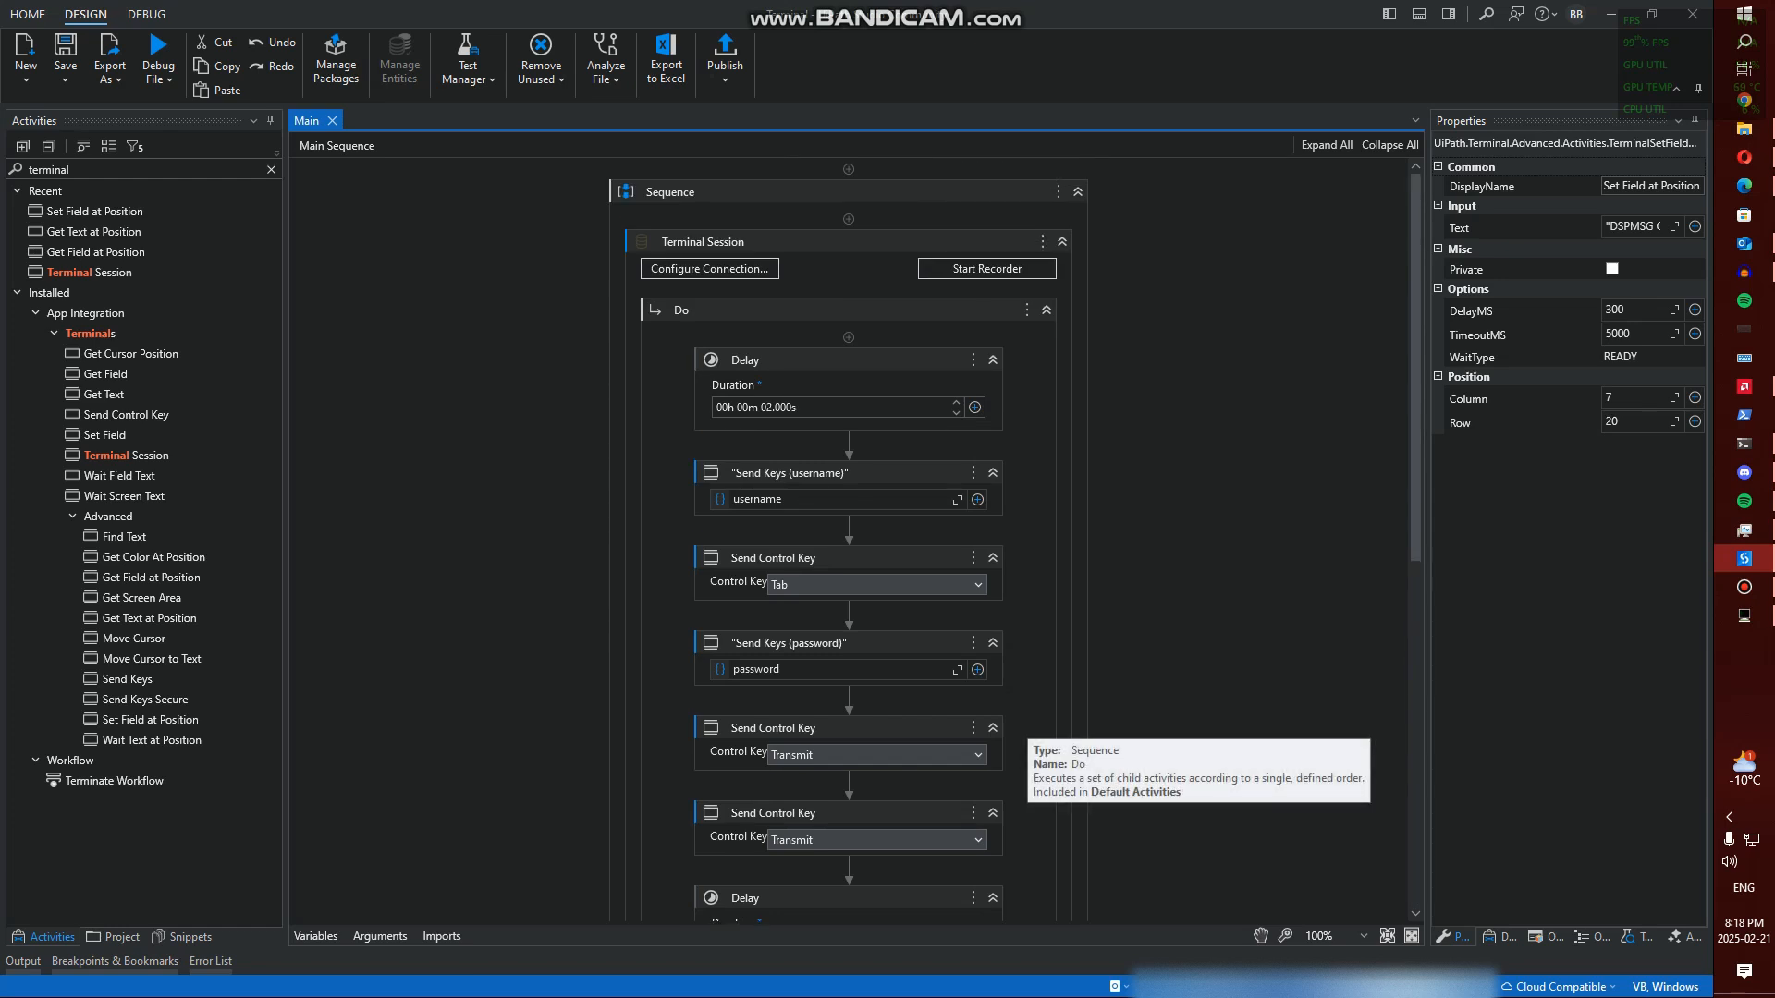
{"action": "scroll", "scroll_direction": "down", "scroll_amount": 3}
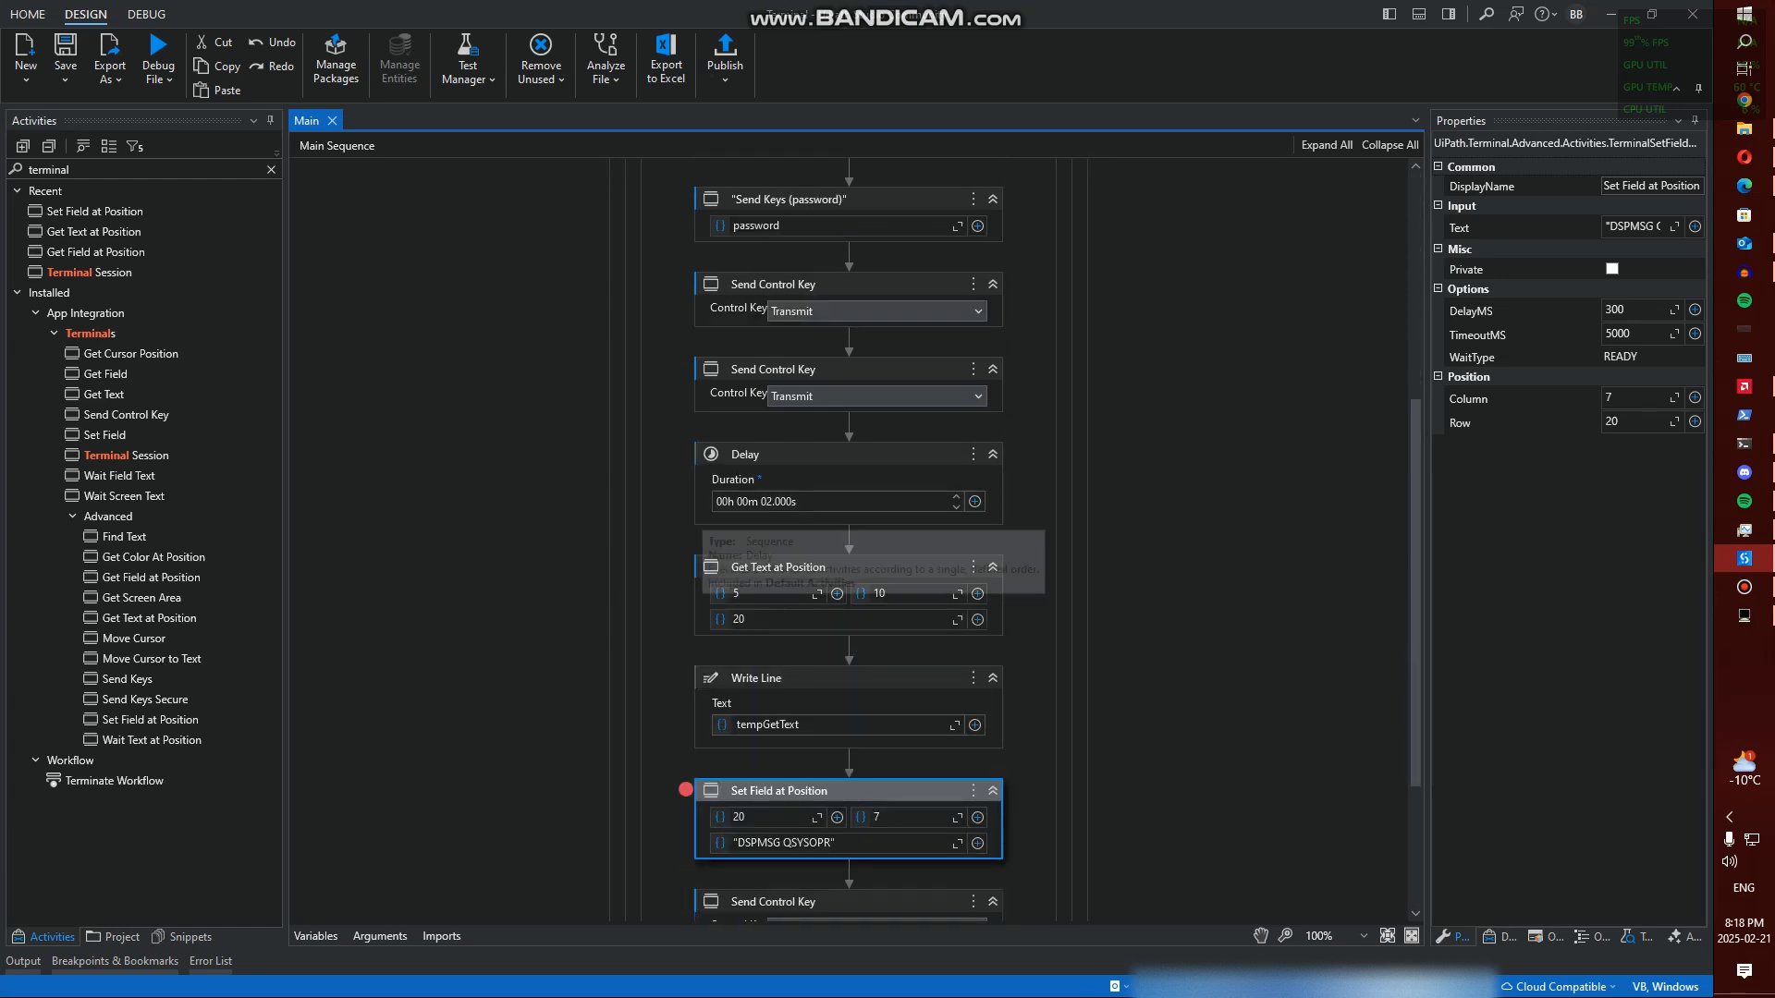
{"action": "scroll", "scroll_direction": "down", "scroll_amount": 3}
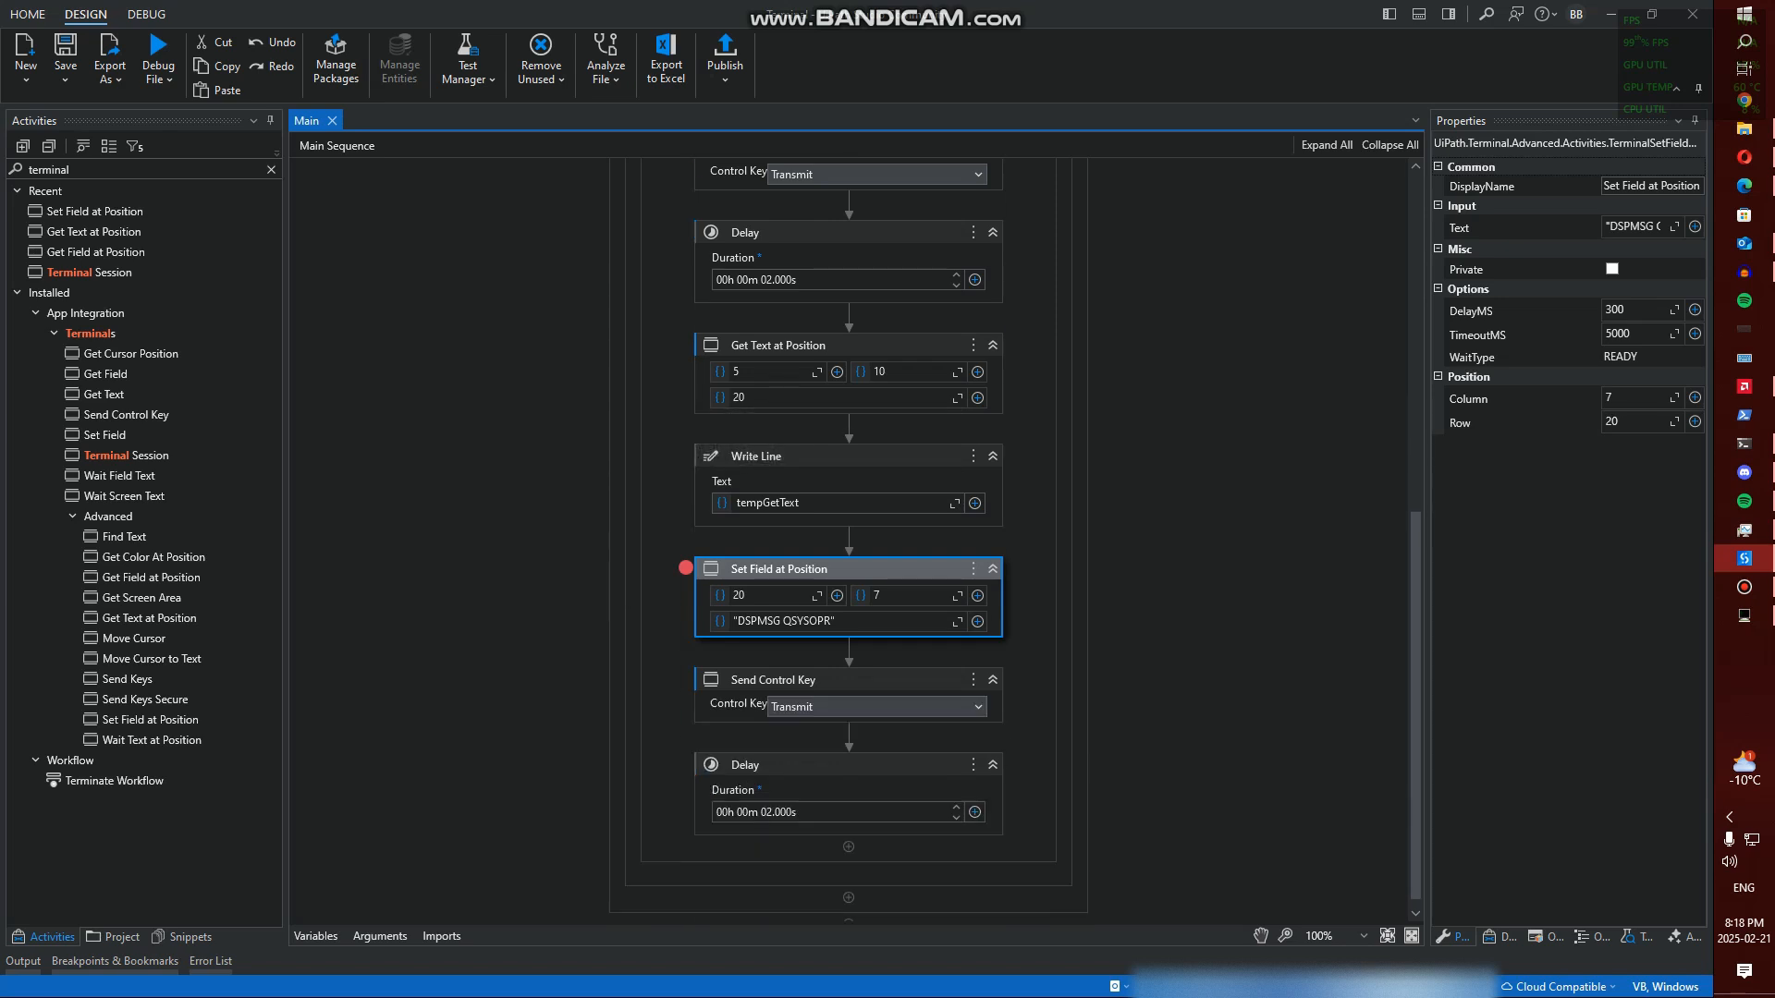